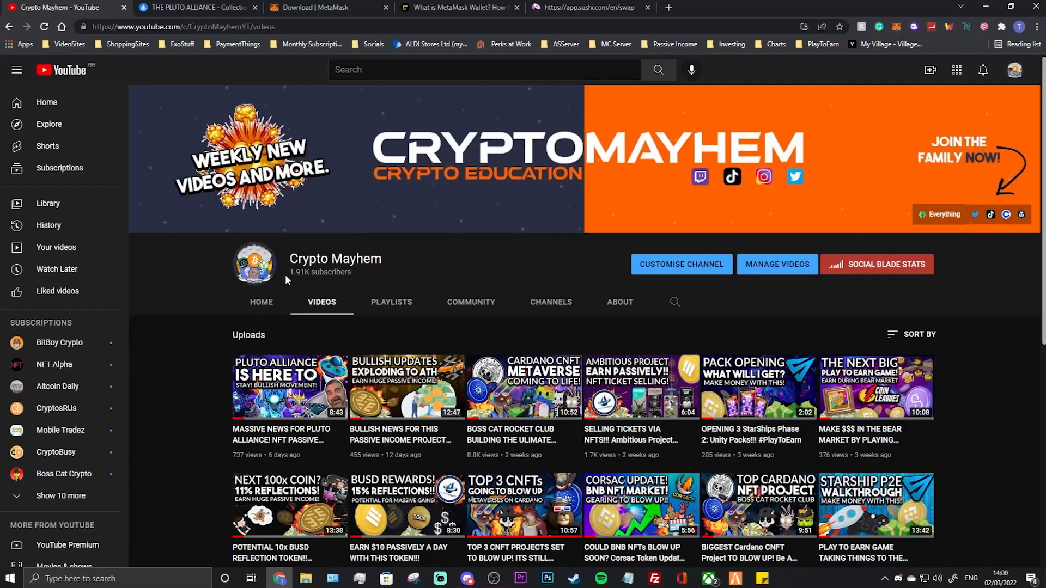
Show The Pluto Alliance collection on OpenSea filtered to the BlackHole planet trait.
scroll("down", 3)
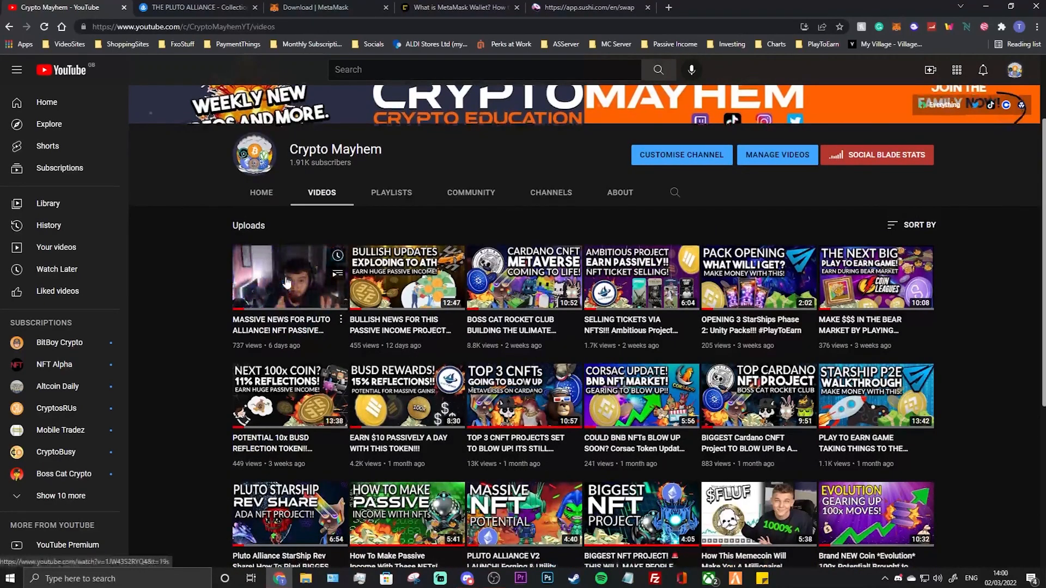
mouse_move(160, 249)
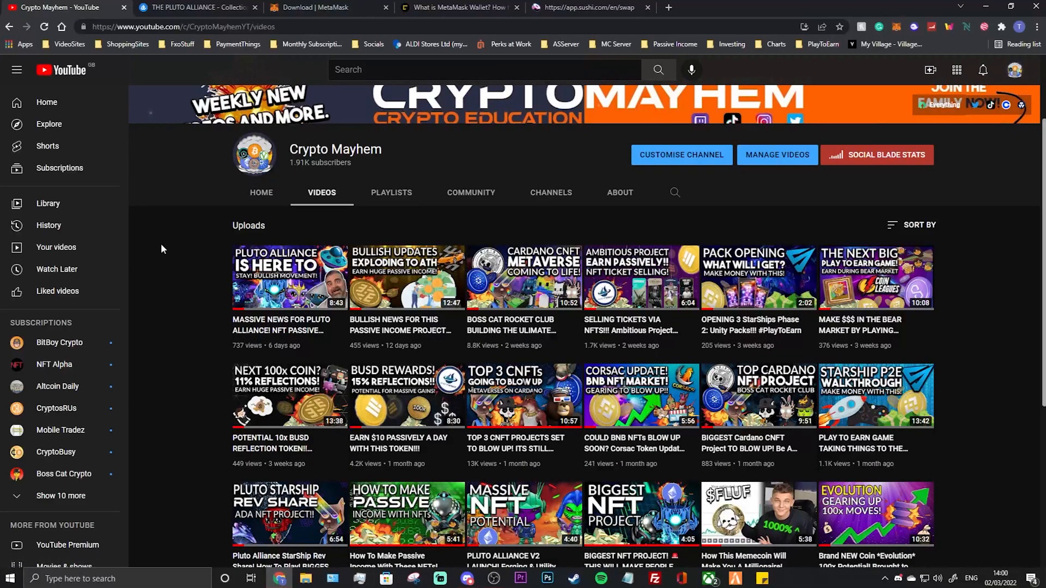
scroll("down", 3)
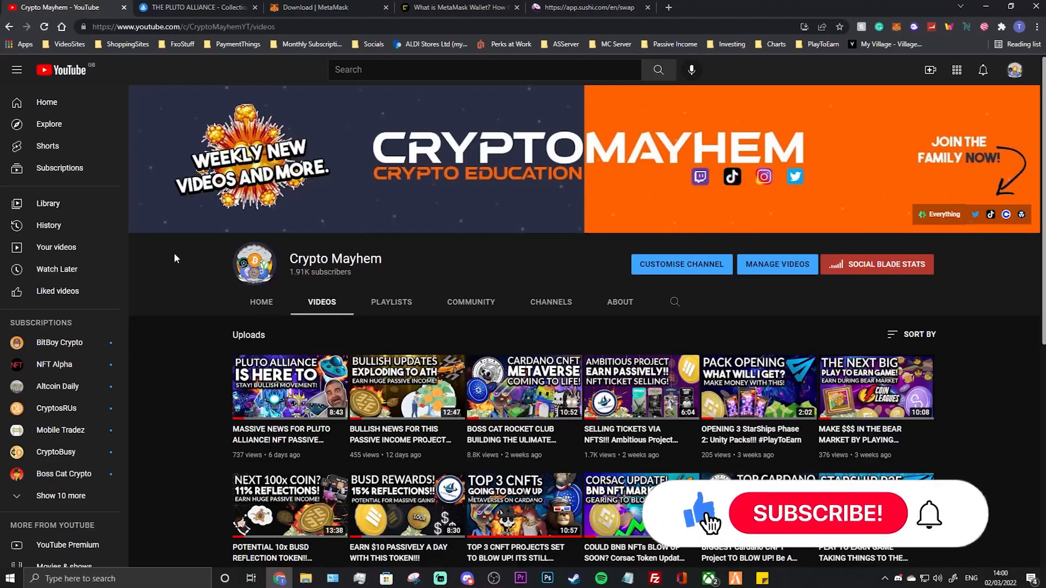
left_click(818, 513)
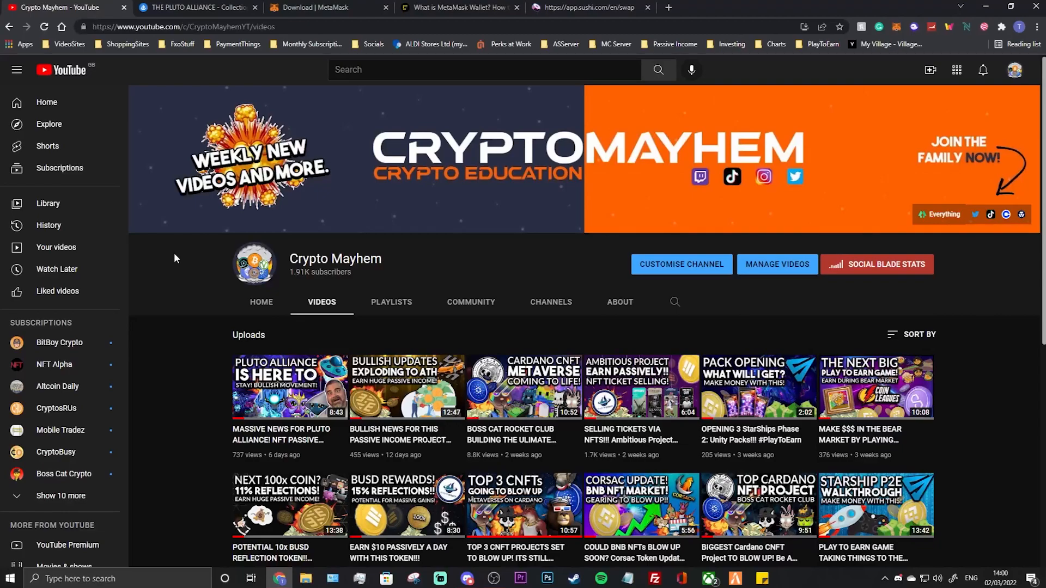
mouse_move(169, 259)
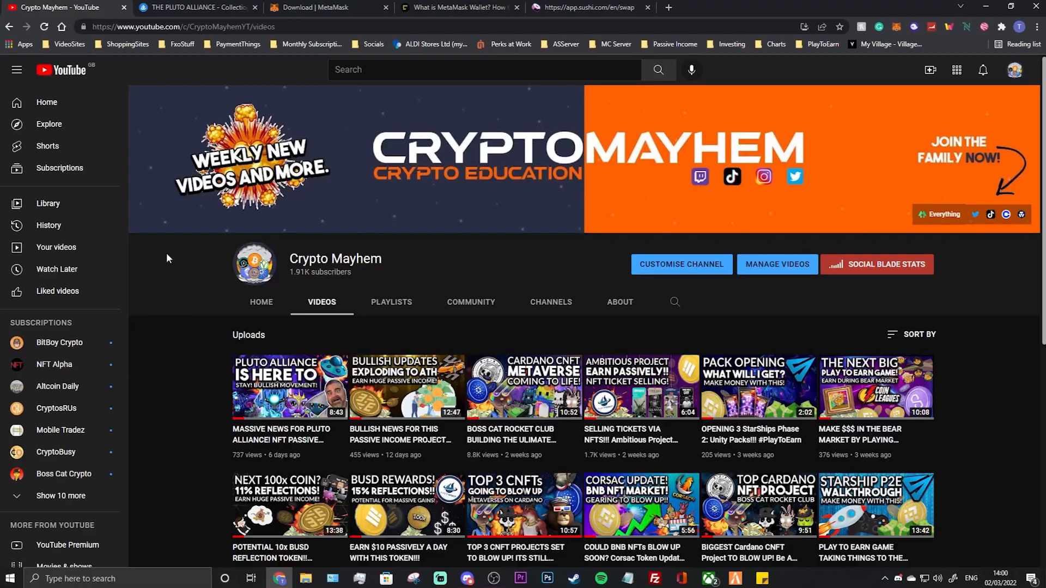
mouse_move(173, 261)
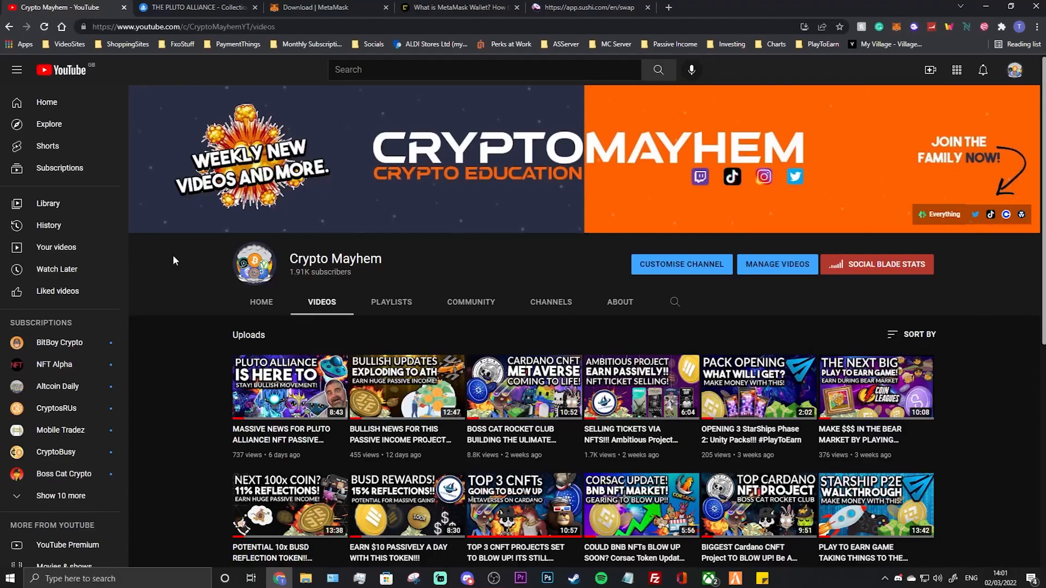
mouse_move(189, 255)
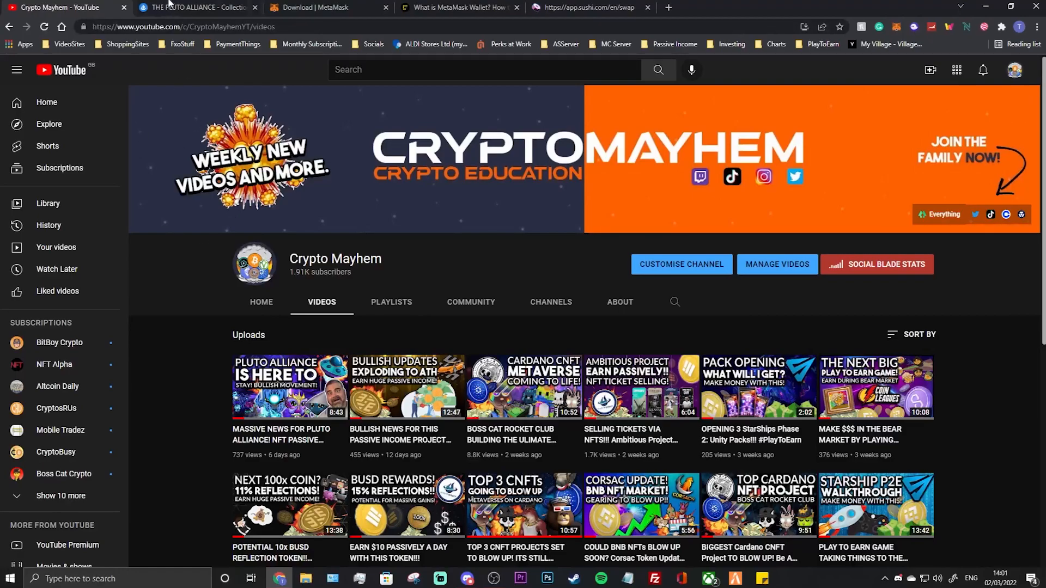
left_click(194, 7)
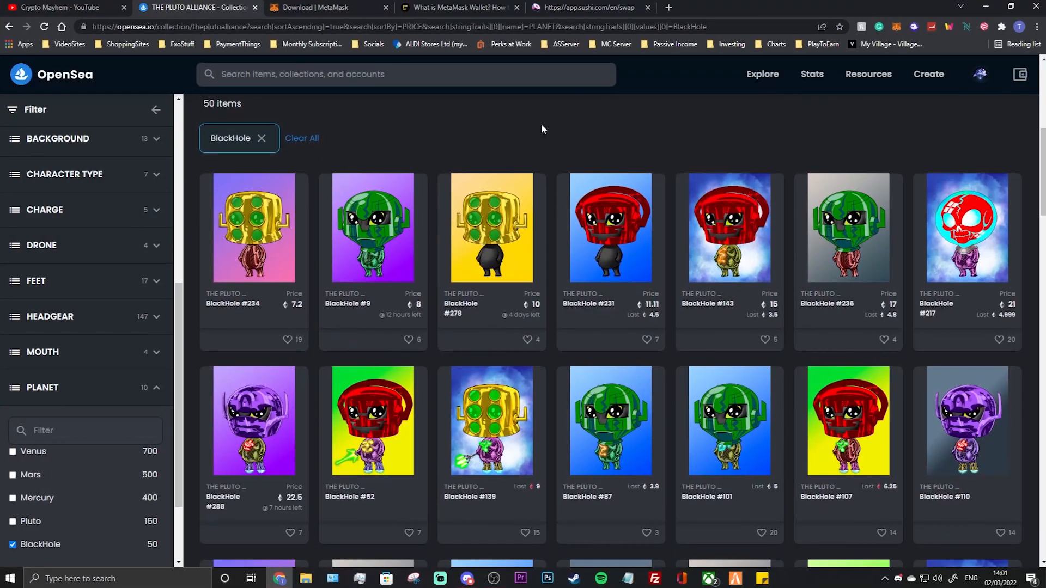
mouse_move(464, 128)
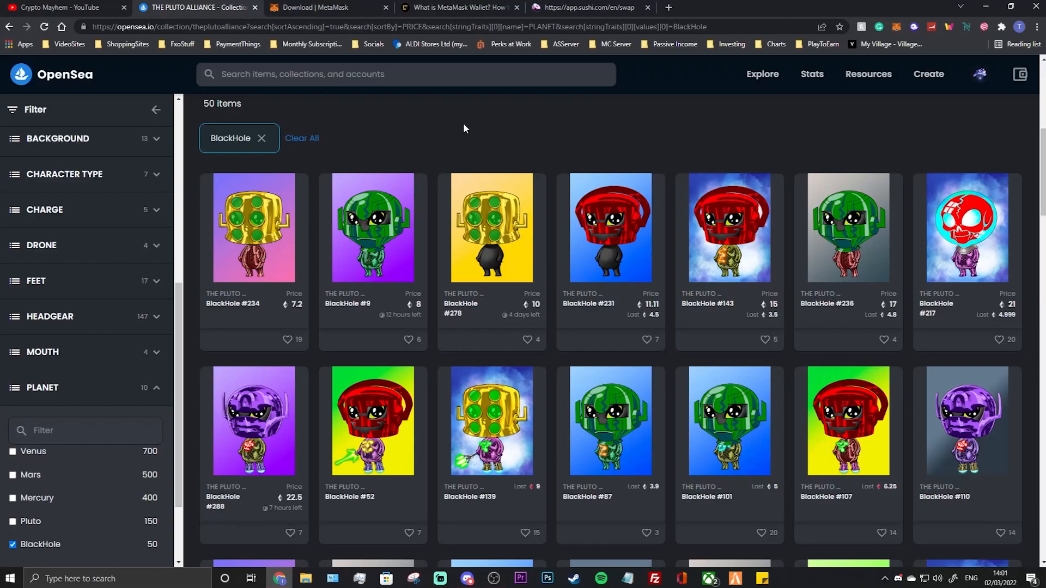
mouse_move(460, 128)
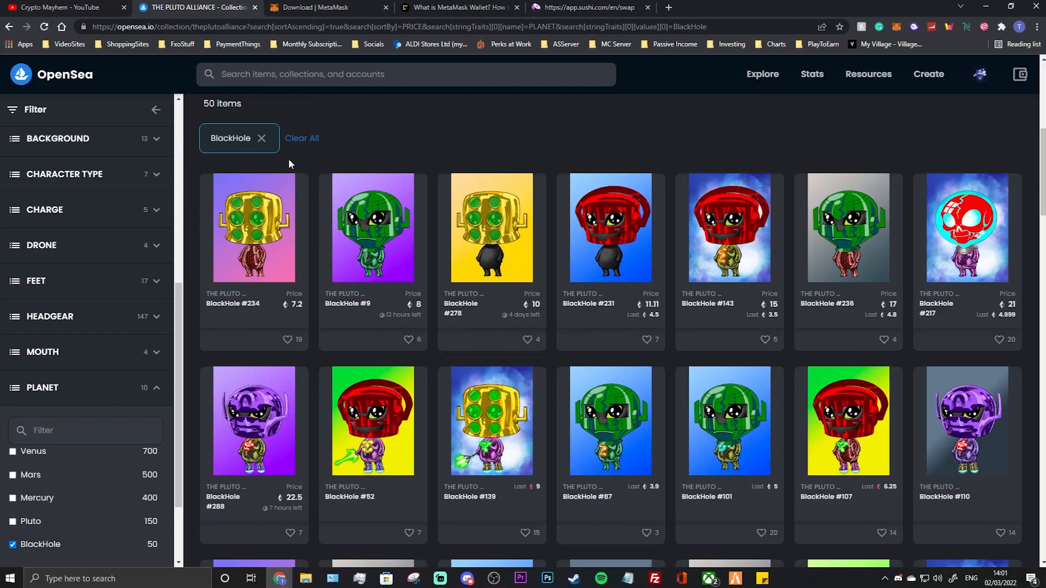
mouse_move(487, 140)
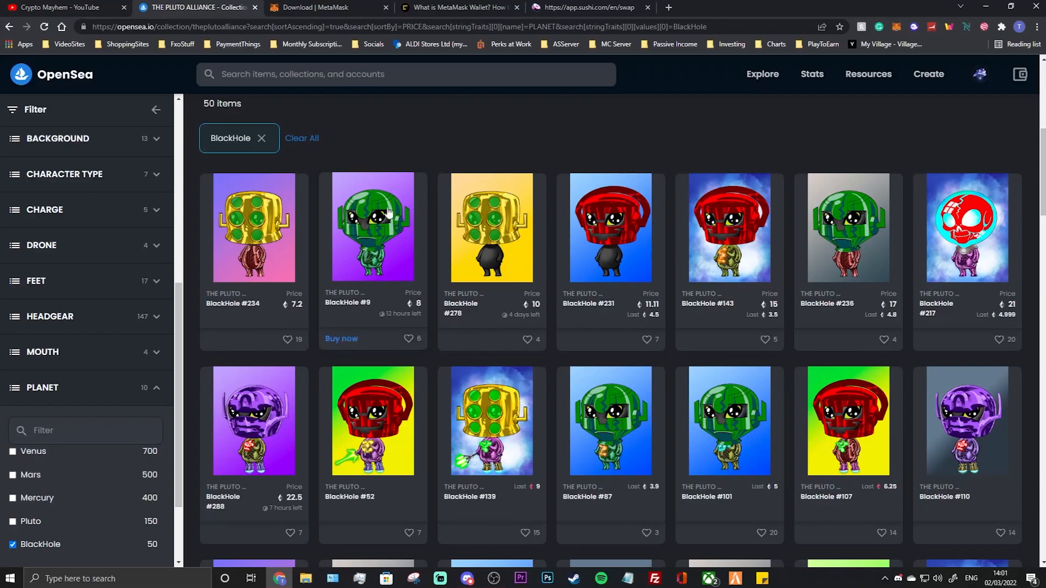
mouse_move(372, 227)
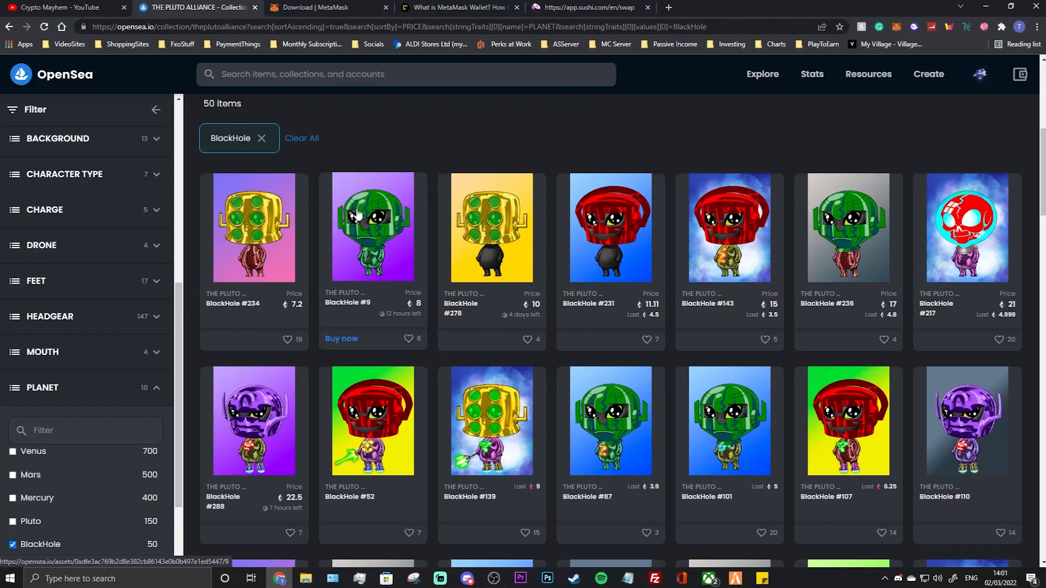
mouse_move(446, 143)
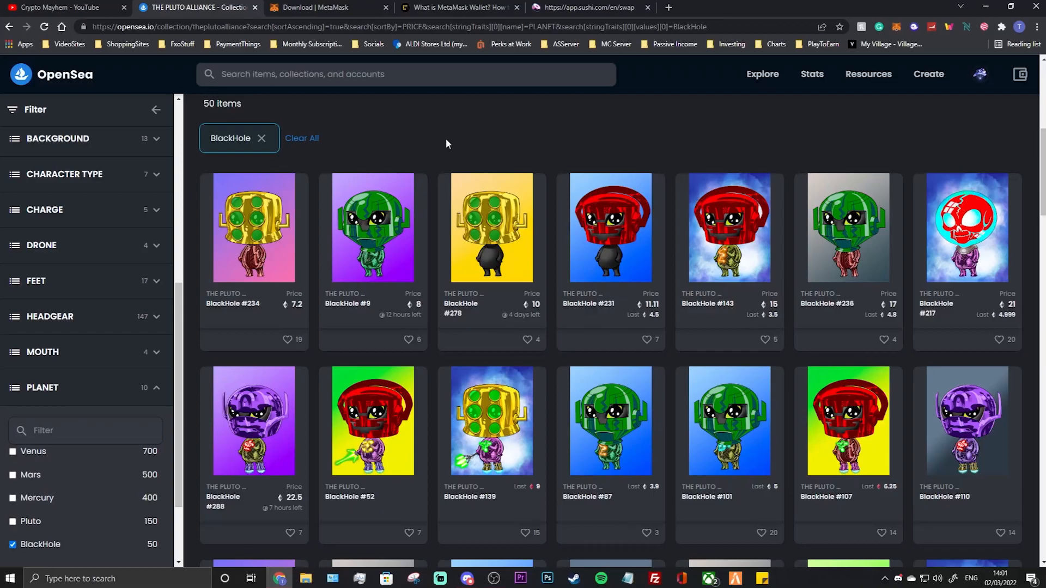
mouse_move(594, 163)
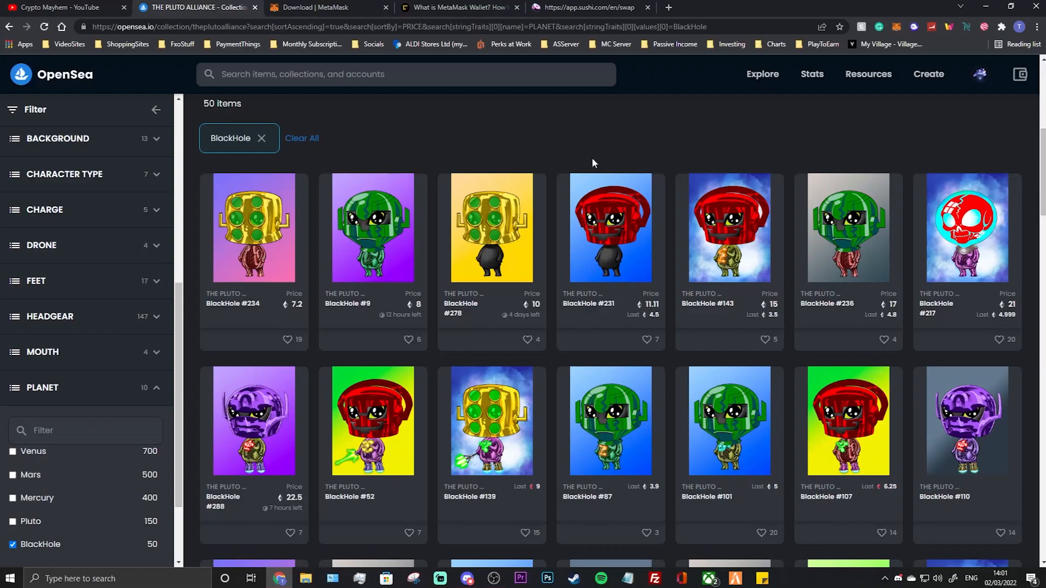
mouse_move(484, 126)
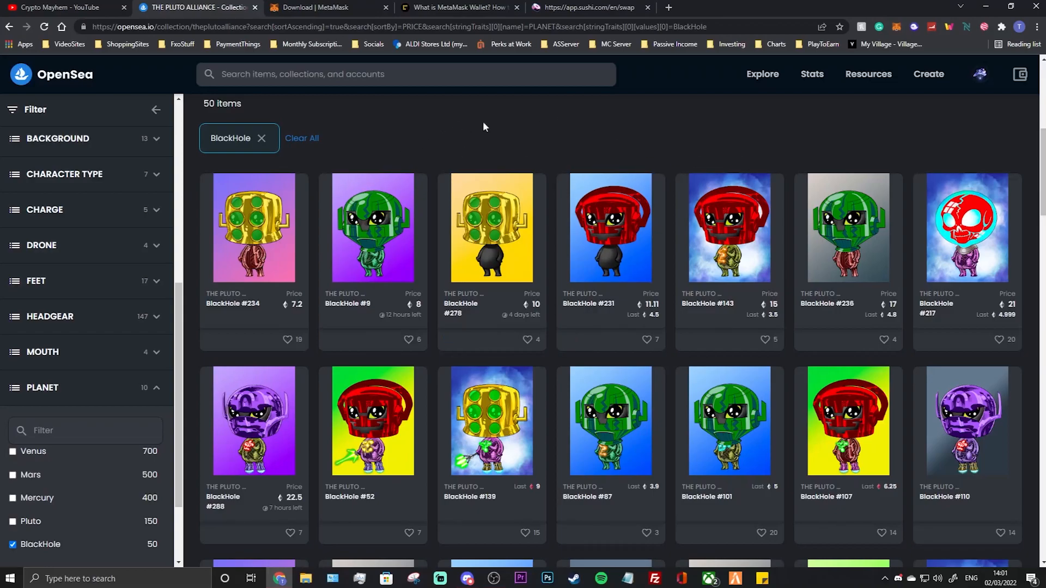
mouse_move(504, 125)
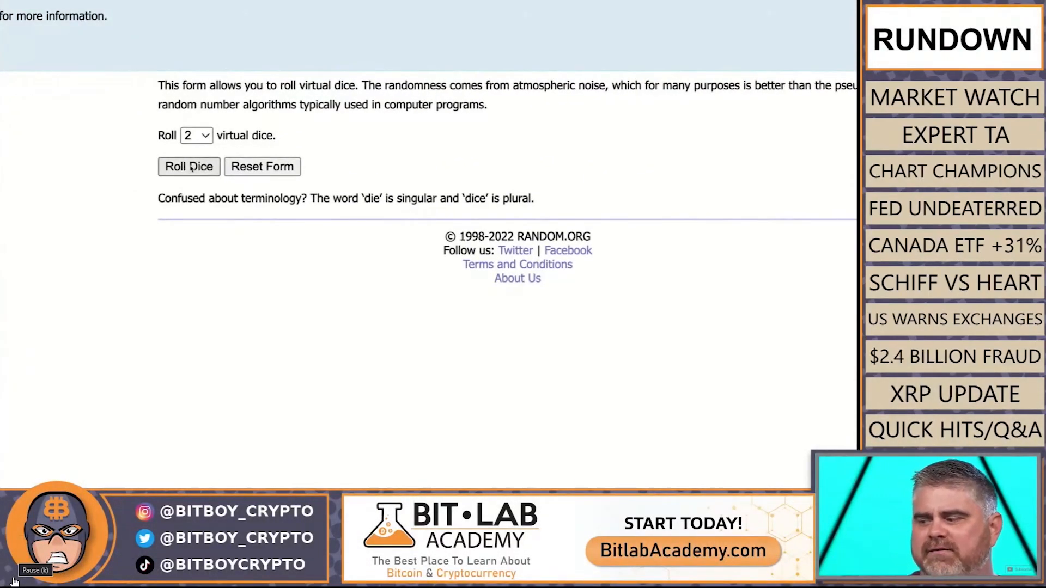
Fill Random.org's list randomizer with Blackhole, Pluto, Mercury, Mars, Venus, Earth, Neptune, Uranus, Saturn, Jupiter.
left_click(189, 166)
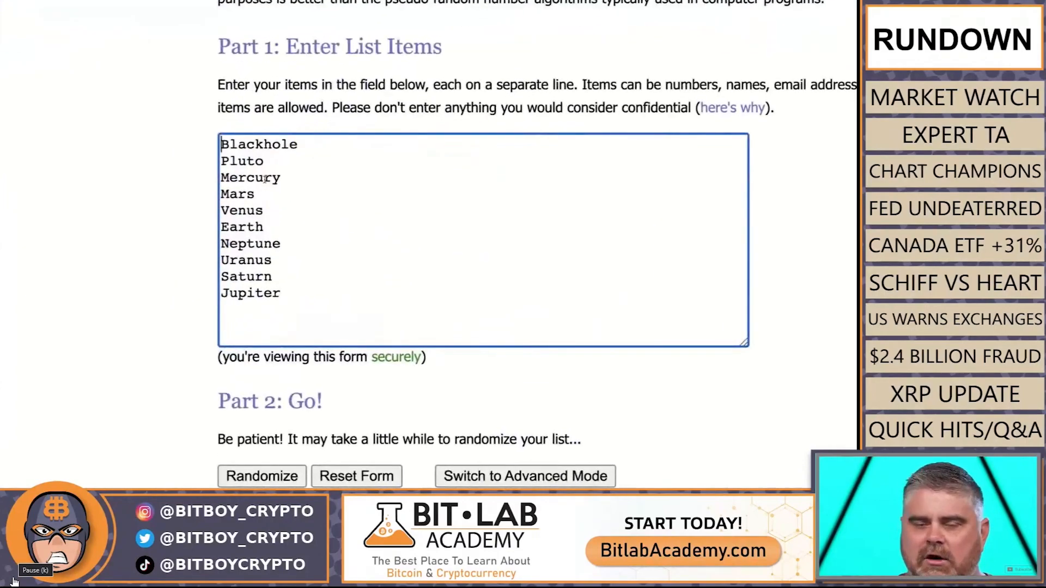
scroll("up", 3)
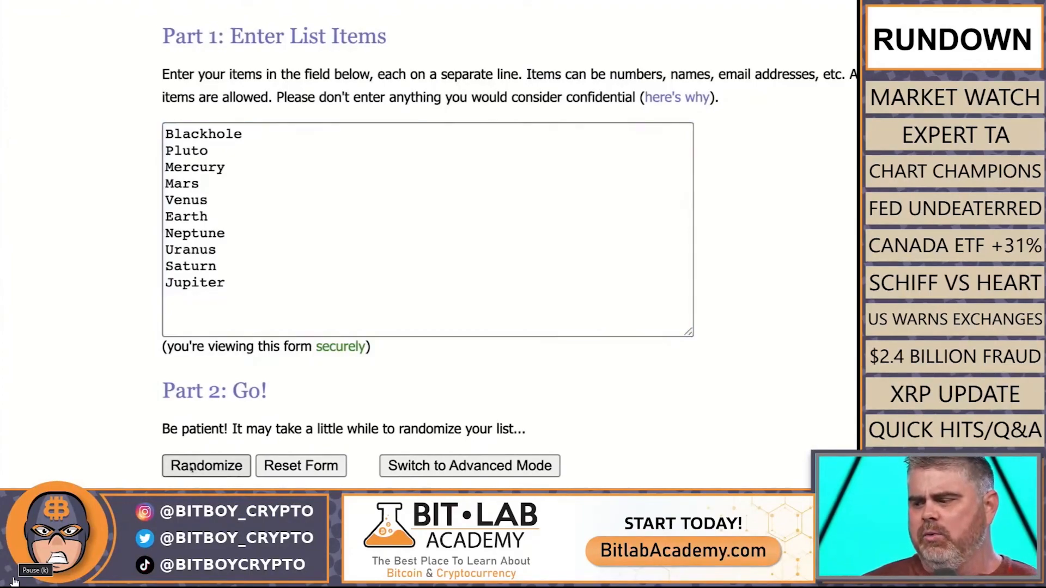
Randomize the planet list, then reshuffle it four more times, ending with Blackhole first.
left_click(205, 466)
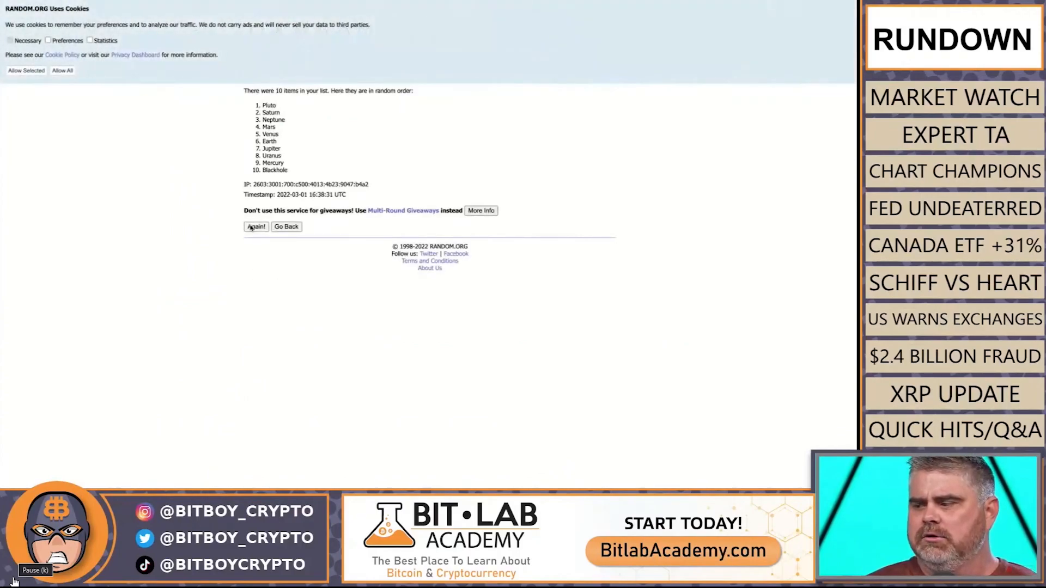
left_click(256, 226)
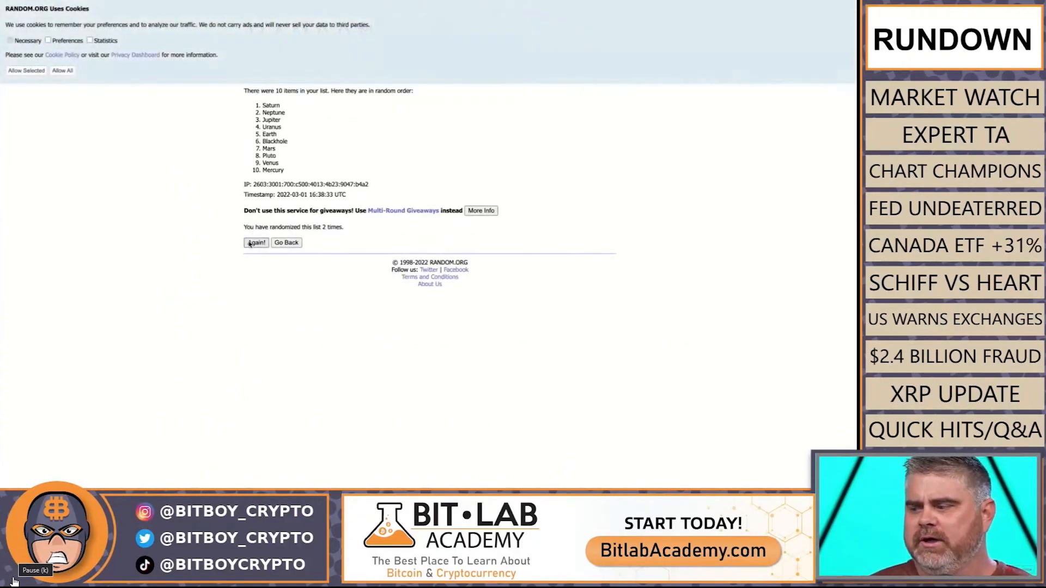
left_click(256, 242)
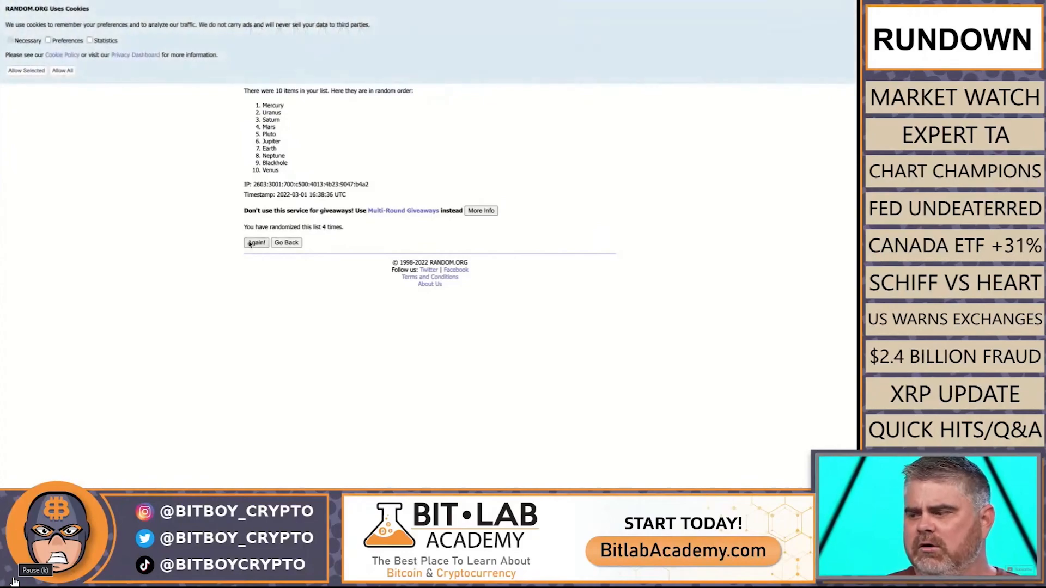
left_click(256, 242)
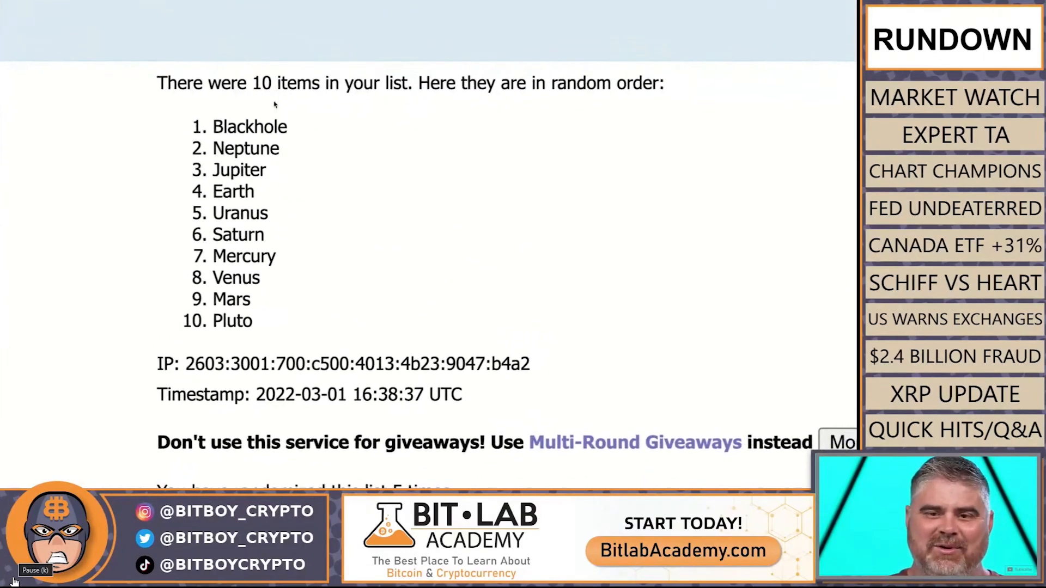
mouse_move(391, 157)
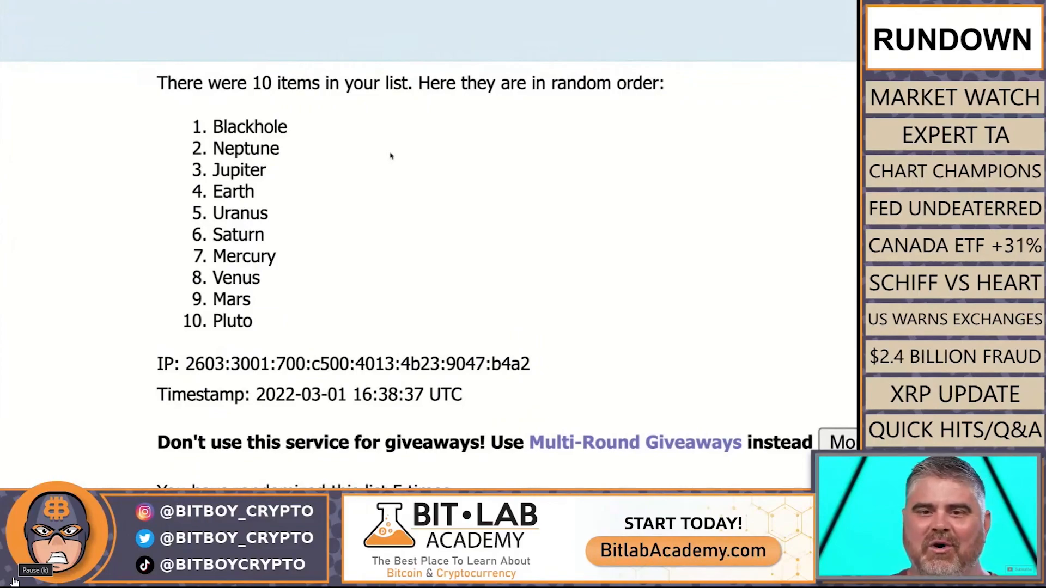
scroll("down", 3)
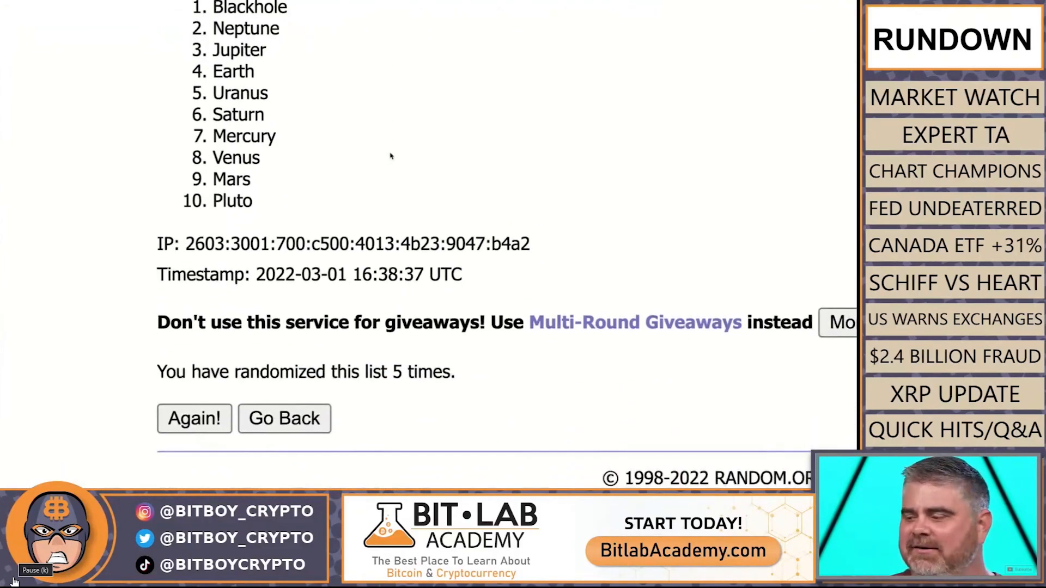
scroll("down", 3)
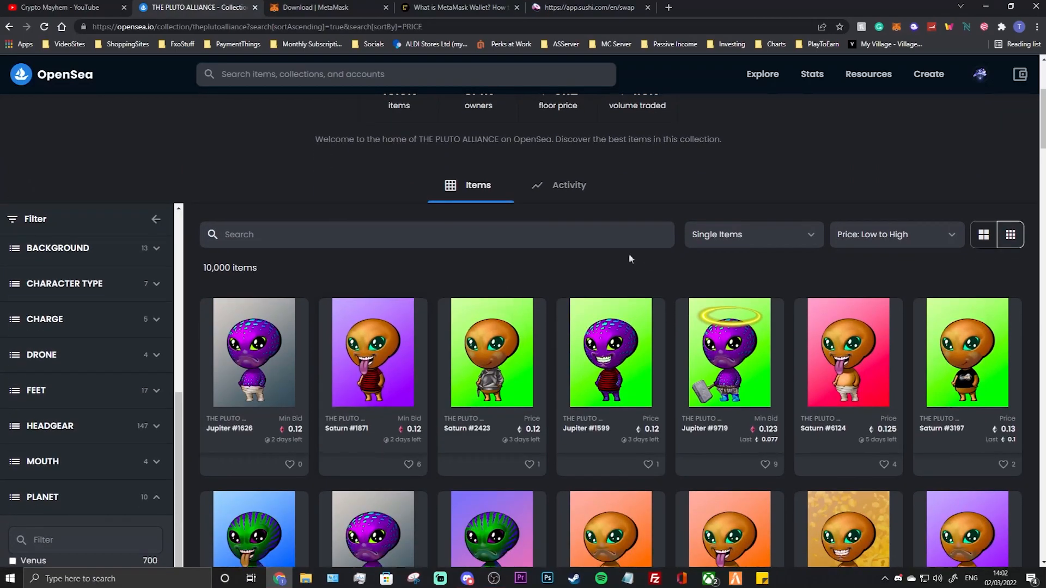
mouse_move(461, 283)
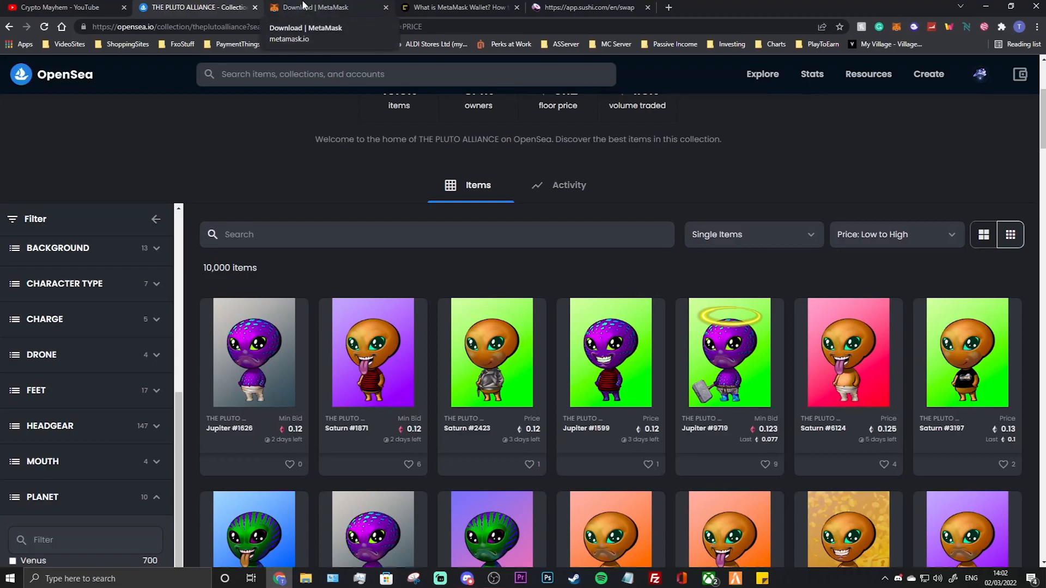
left_click(327, 7)
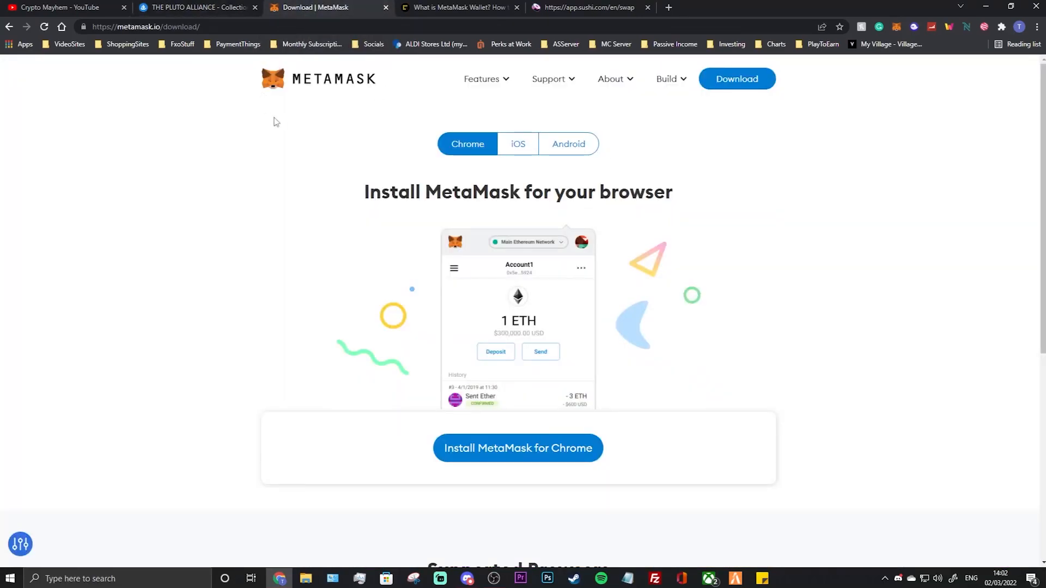
mouse_move(576, 231)
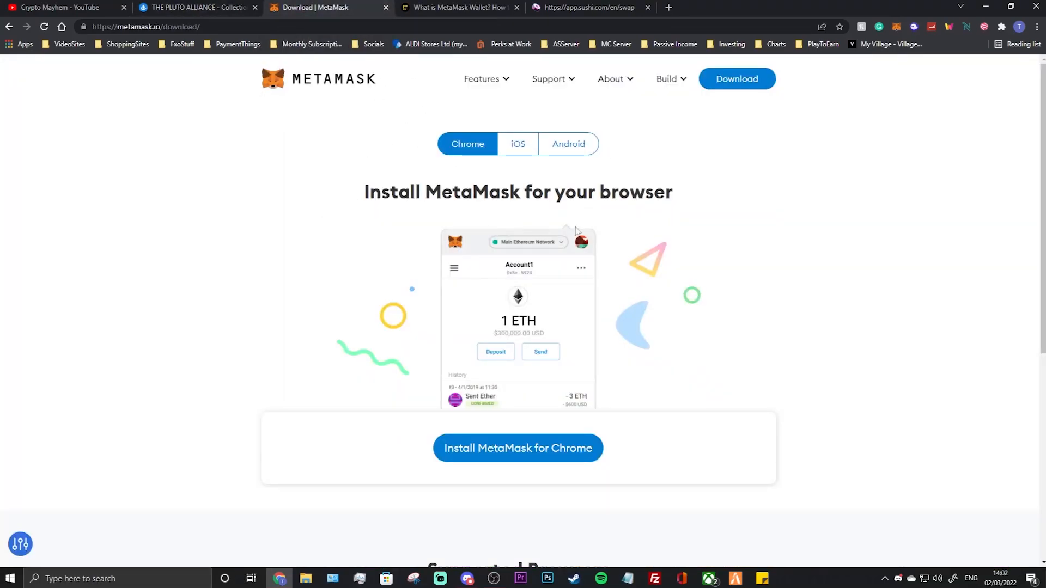
mouse_move(541, 321)
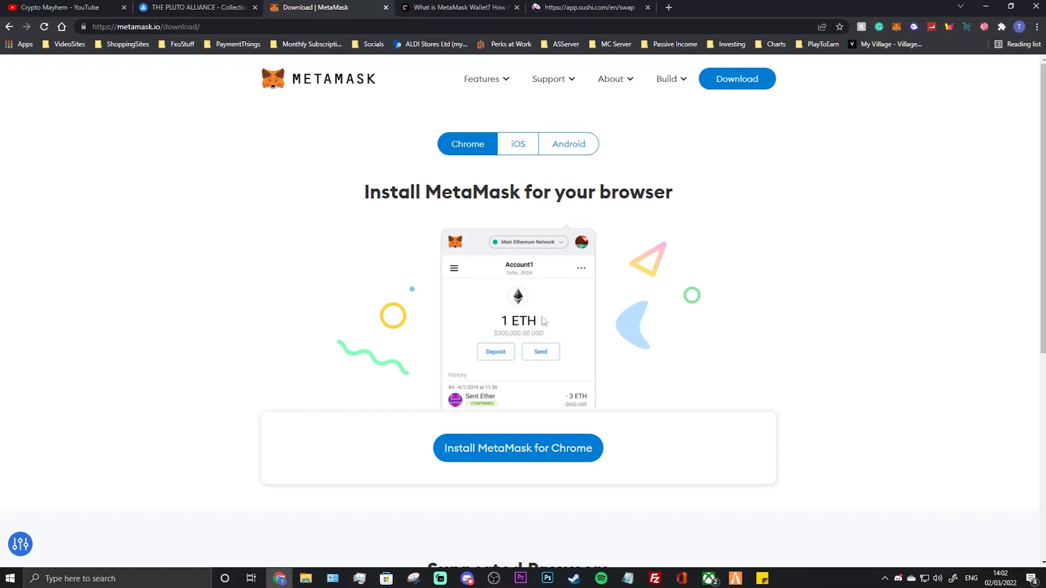
mouse_move(475, 292)
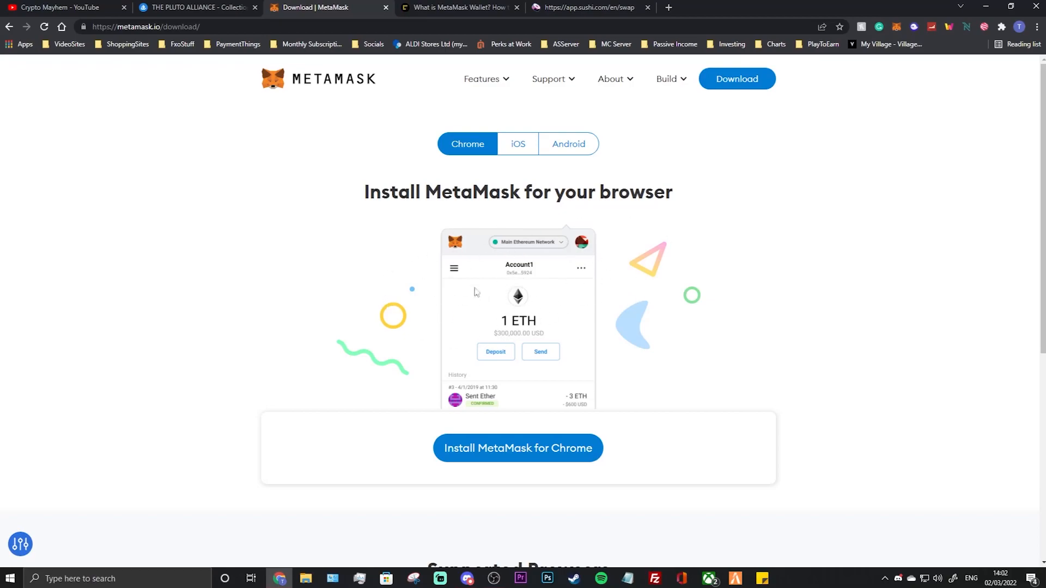
mouse_move(473, 241)
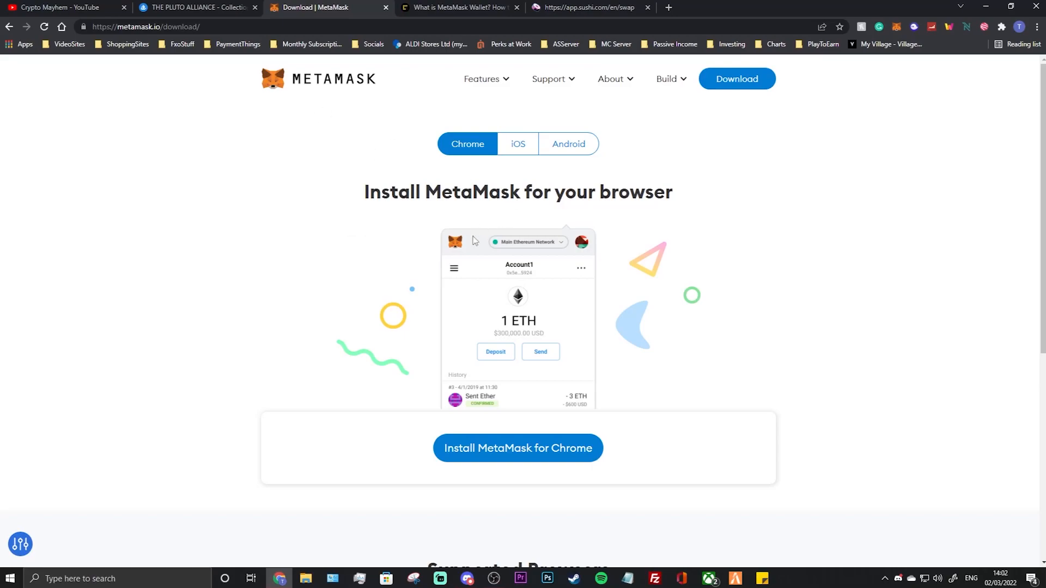
mouse_move(170, 305)
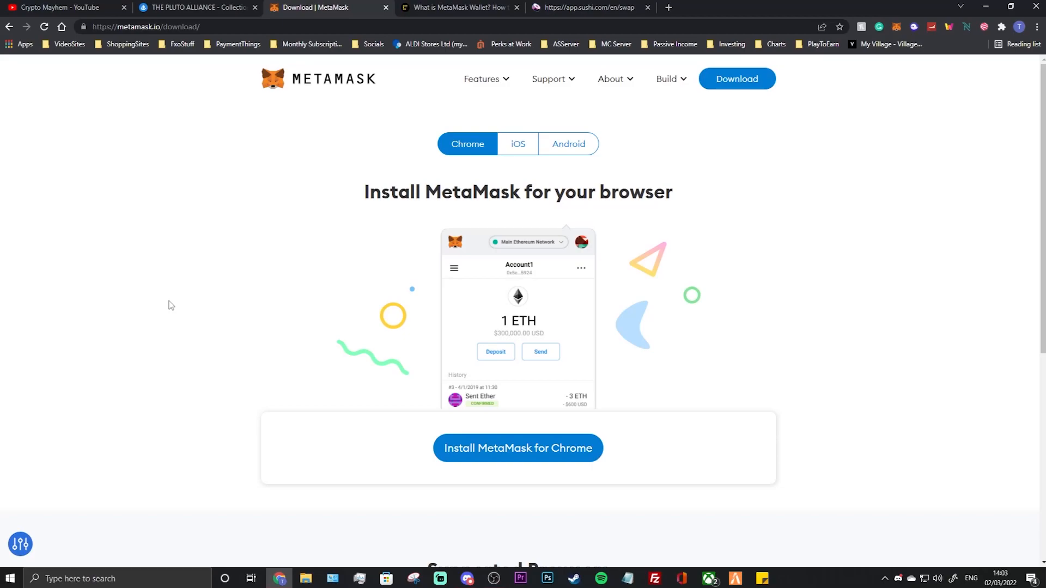
mouse_move(232, 135)
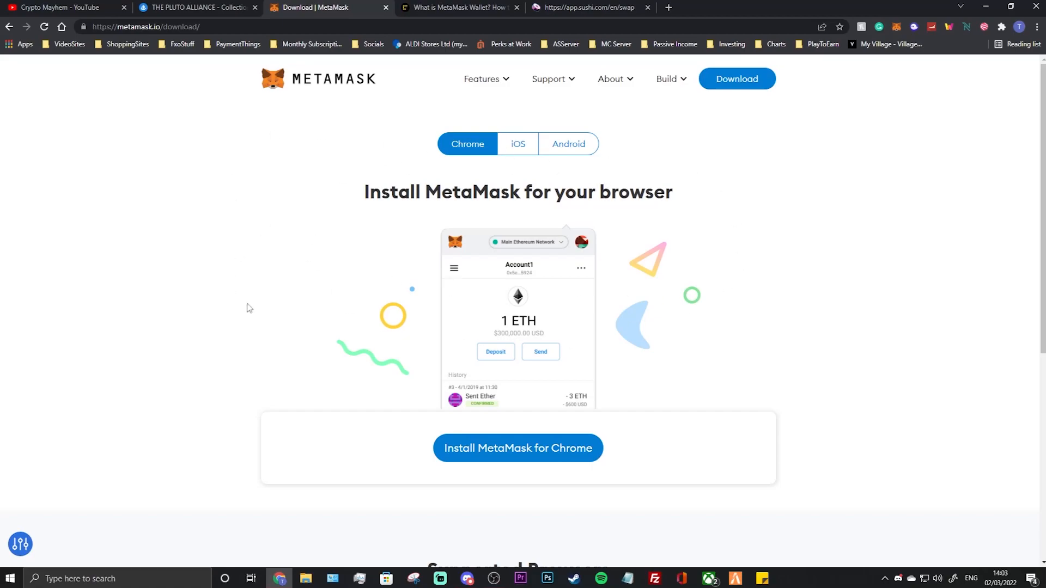
mouse_move(538, 149)
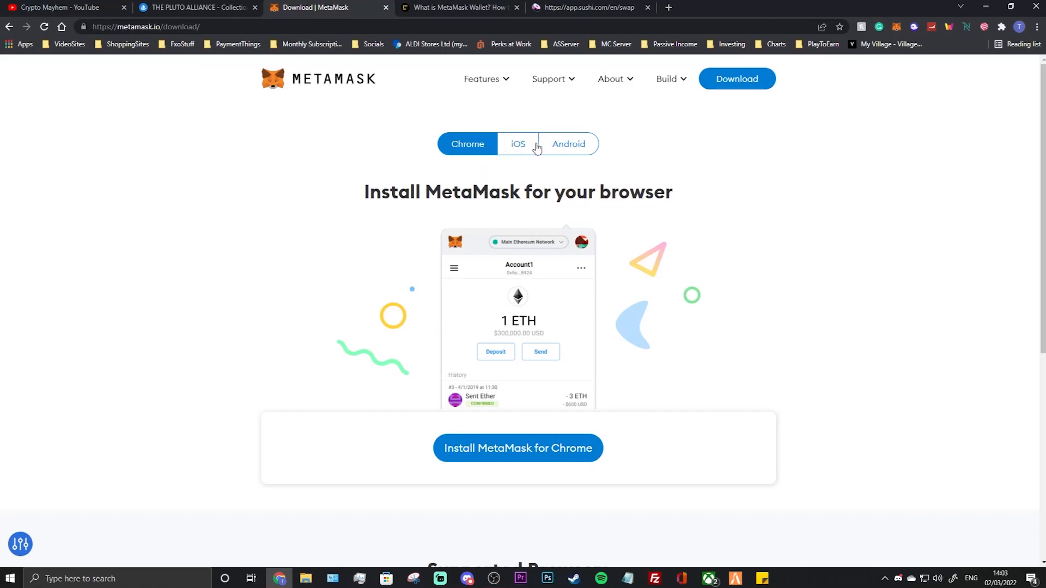
mouse_move(332, 222)
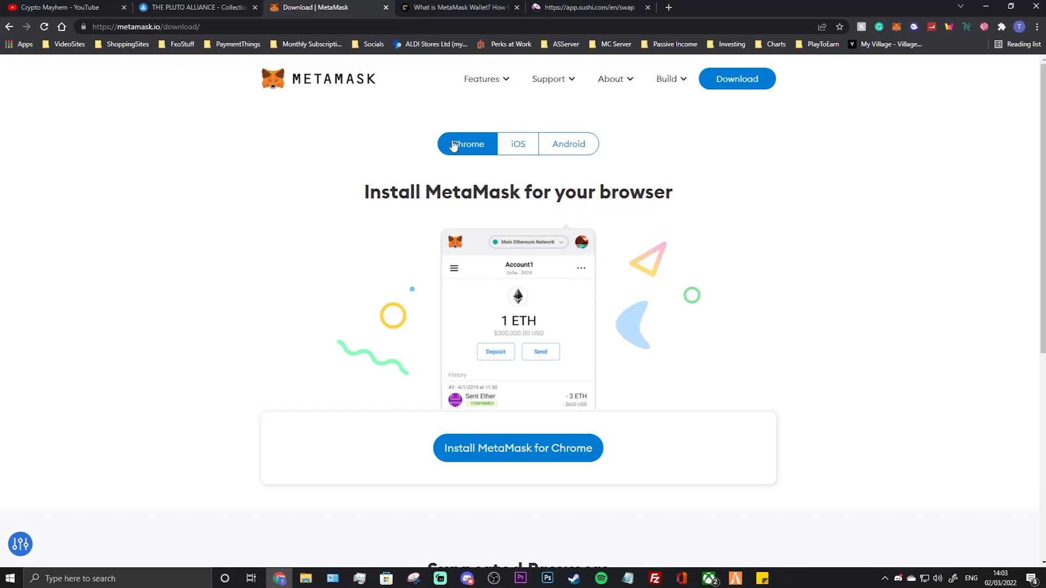
mouse_move(485, 398)
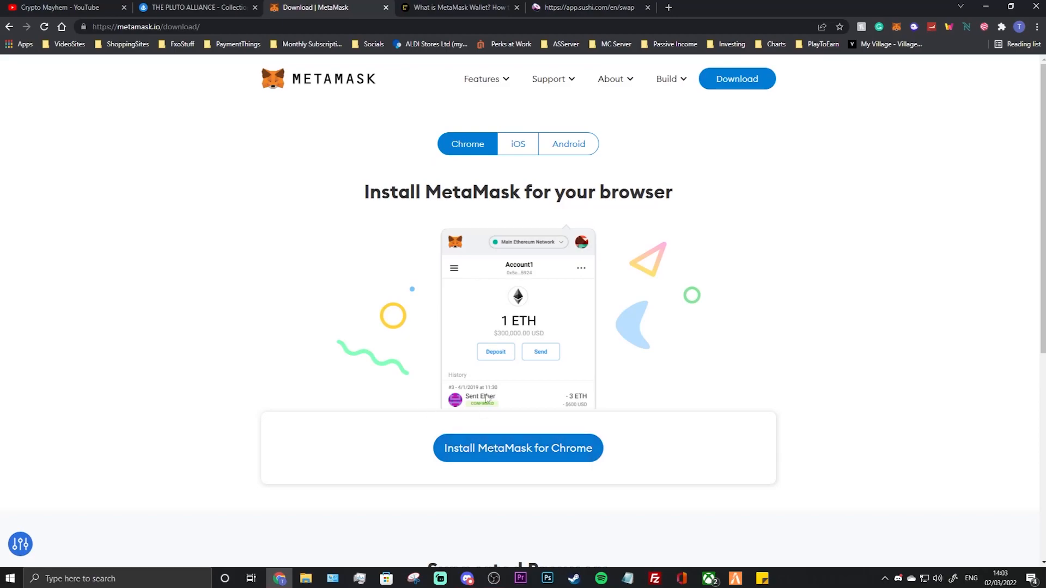
mouse_move(572, 271)
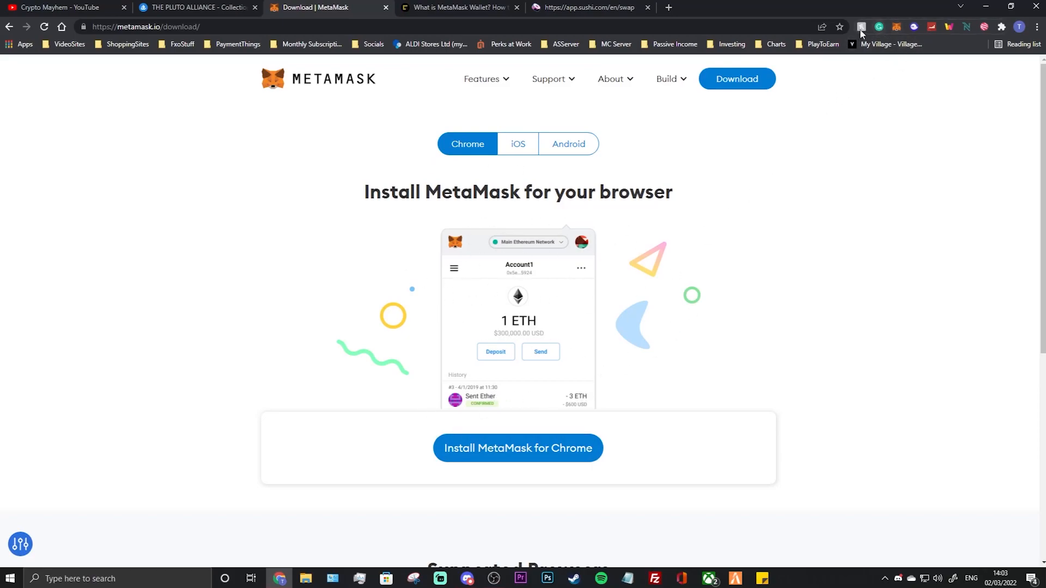
mouse_move(900, 34)
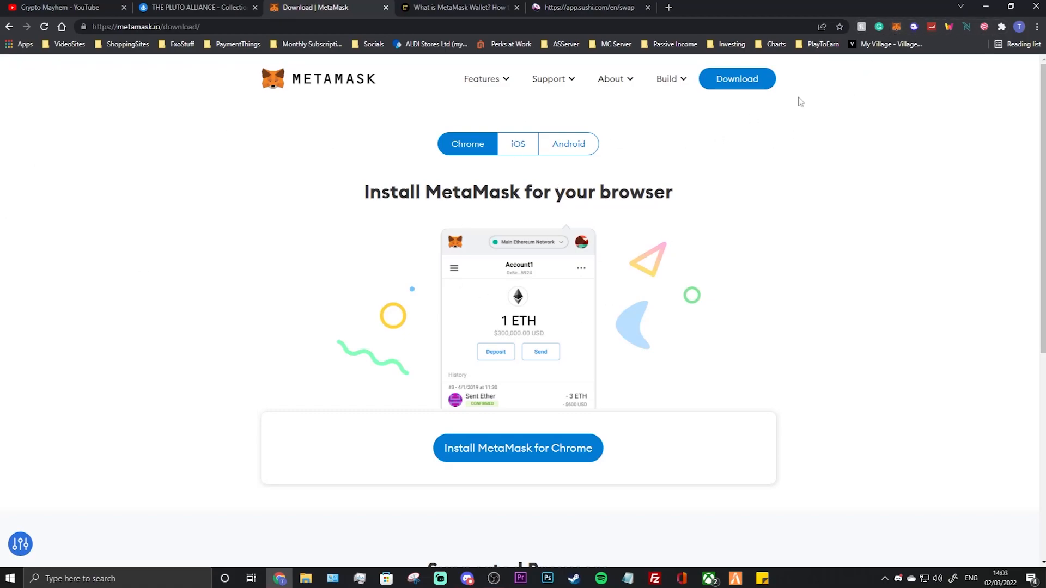
mouse_move(327, 234)
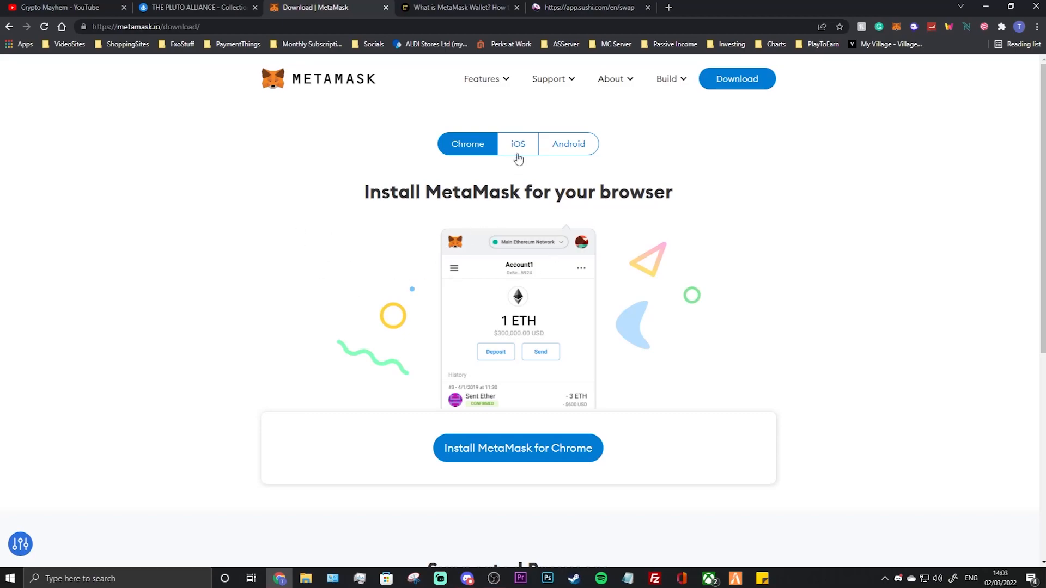
left_click(517, 144)
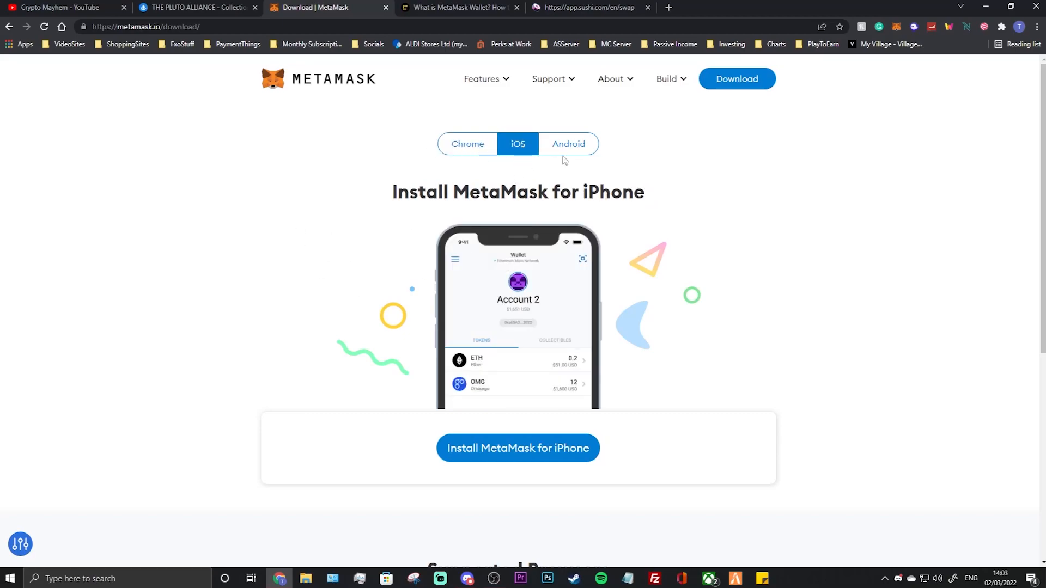
left_click(466, 143)
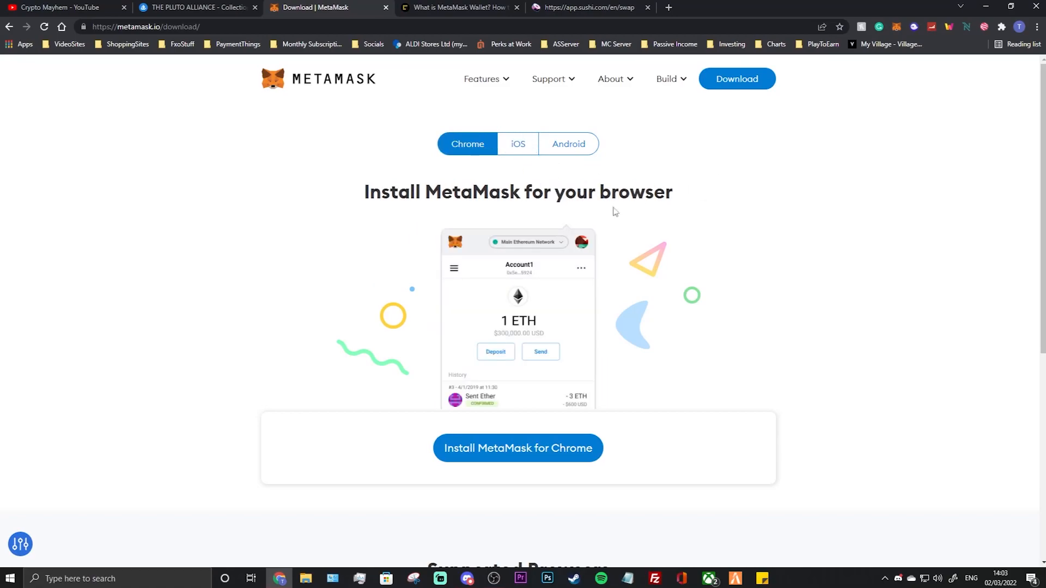
mouse_move(465, 226)
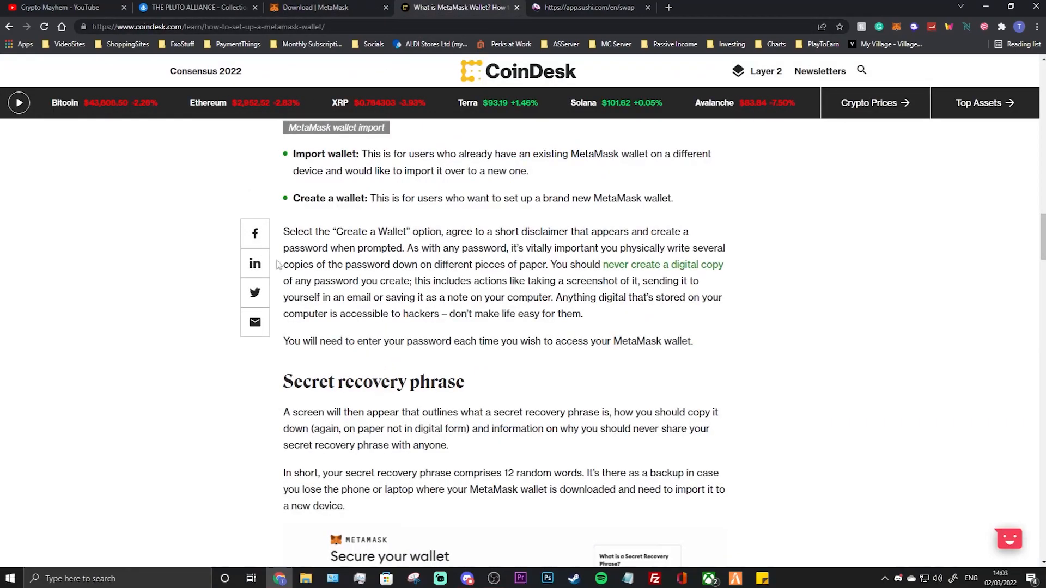
mouse_move(229, 193)
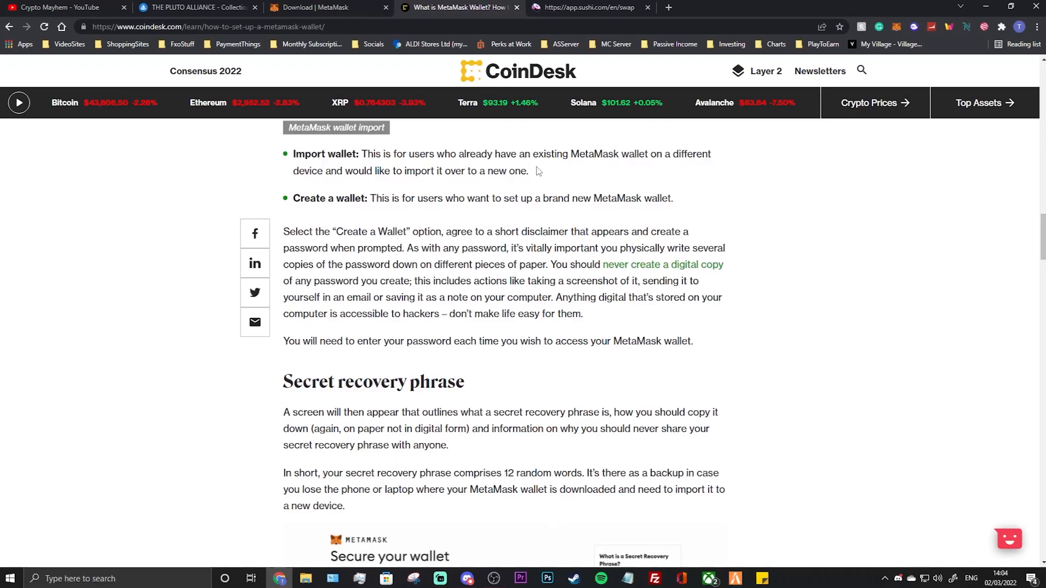
mouse_move(508, 152)
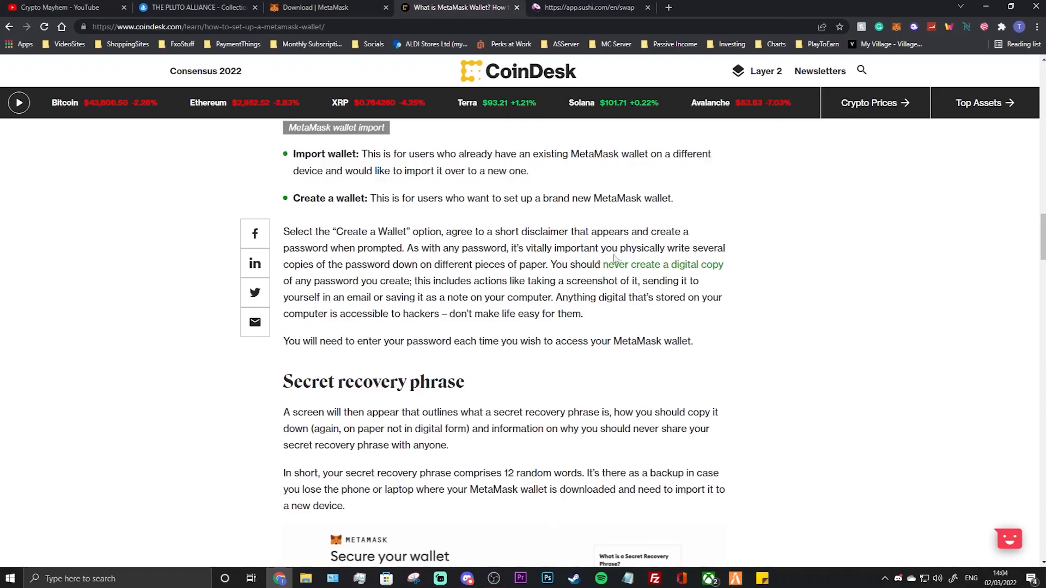
mouse_move(431, 268)
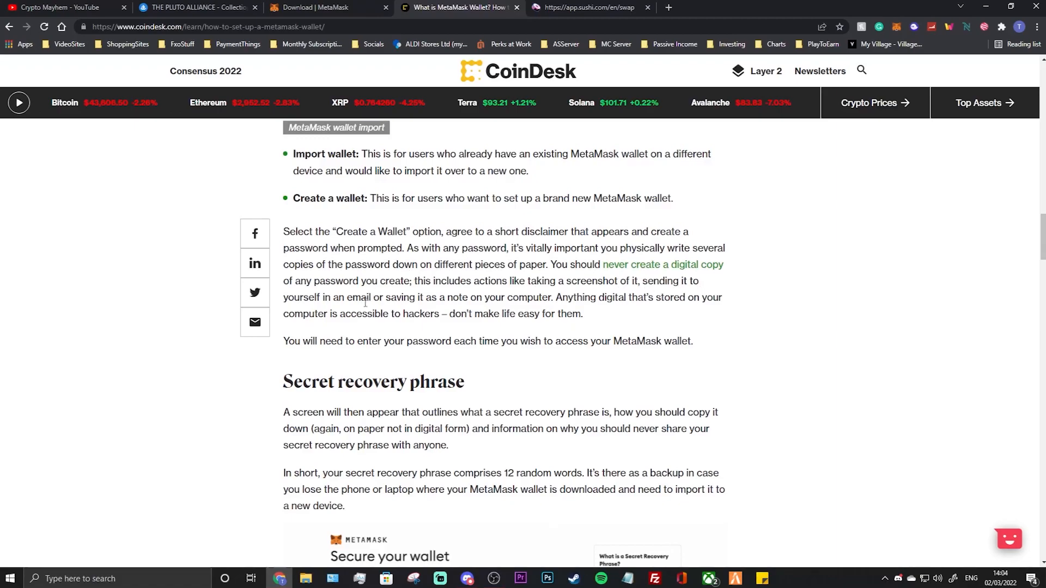
mouse_move(363, 310)
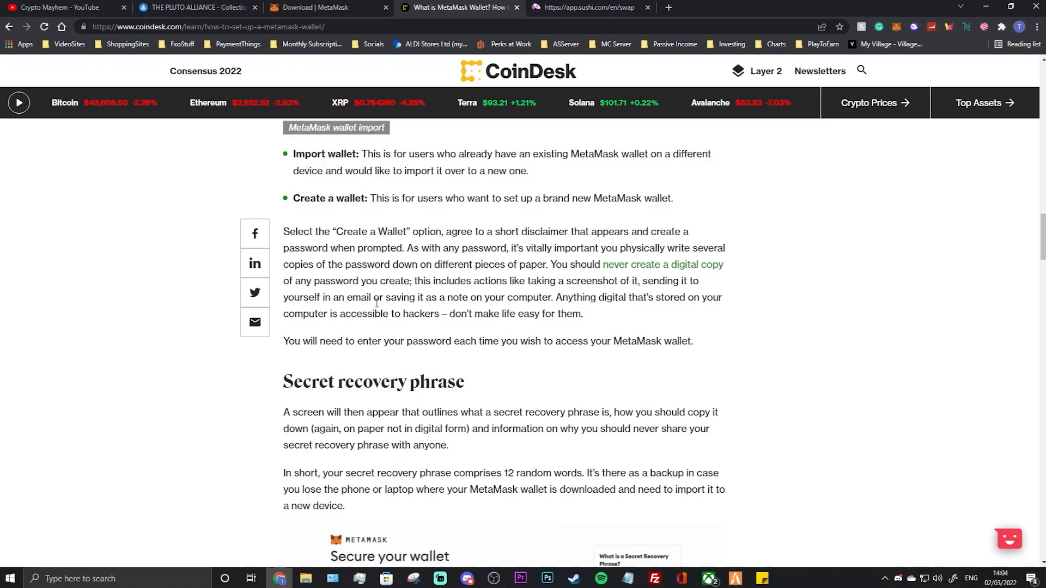
mouse_move(305, 260)
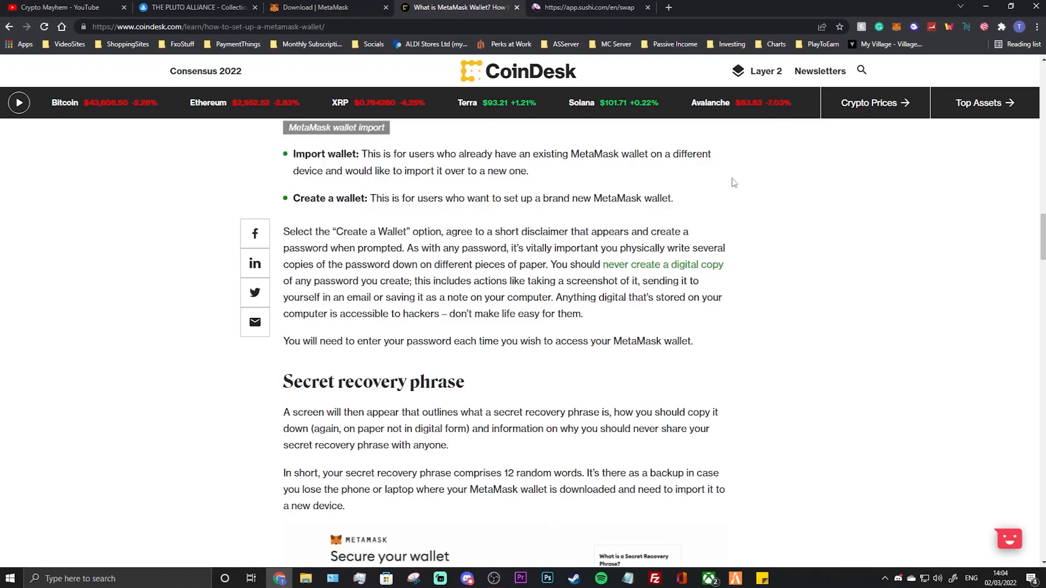
mouse_move(519, 224)
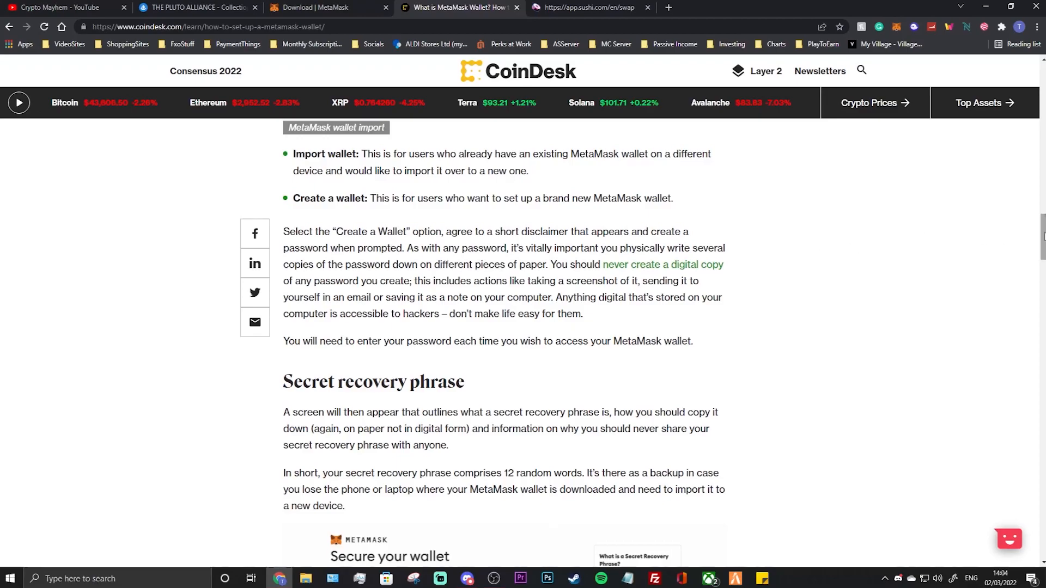
Read down the CoinDesk MetaMask guide to the 'Secret recovery phrase' section.
scroll("down", 3)
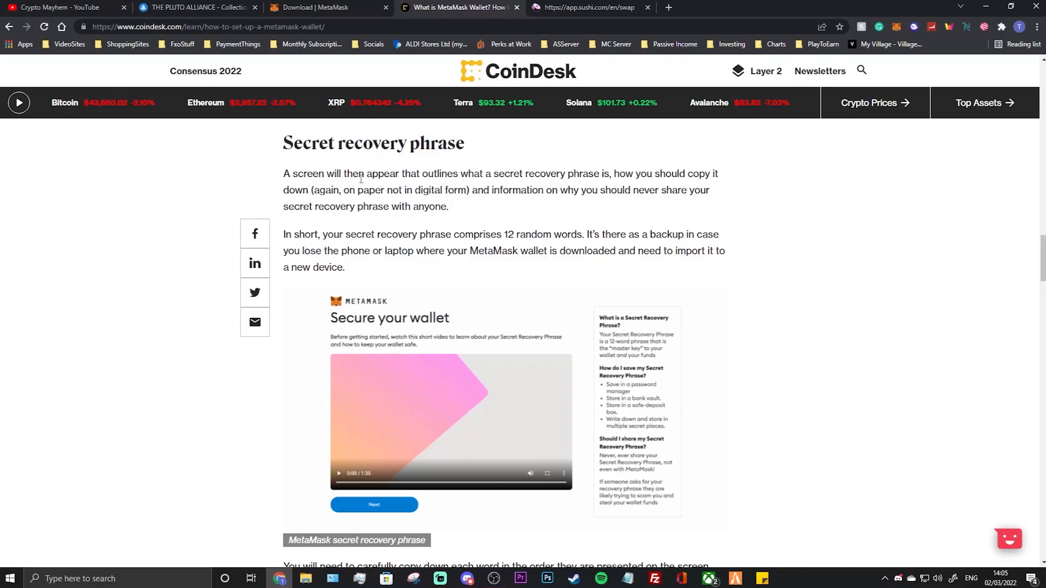
mouse_move(466, 187)
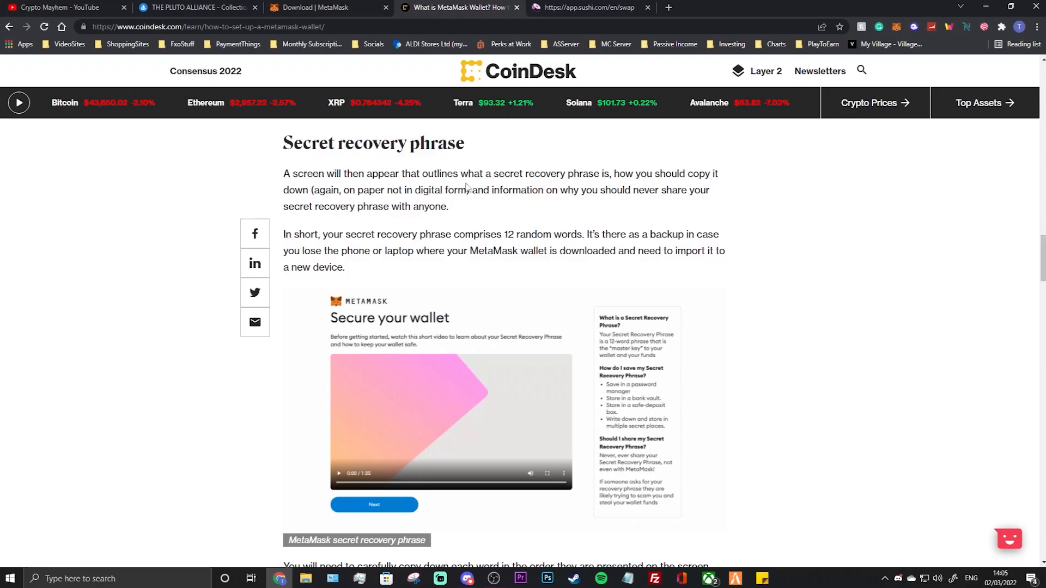
mouse_move(523, 189)
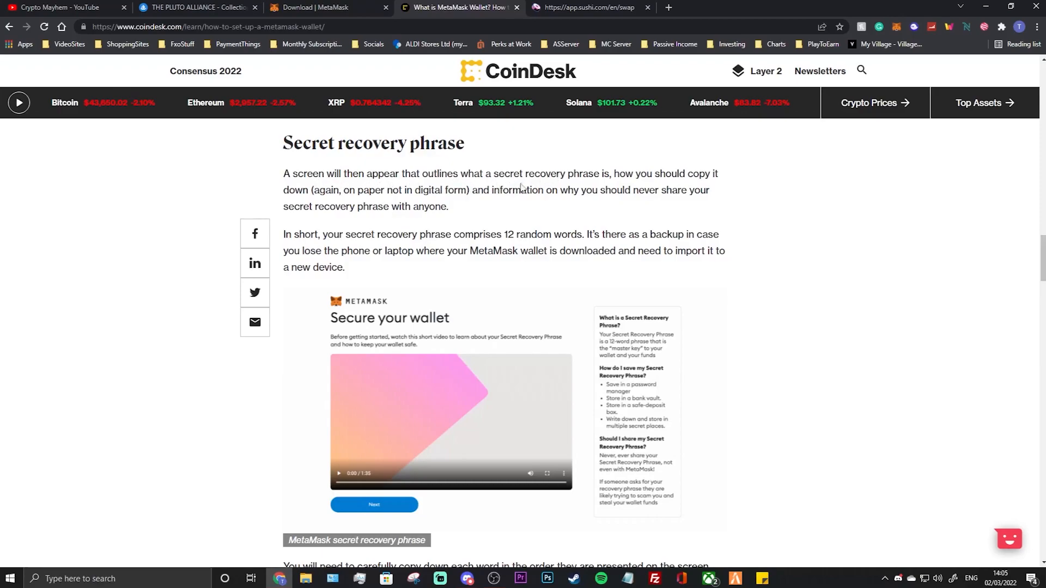
mouse_move(618, 200)
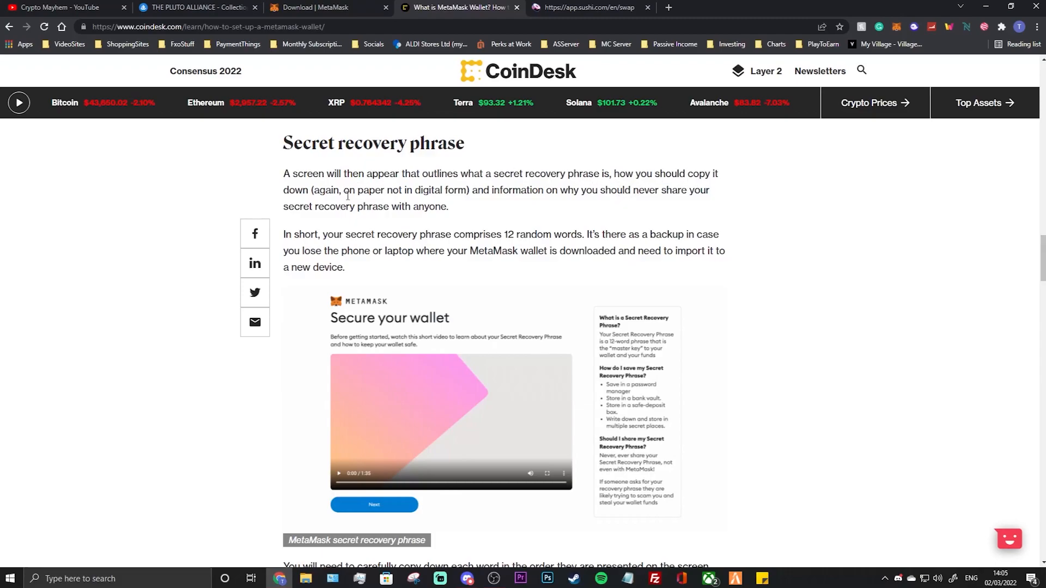
mouse_move(383, 184)
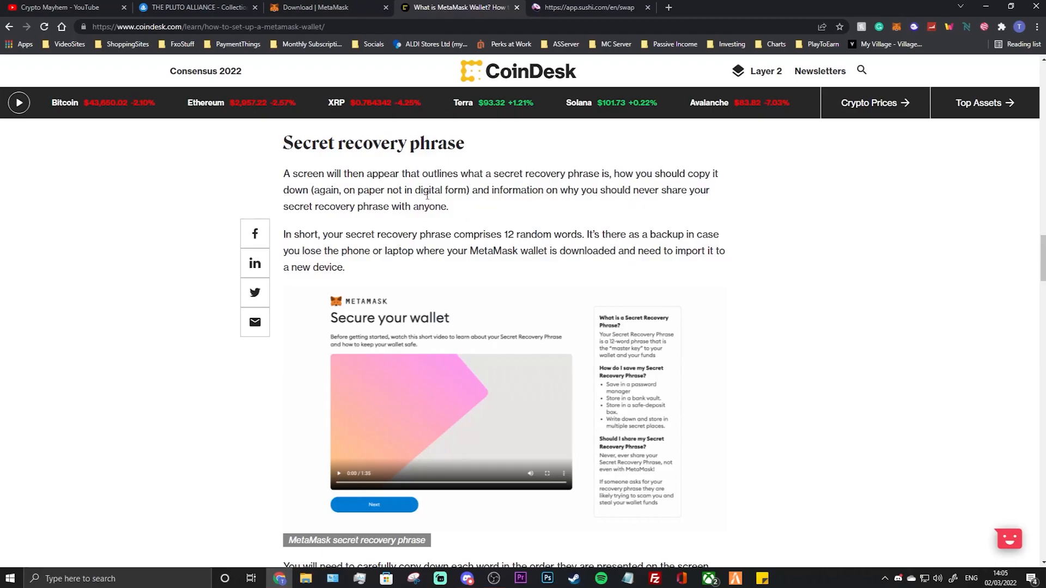
mouse_move(310, 230)
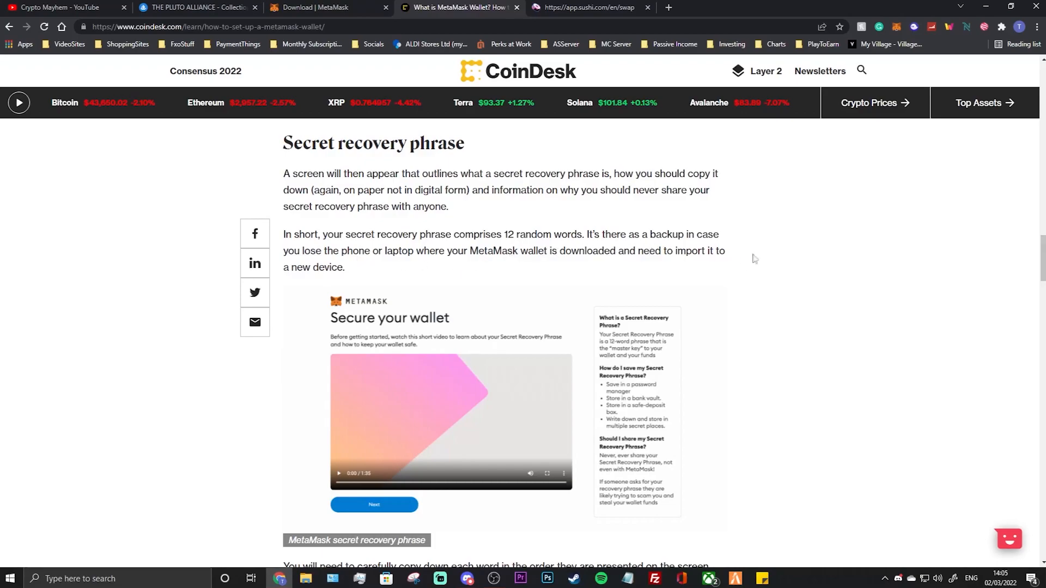
scroll("down", 3)
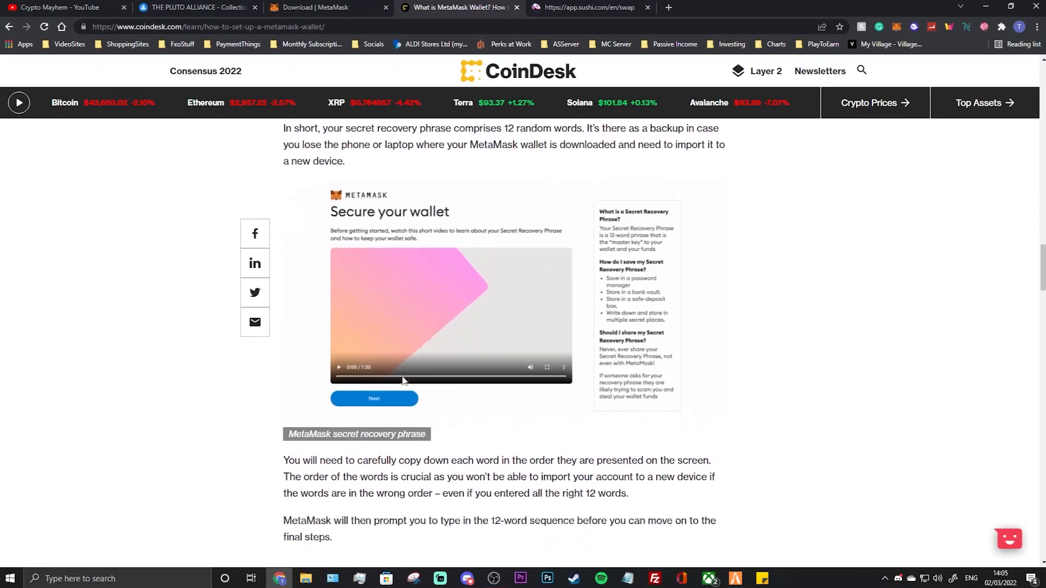
scroll("down", 3)
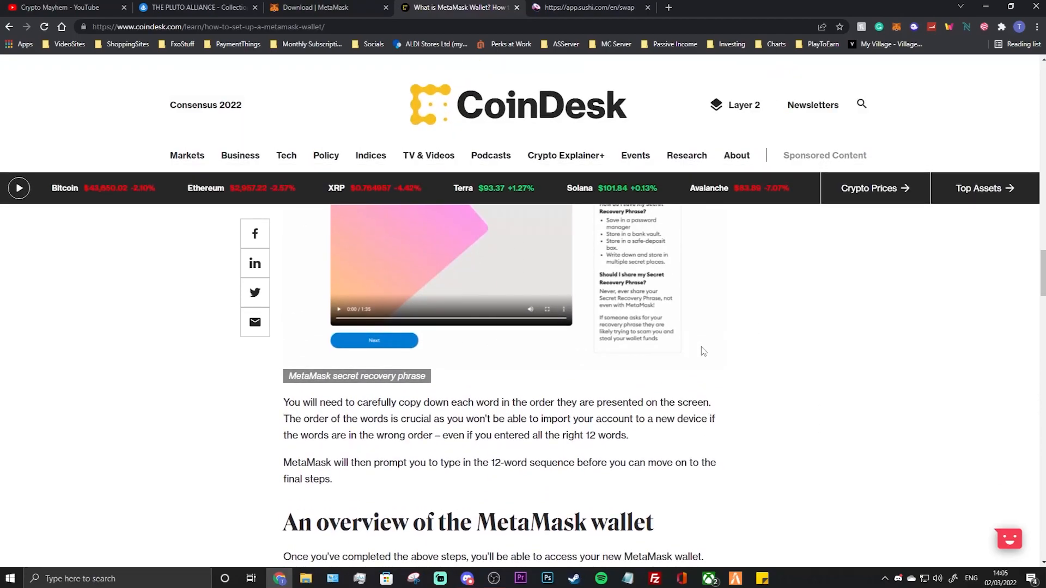
scroll("up", 3)
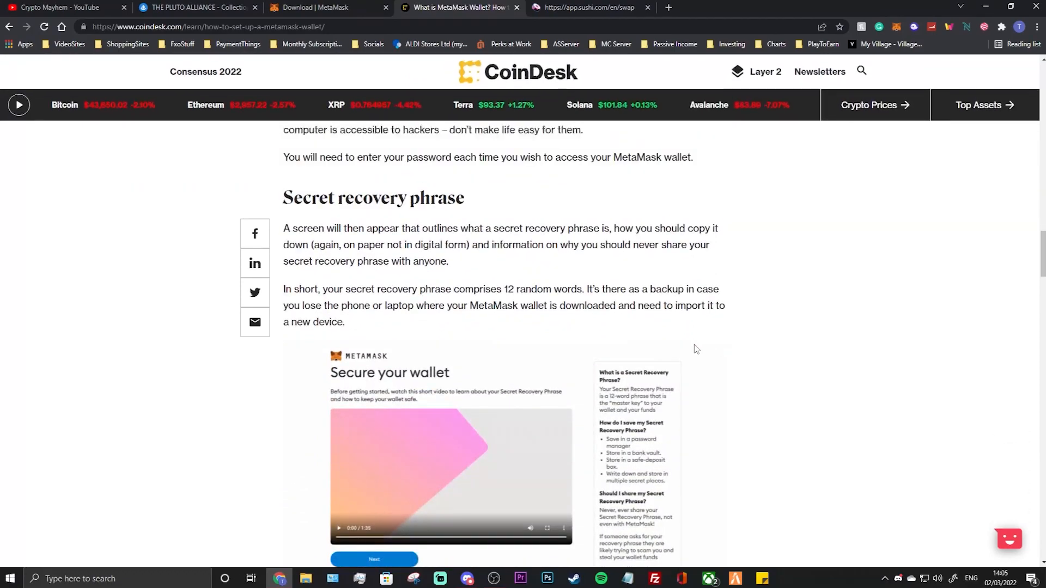
scroll("down", 3)
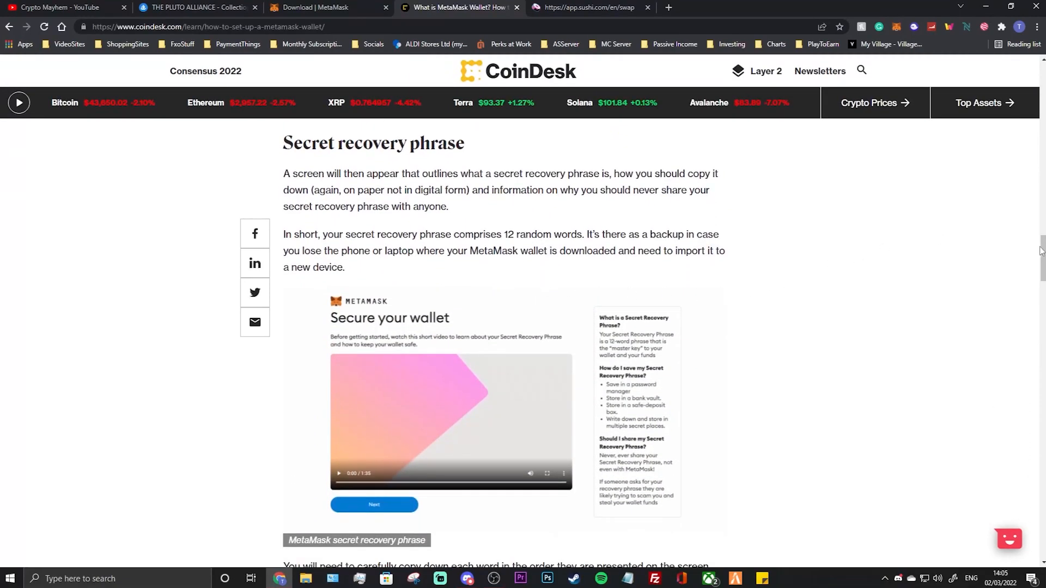
scroll("down", 3)
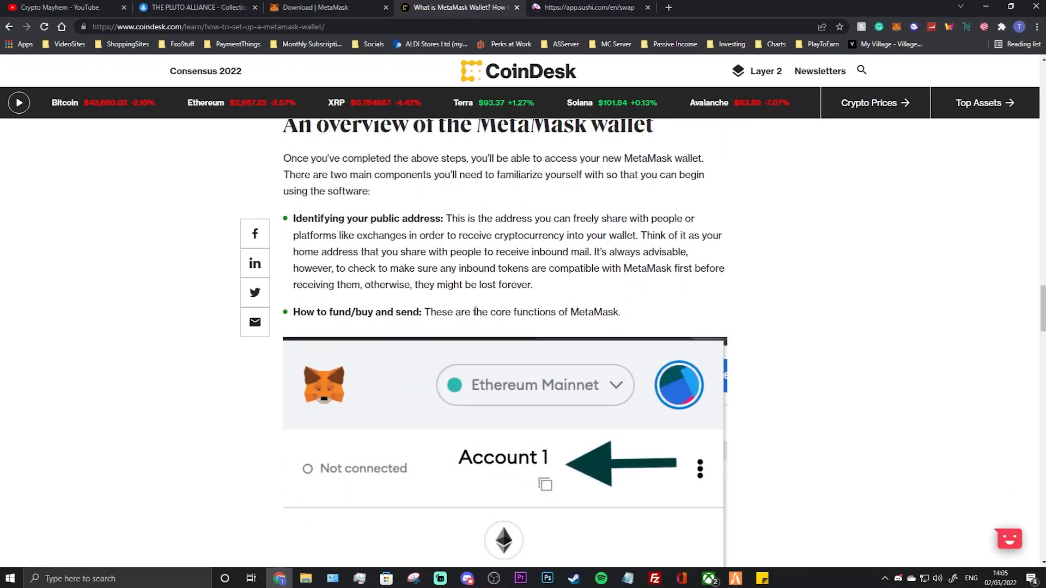
Read on to the wallet overview with its Buy, Send and Swap screenshot.
scroll("down", 3)
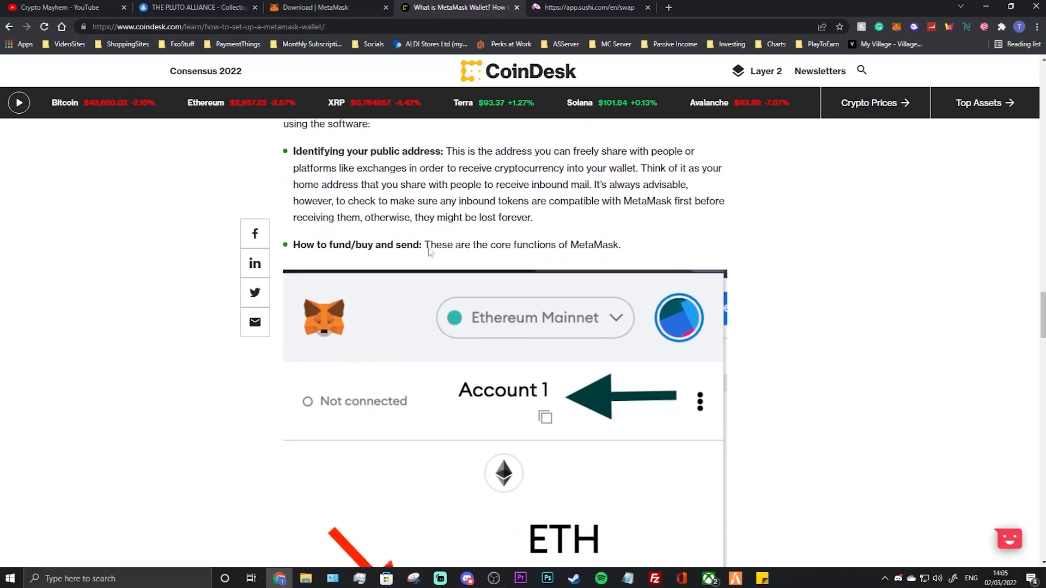
scroll("down", 3)
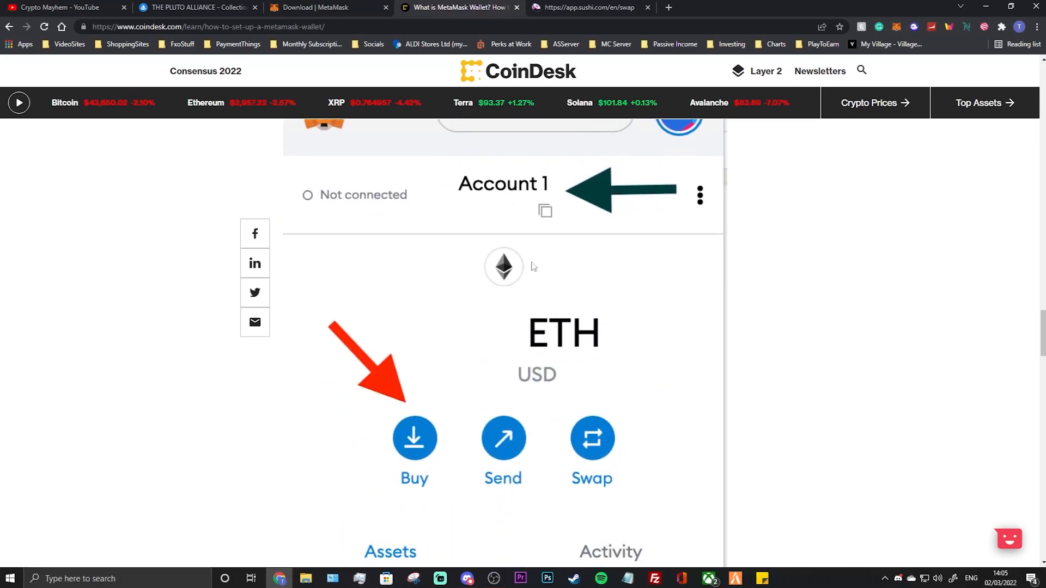
mouse_move(562, 188)
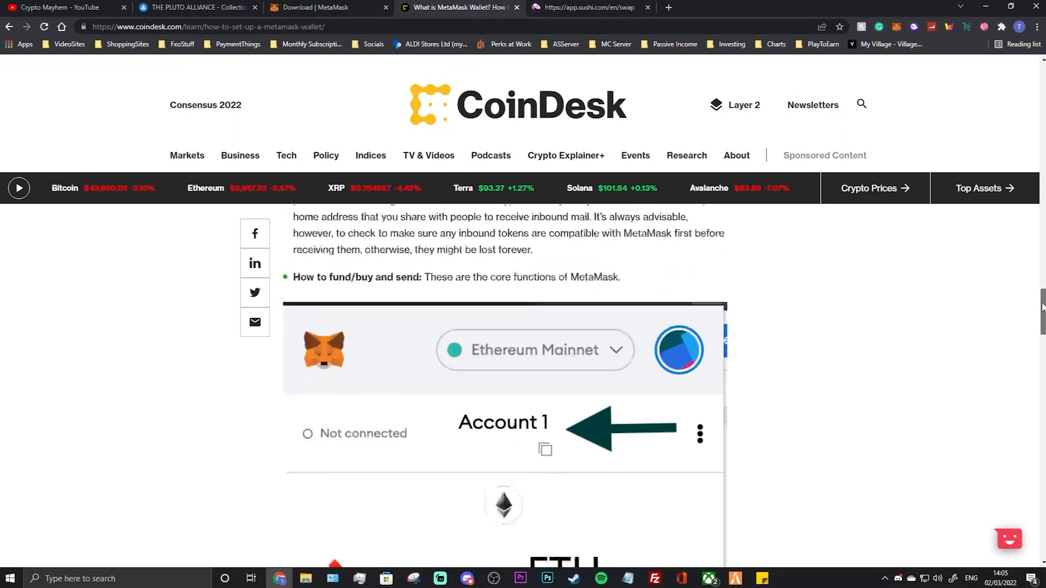
scroll("down", 3)
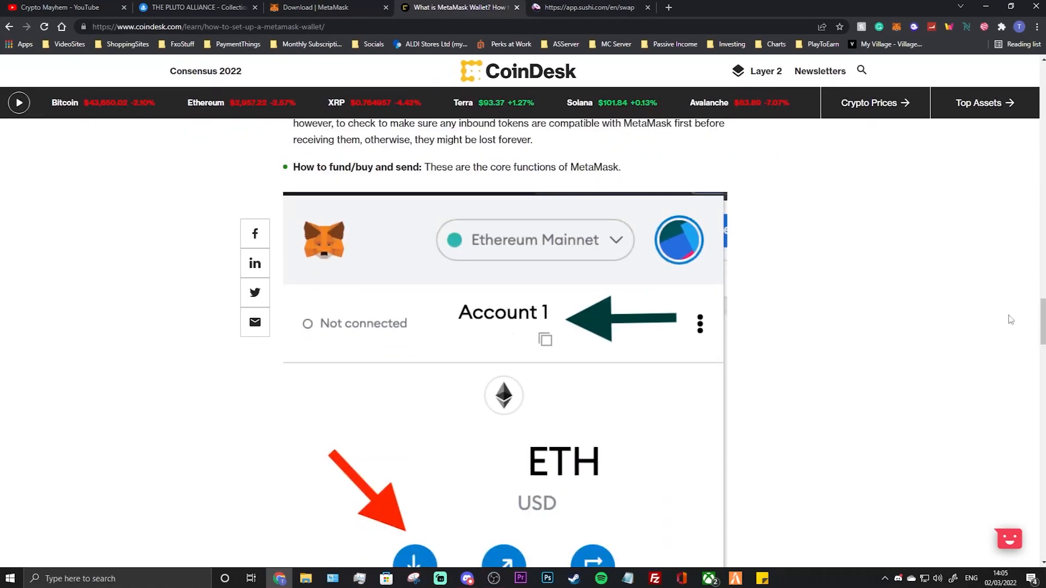
scroll("down", 3)
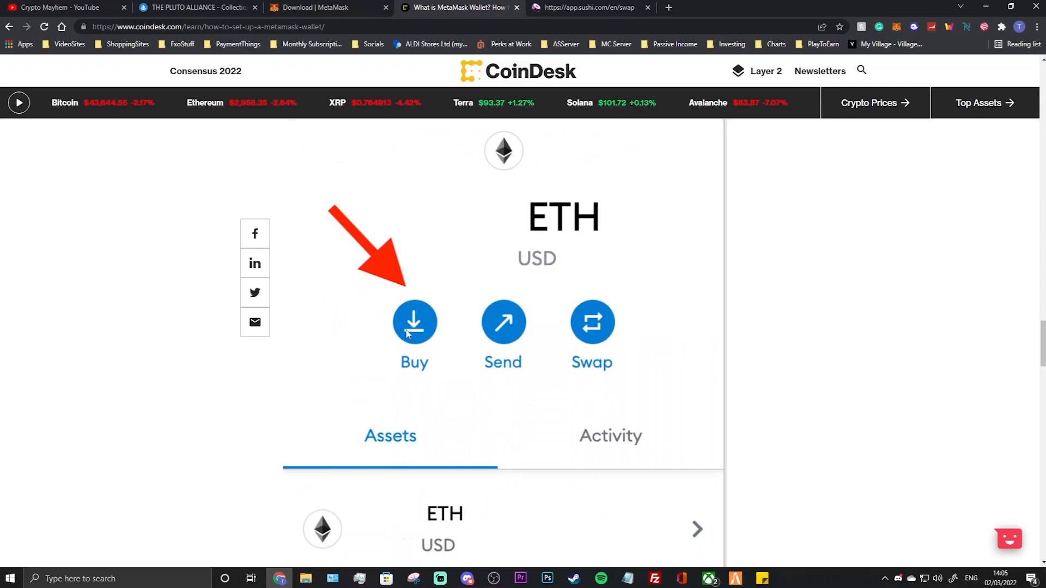
scroll("down", 3)
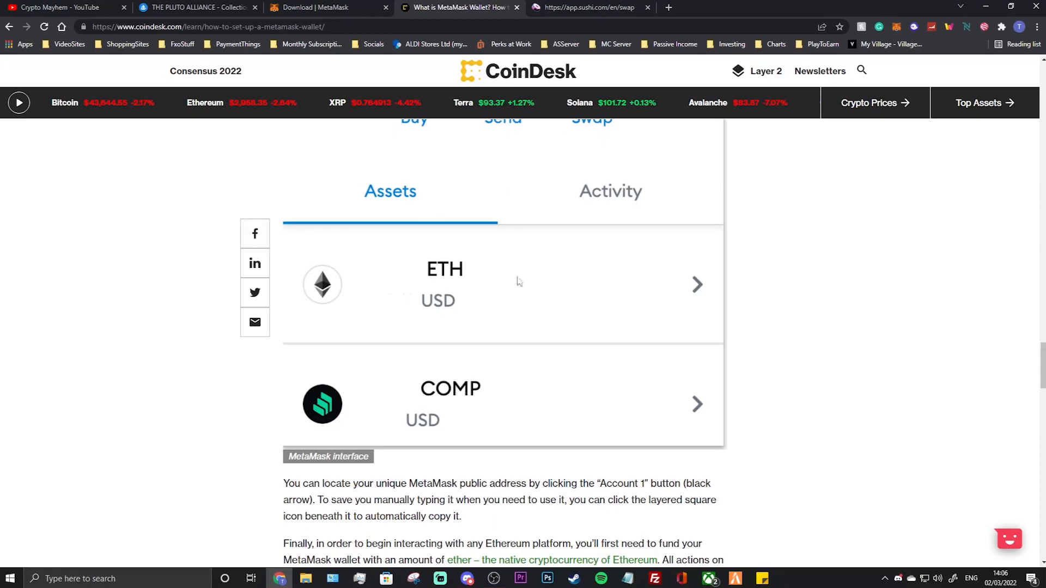
mouse_move(492, 326)
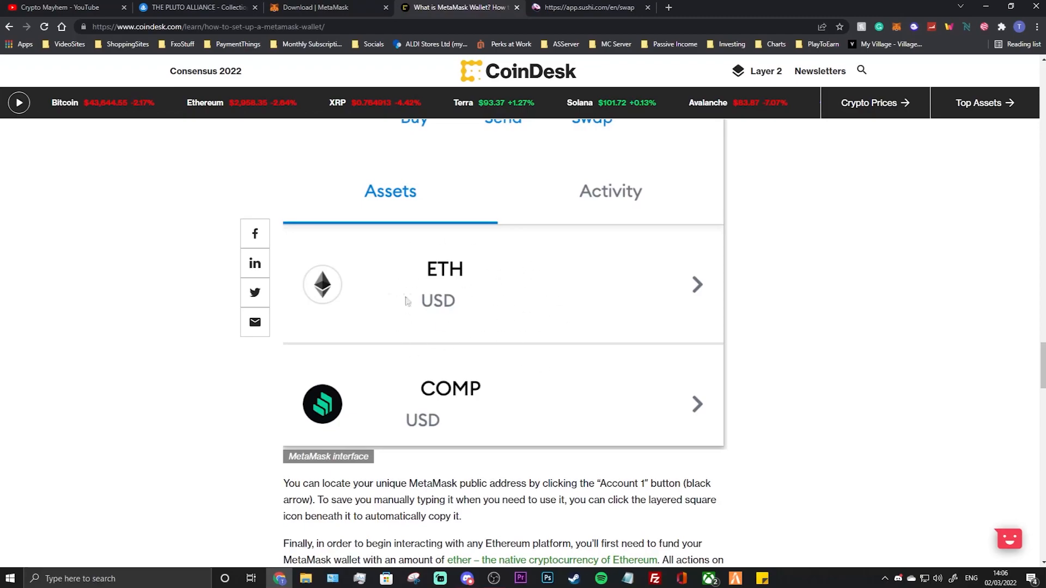
mouse_move(990, 401)
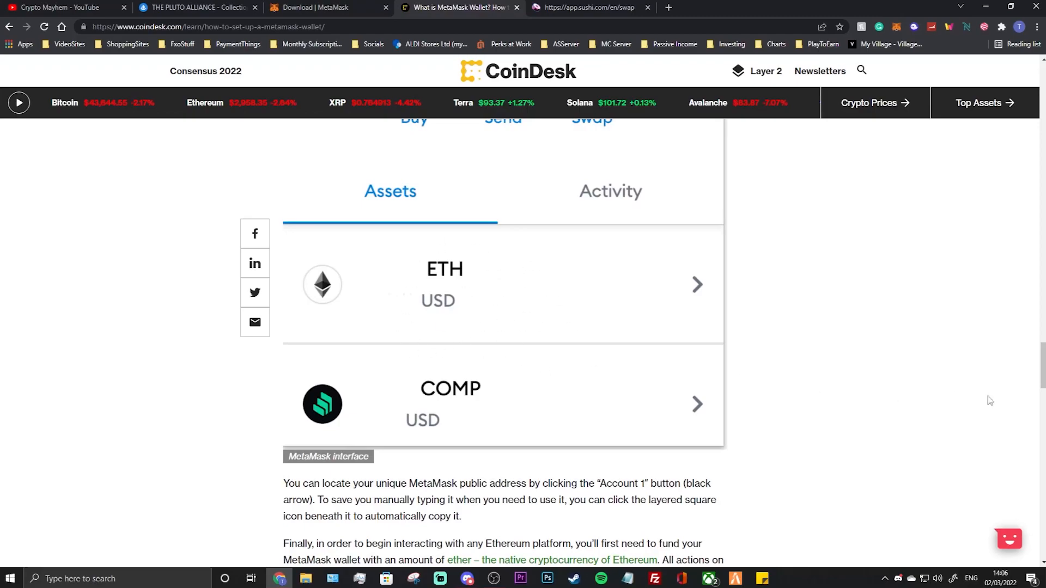
mouse_move(345, 139)
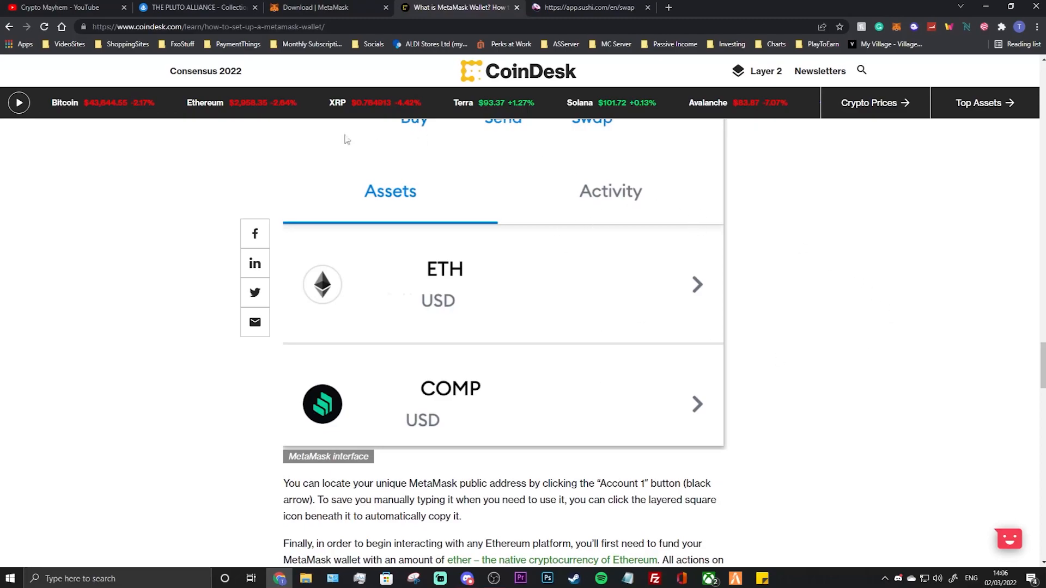
mouse_move(414, 235)
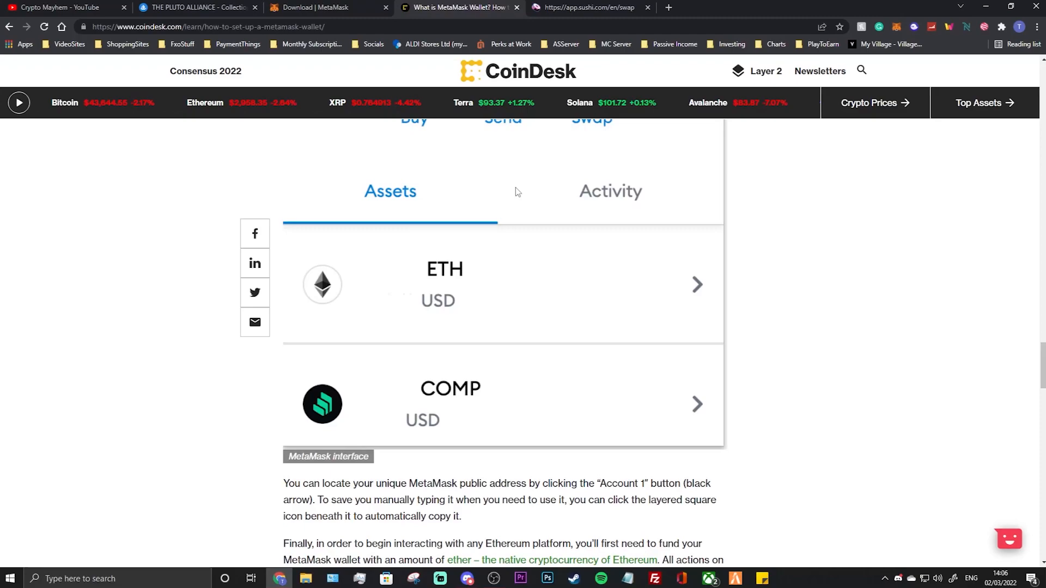
mouse_move(921, 278)
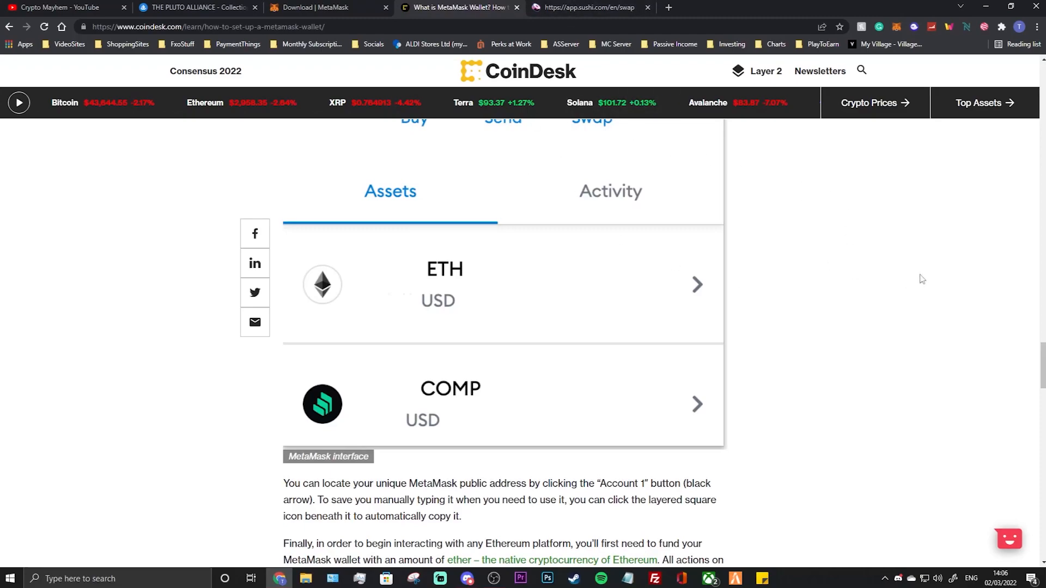
mouse_move(799, 259)
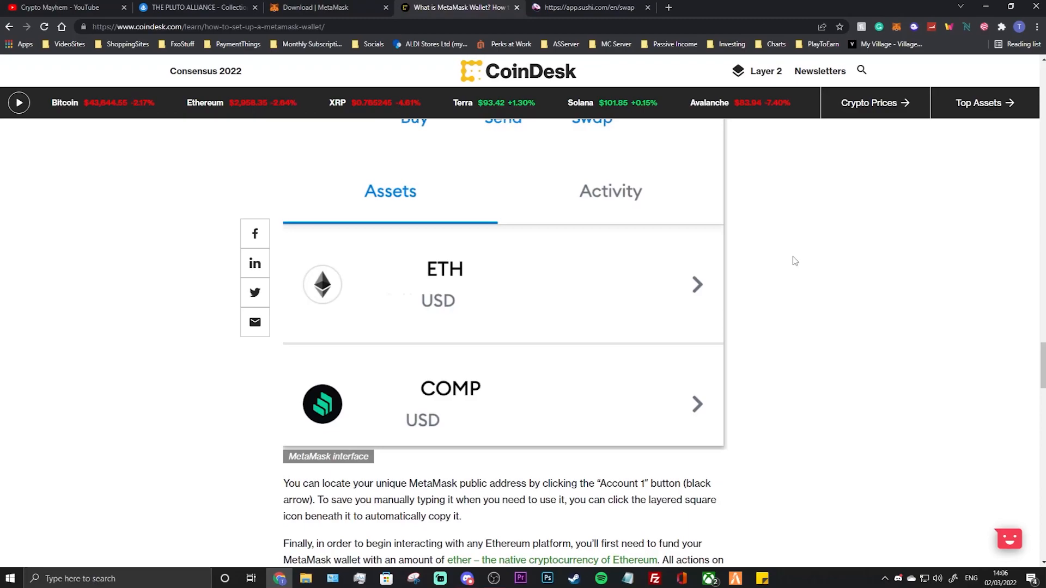
mouse_move(558, 22)
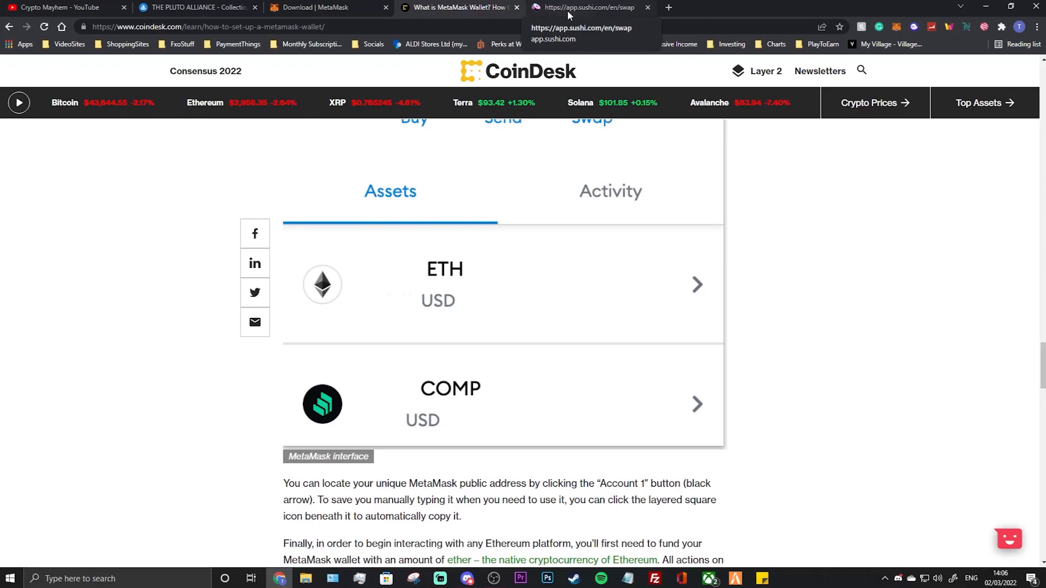
Switch to the app.sushi.com tab showing the ETH-to-SUSHI swap form.
left_click(586, 7)
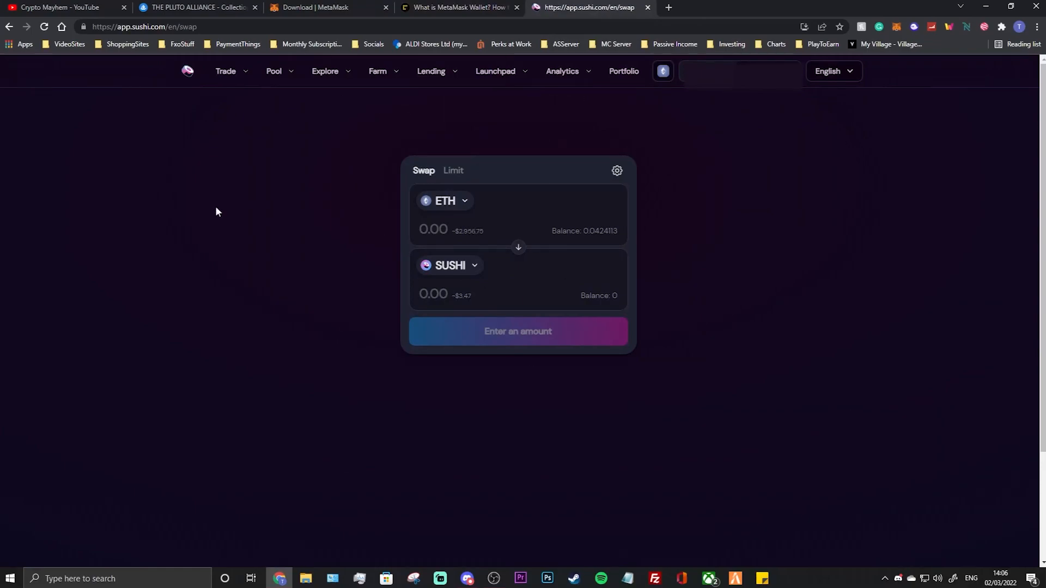
mouse_move(381, 180)
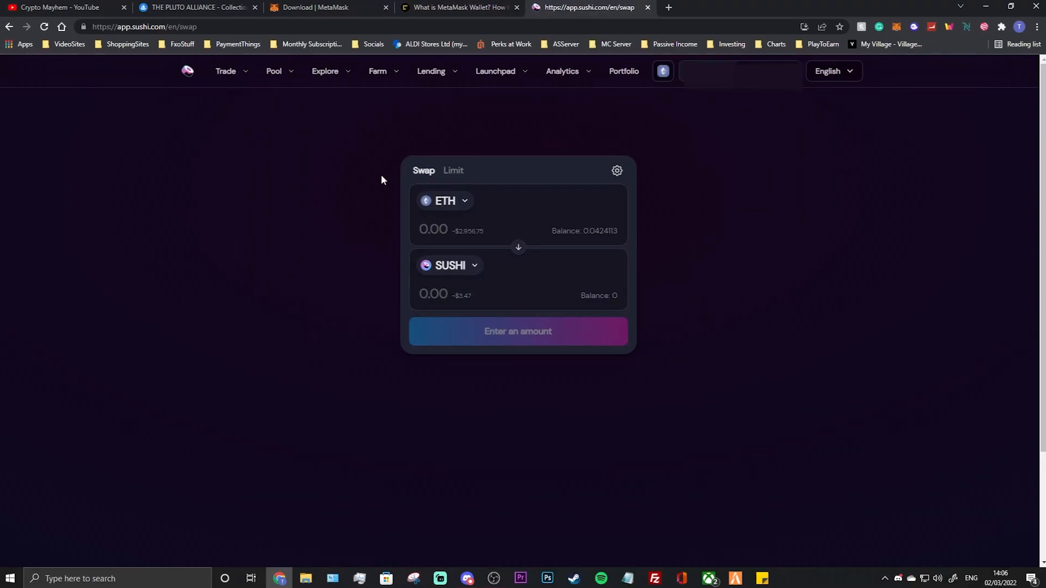
mouse_move(775, 162)
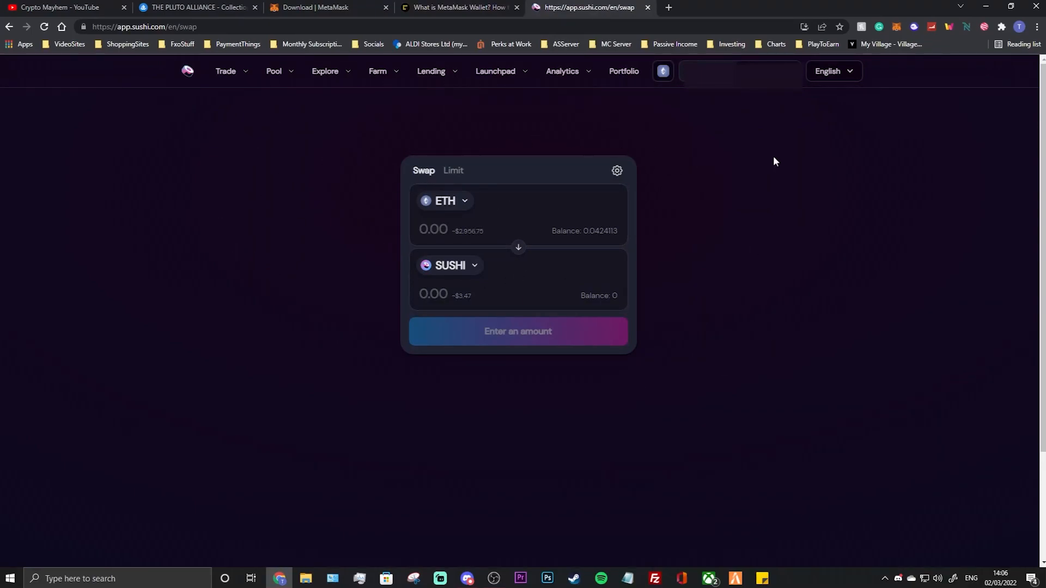
mouse_move(702, 128)
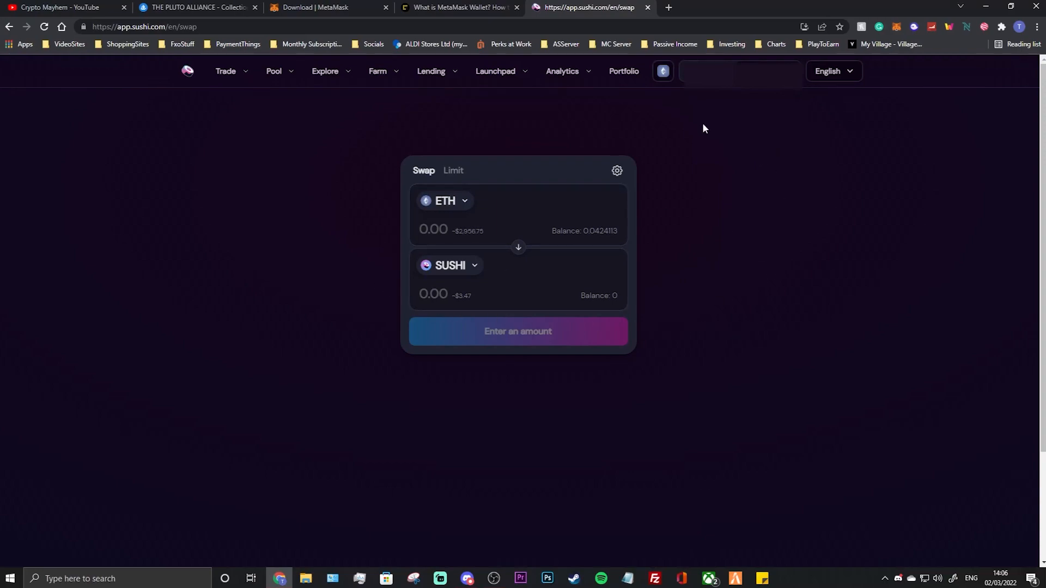
mouse_move(650, 157)
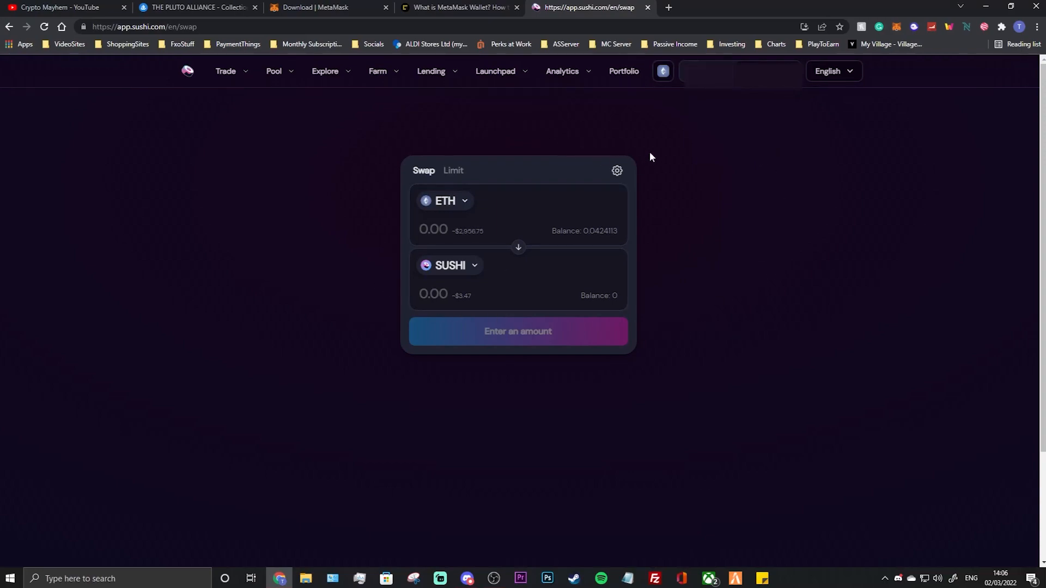
mouse_move(380, 241)
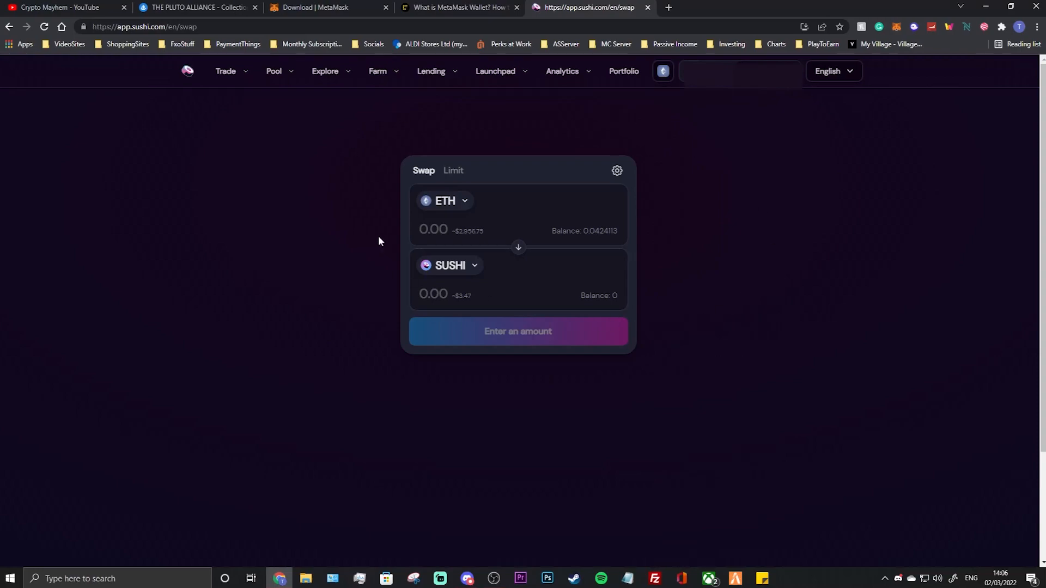
mouse_move(888, 34)
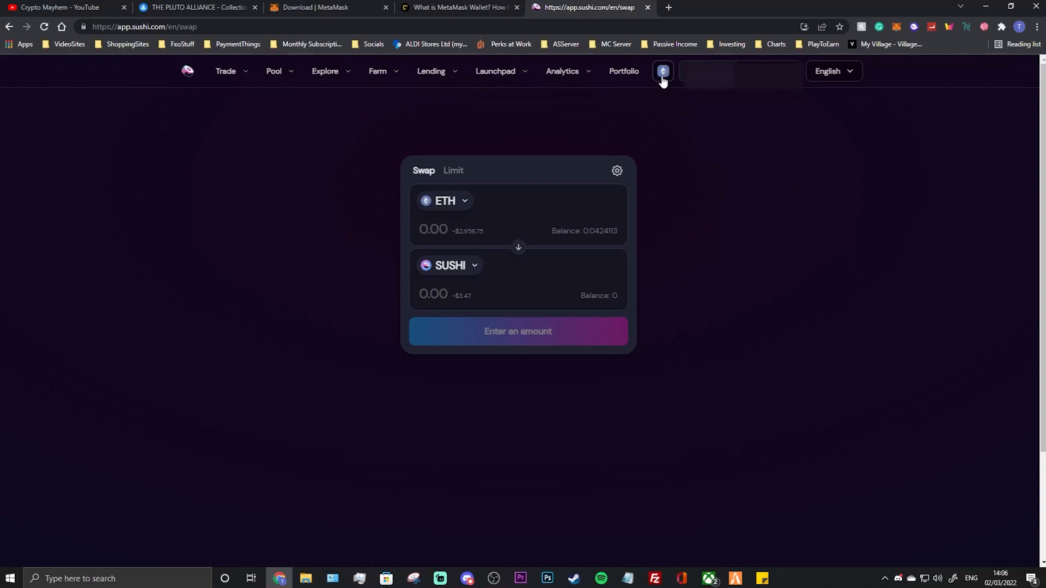
Browse SushiSwap's supported networks and close the list, keeping Ethereum.
left_click(663, 71)
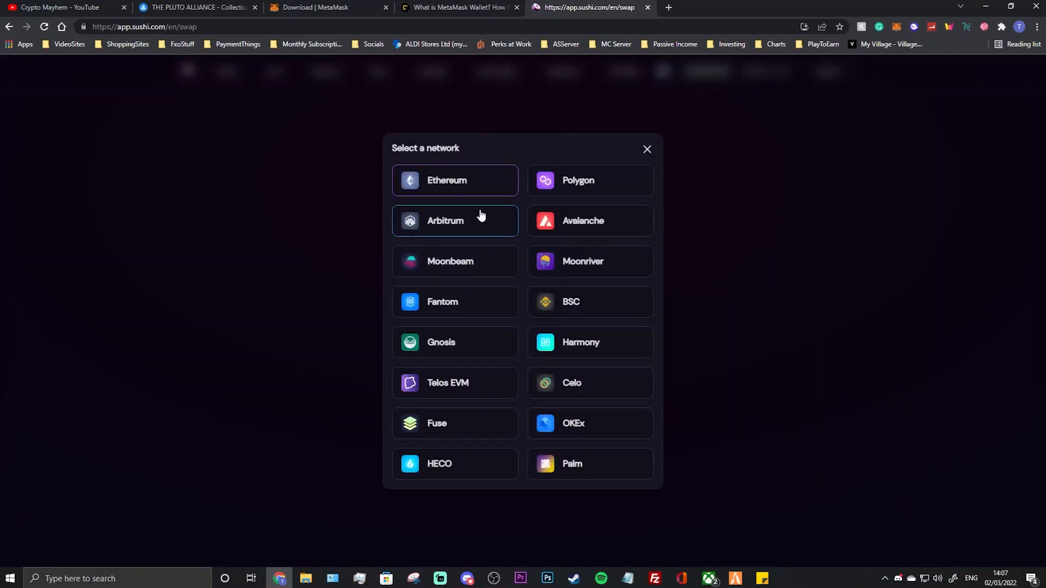
mouse_move(553, 213)
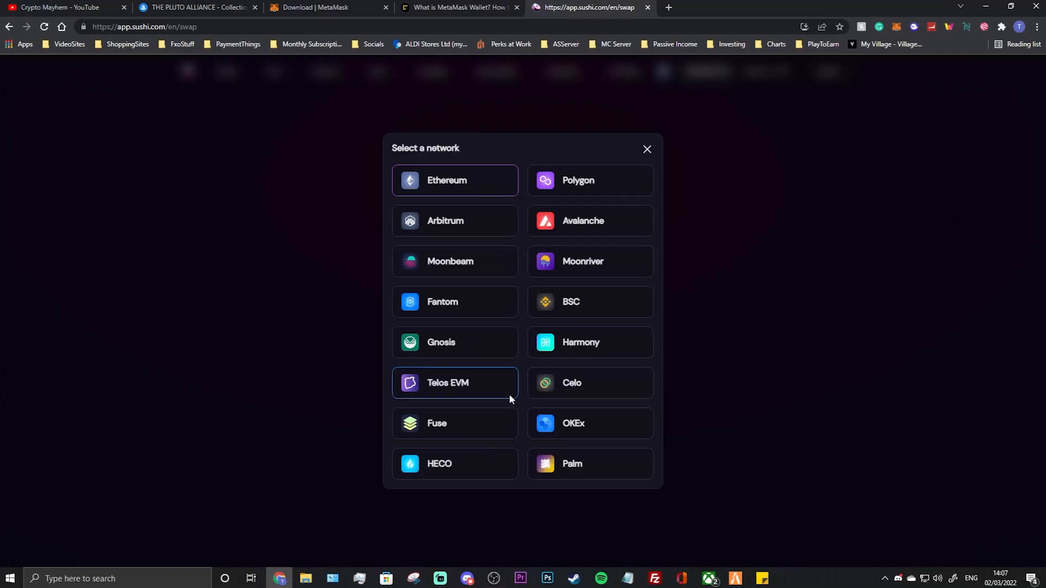
mouse_move(455, 422)
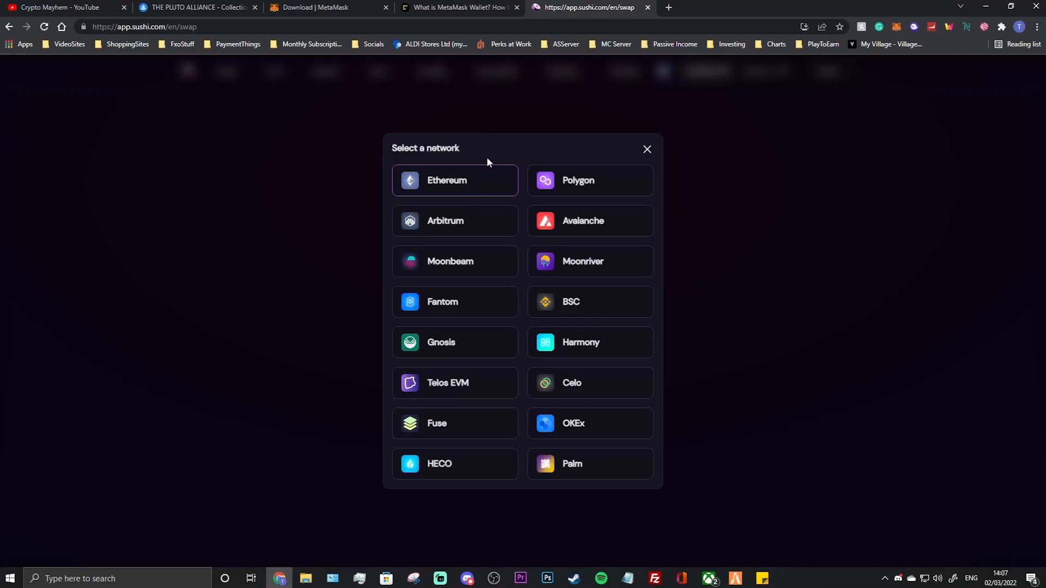
mouse_move(479, 189)
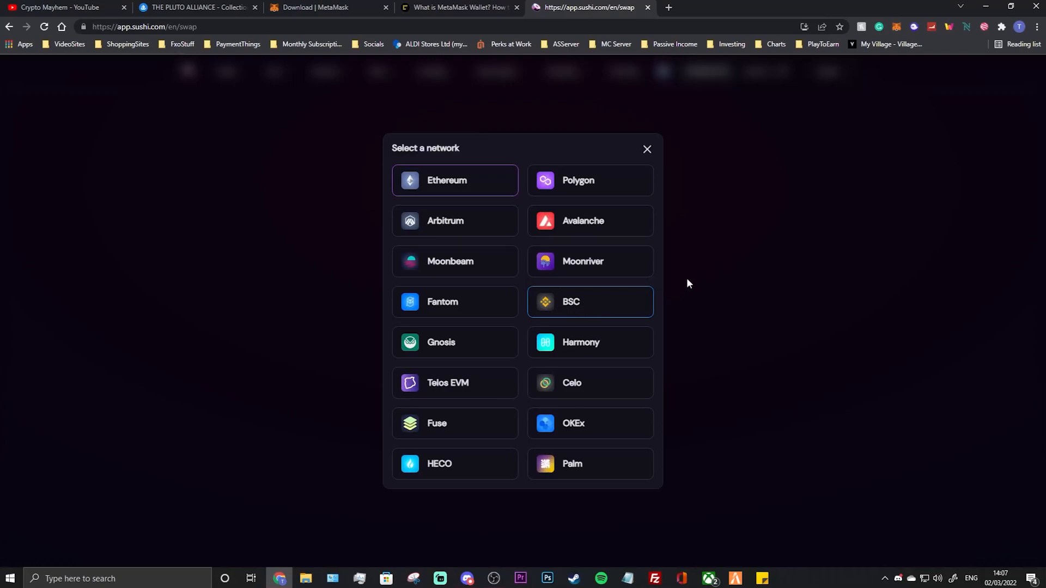
mouse_move(915, 107)
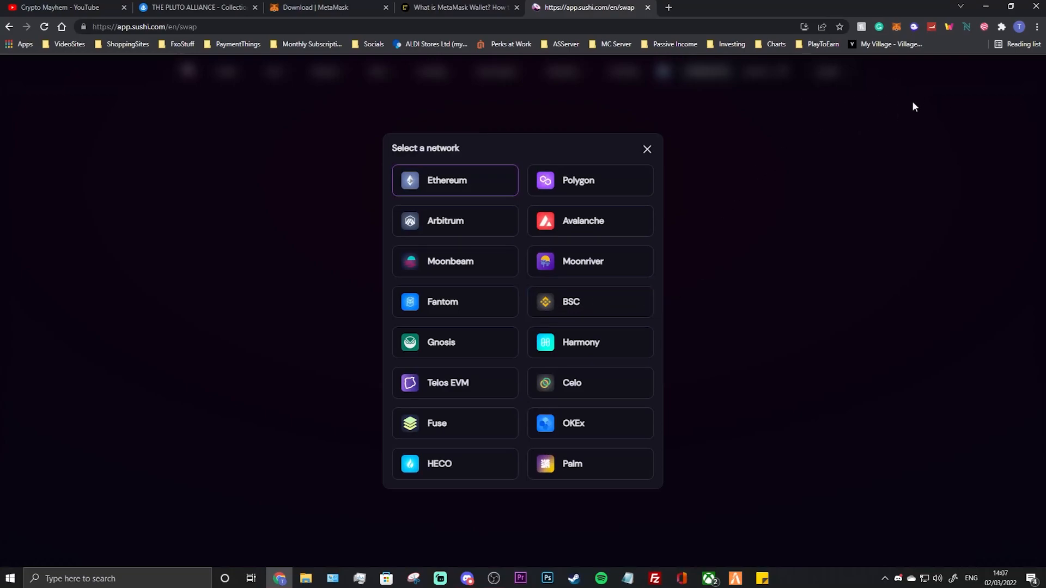
mouse_move(962, 173)
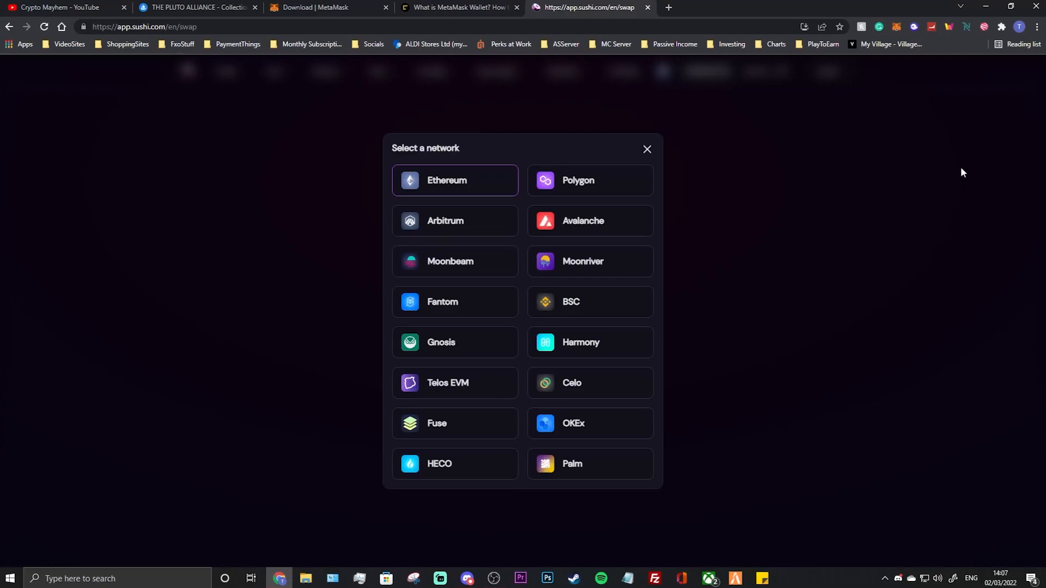
mouse_move(679, 119)
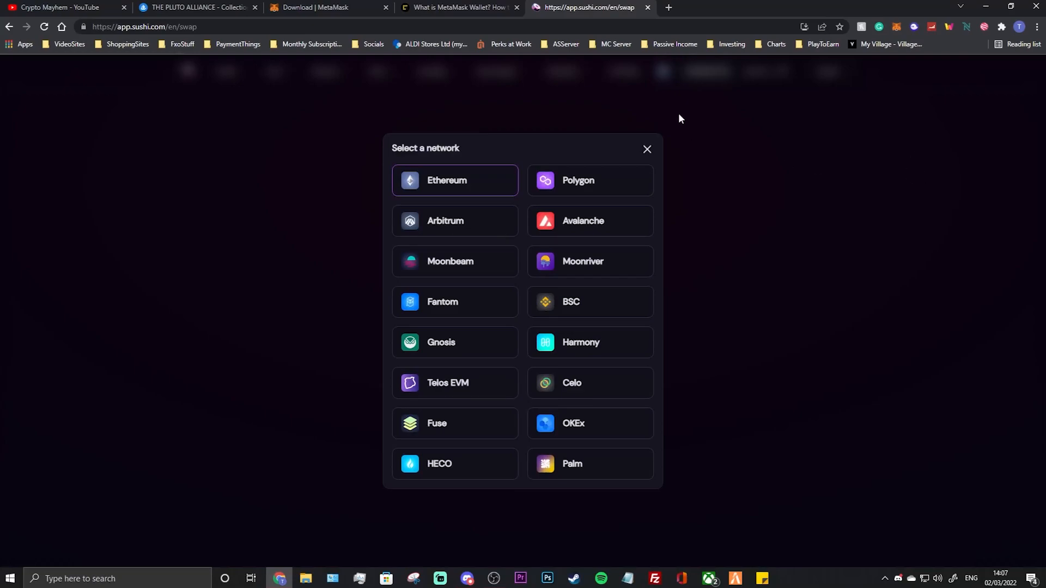
mouse_move(585, 140)
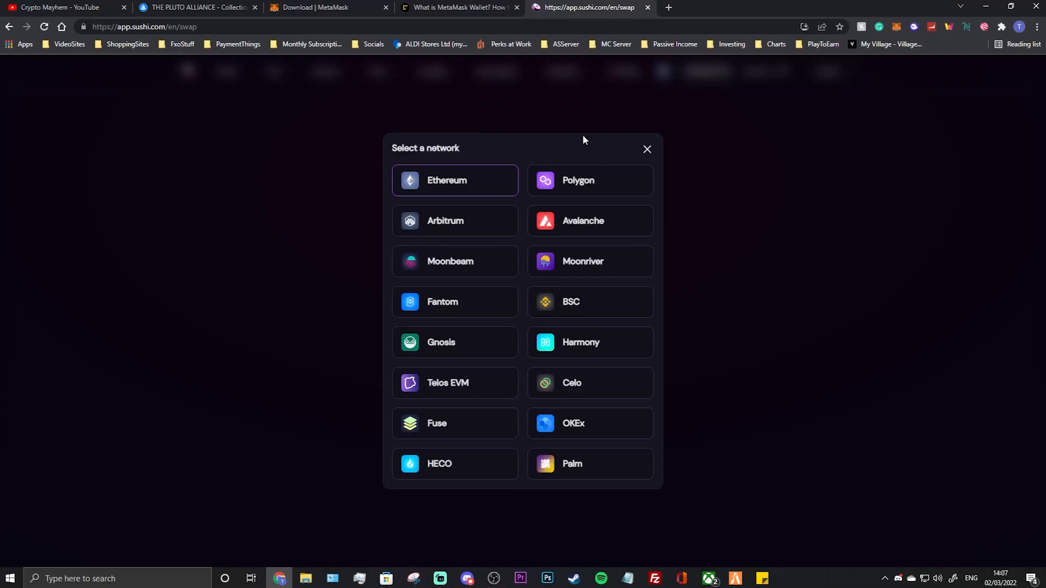
mouse_move(576, 147)
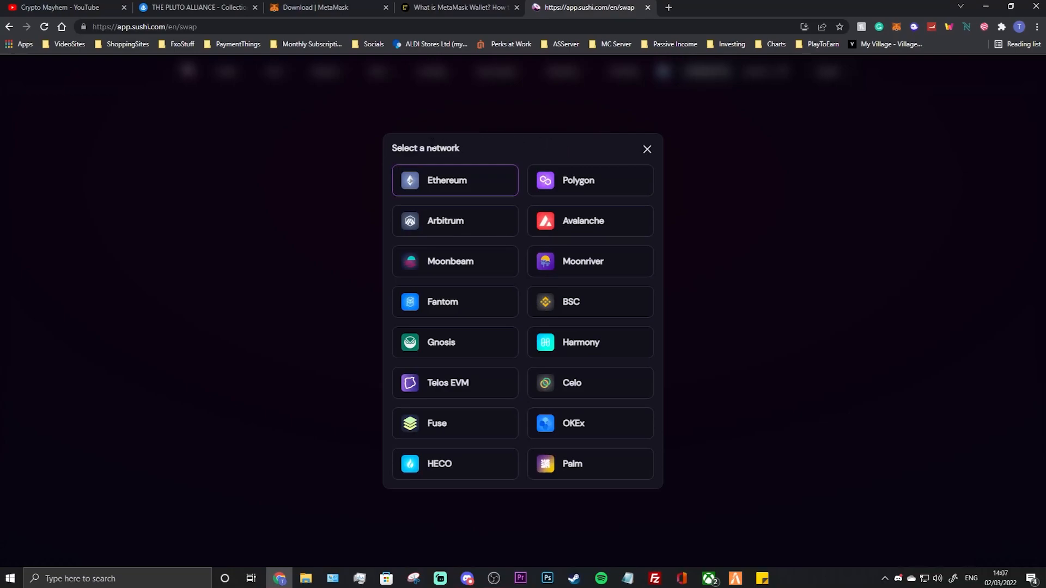
mouse_move(583, 220)
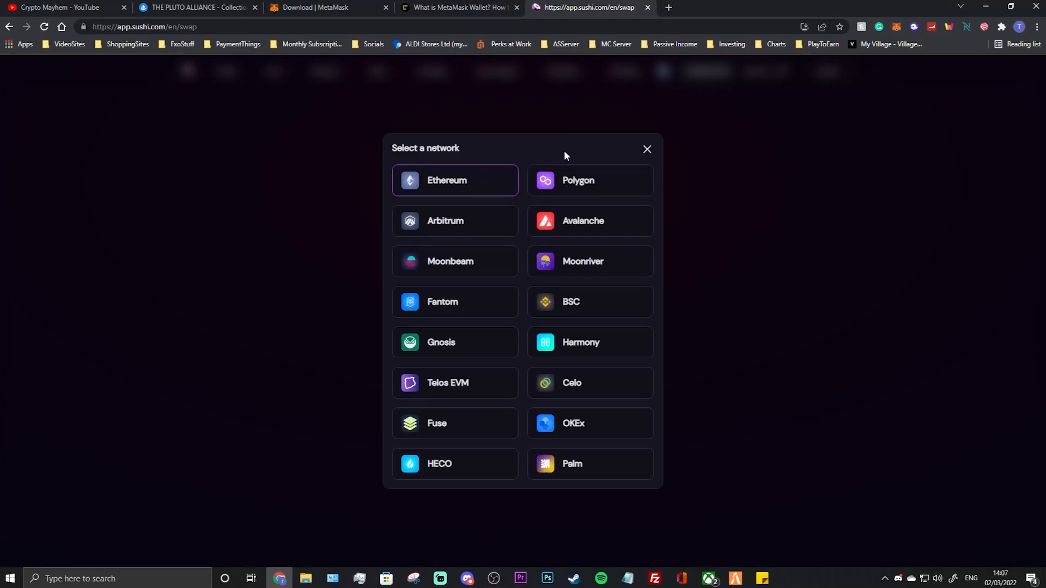
mouse_move(479, 148)
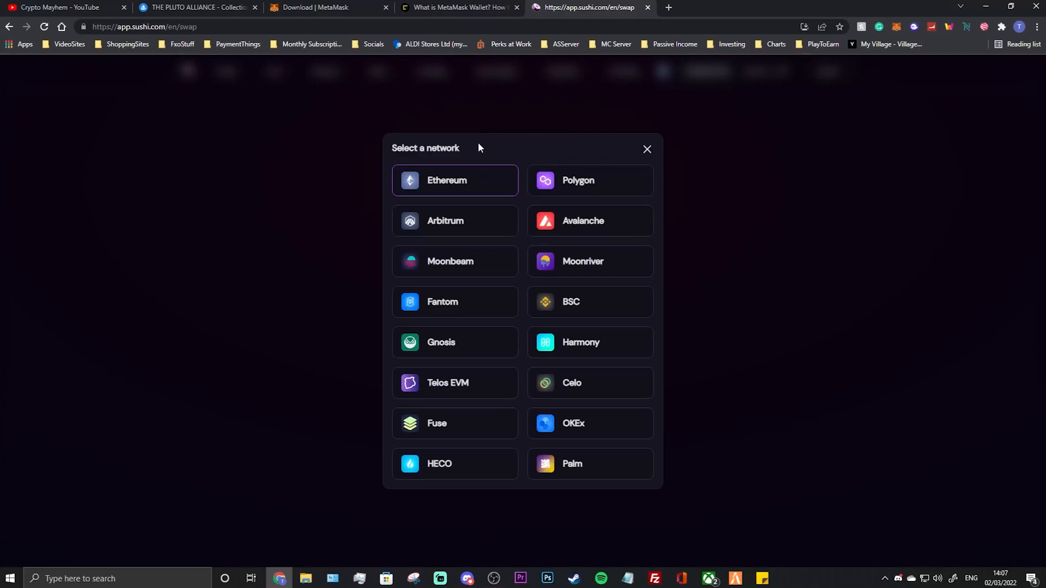
mouse_move(534, 148)
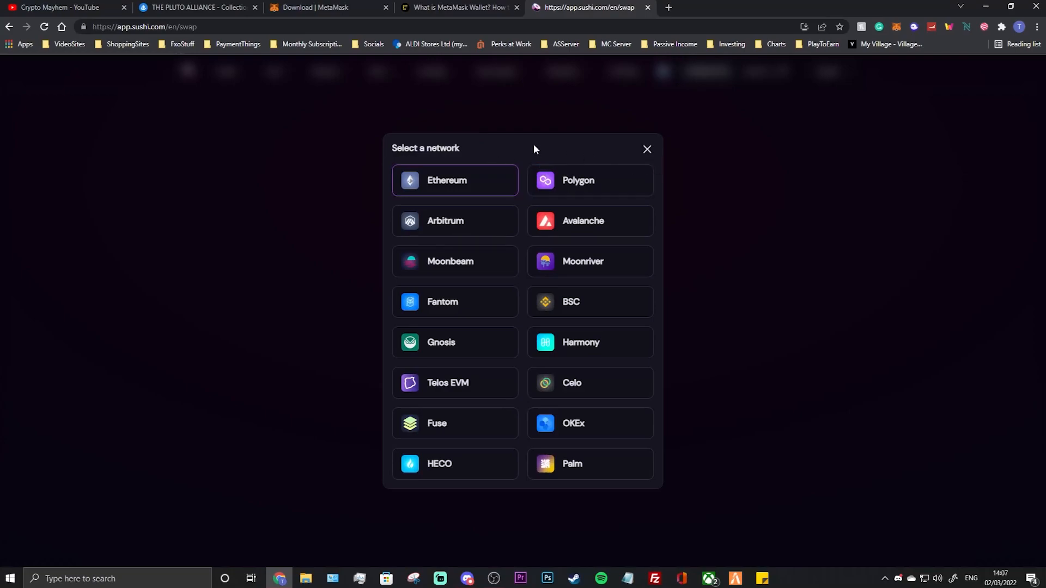
mouse_move(690, 145)
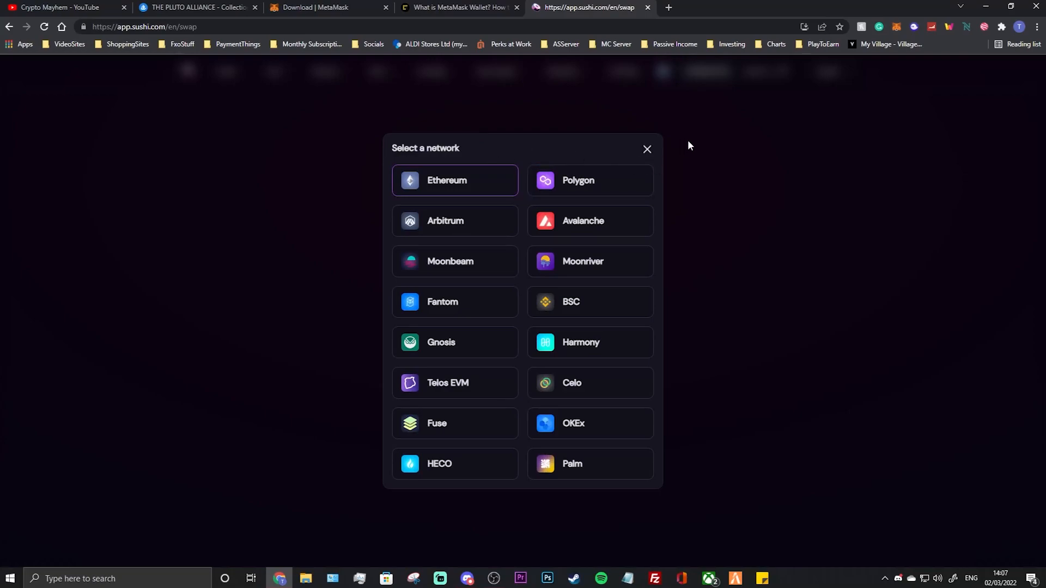
left_click(646, 149)
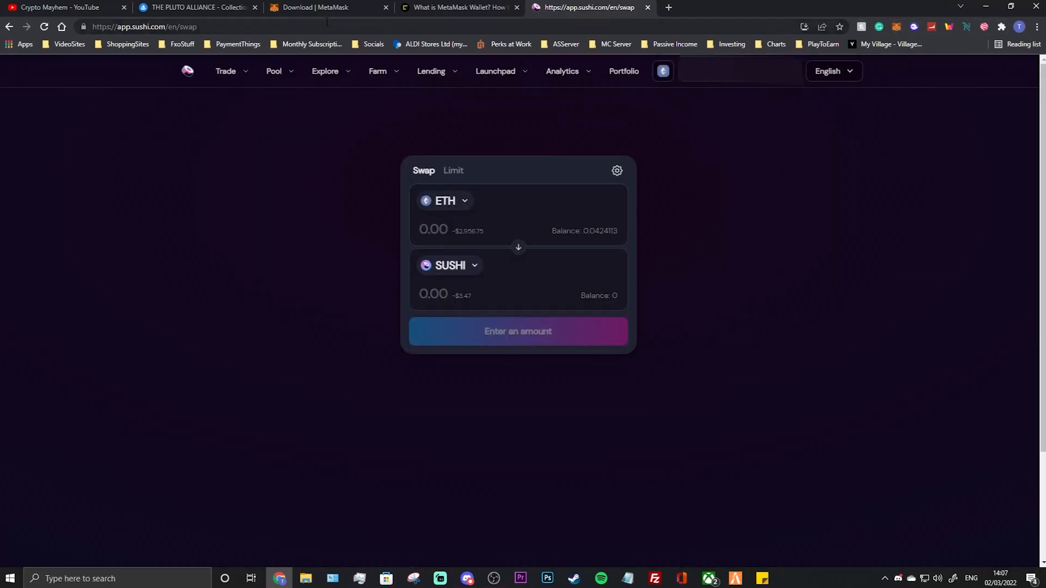
Glance at the CoinDesk MetaMask article, then go to the CoinMarketCap watchlist.
left_click(459, 7)
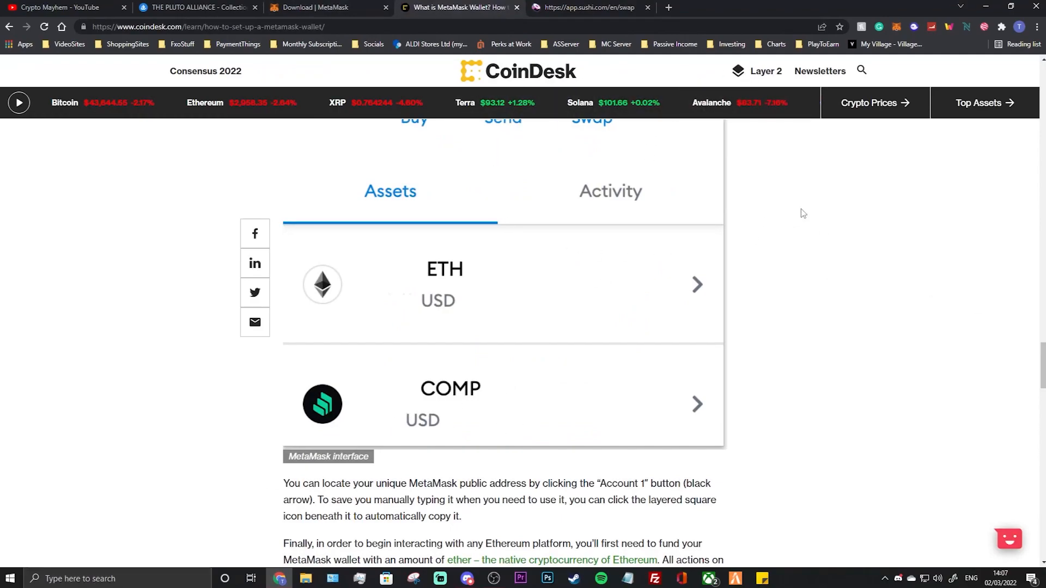
left_click(776, 44)
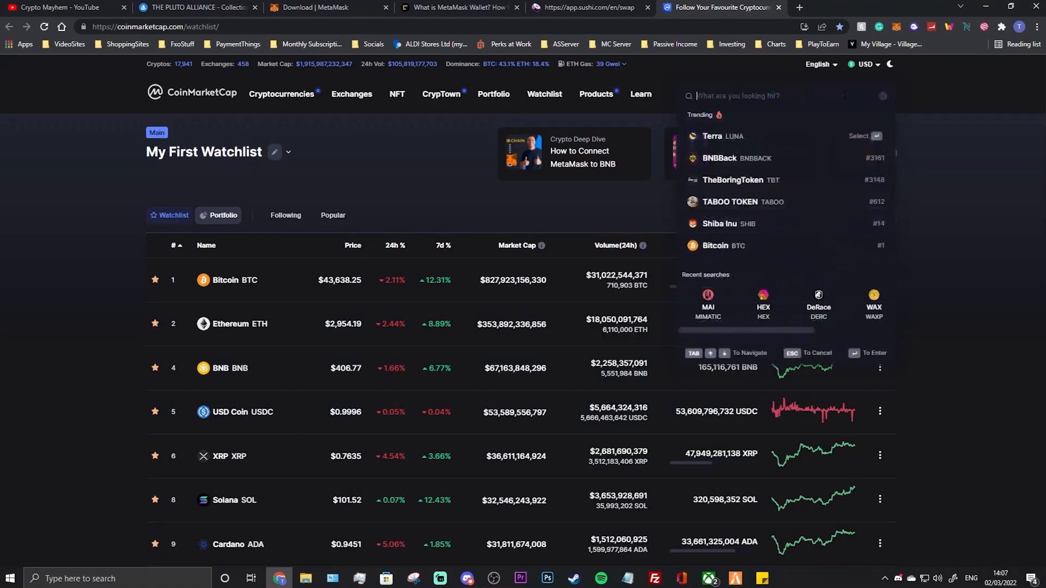
Search 'bitt', open BiTToken, and list its BNB Smart Chain and Polygon contracts.
type("bni")
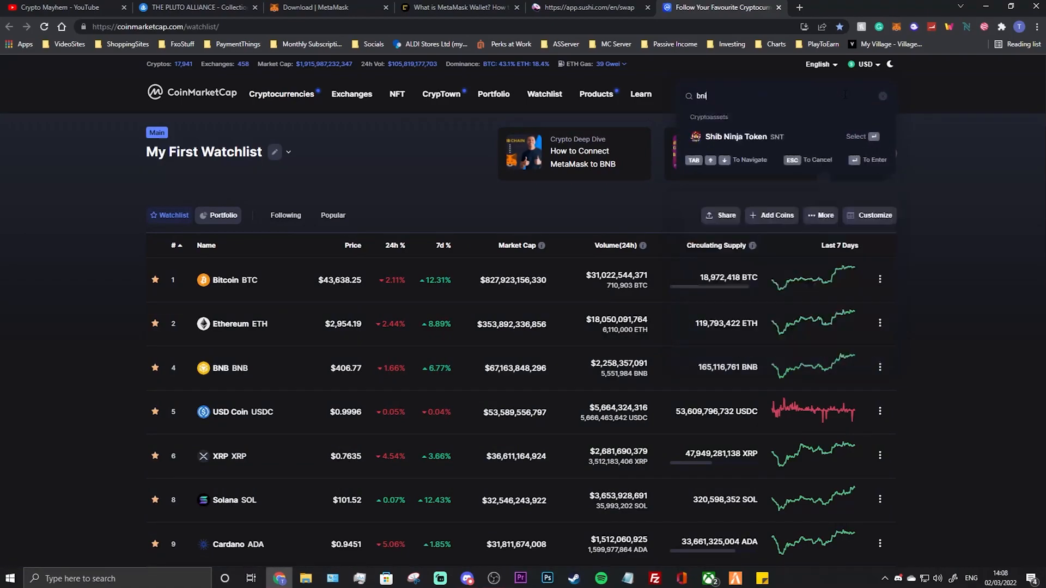
type("itt")
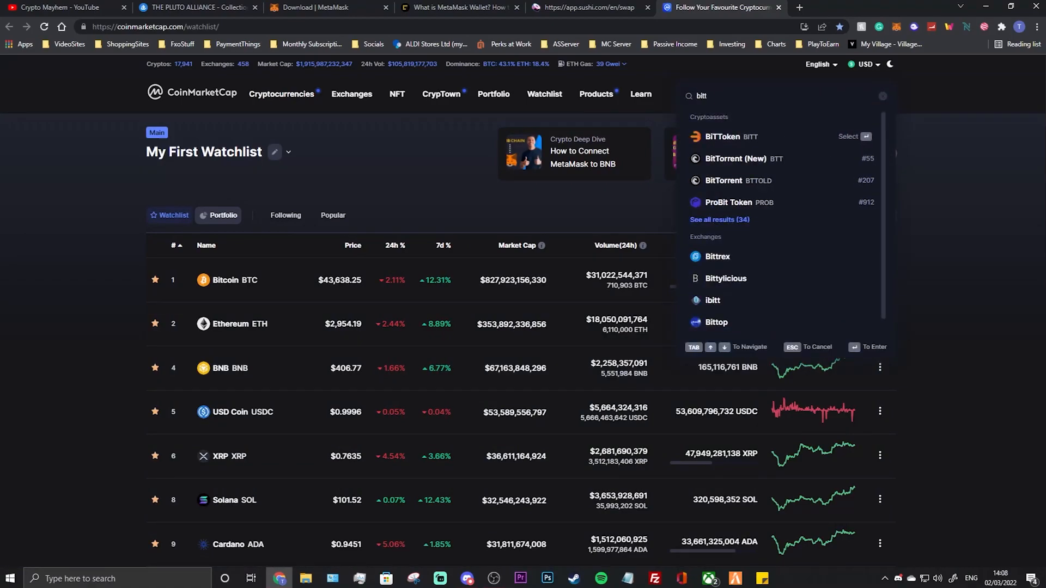
left_click(722, 136)
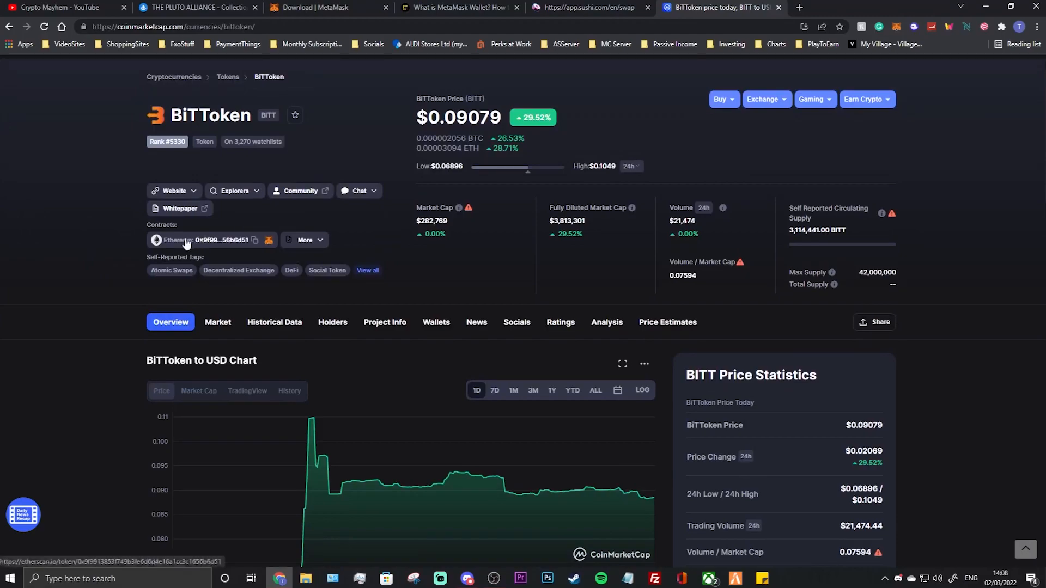
left_click(304, 240)
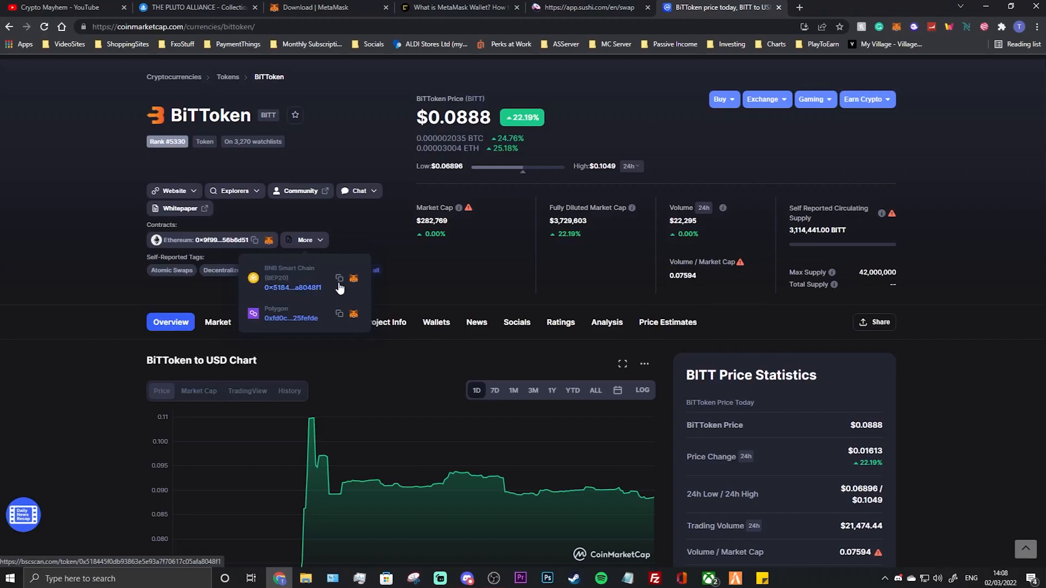
mouse_move(353, 280)
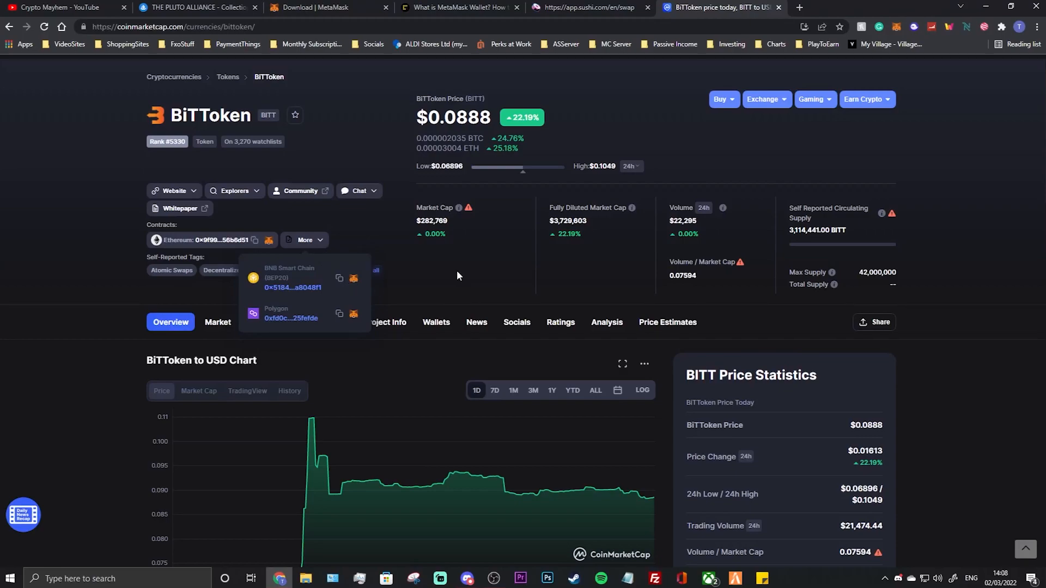
mouse_move(446, 273)
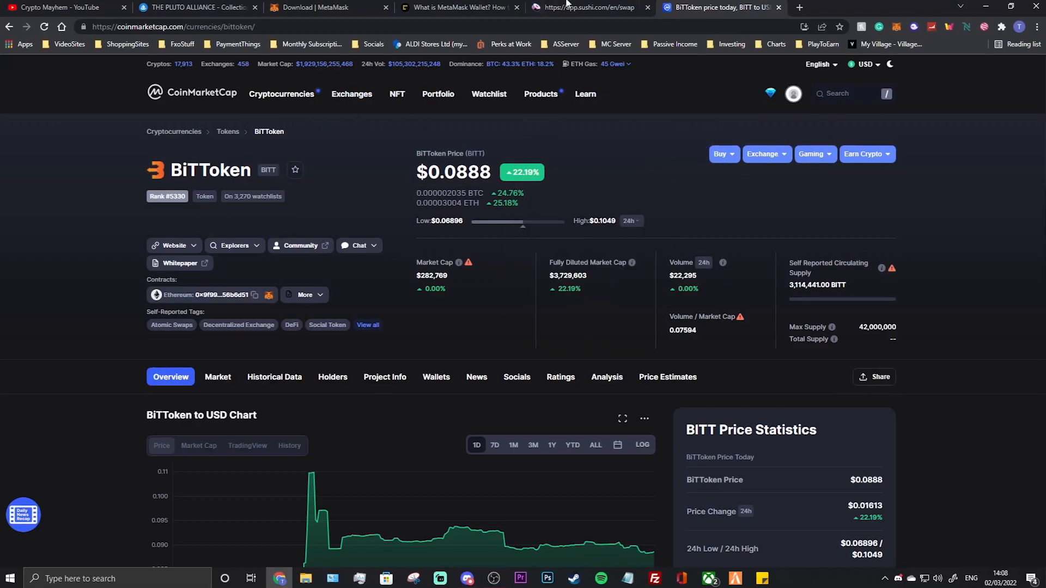
Switch back to the app.sushi.com tab with the ETH-to-SUSHI swap form.
left_click(587, 7)
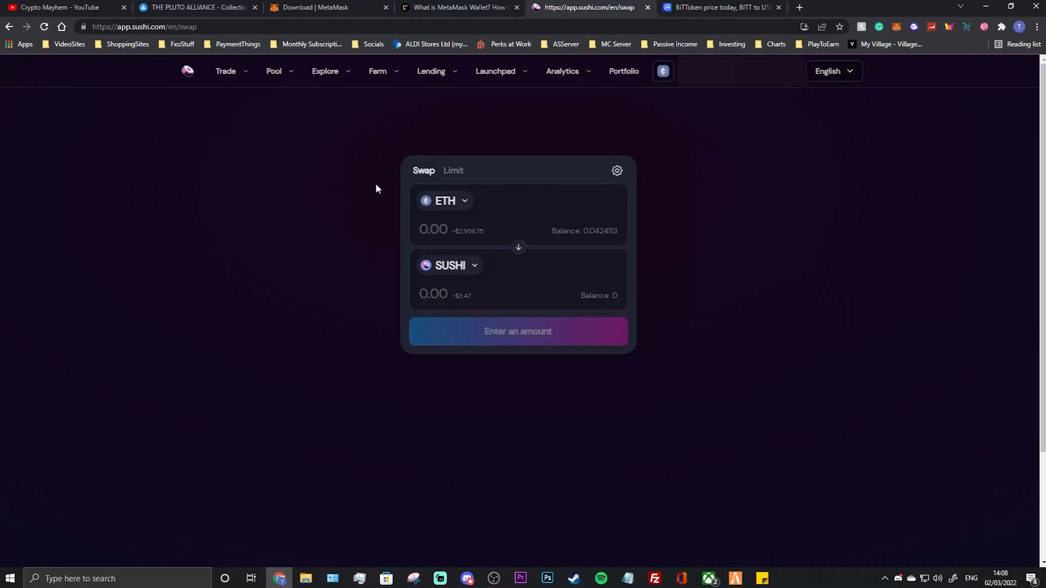
mouse_move(353, 184)
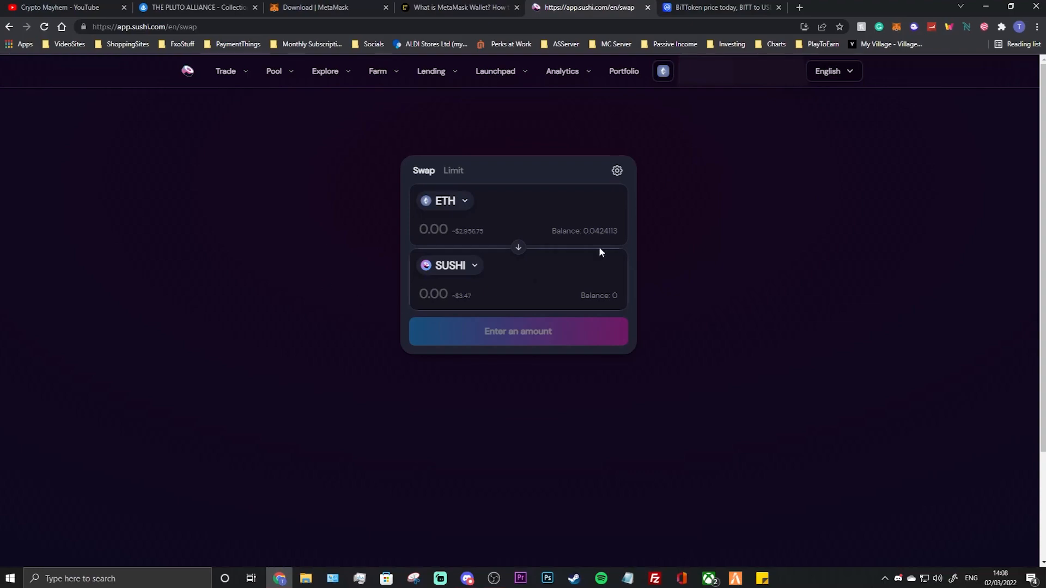
mouse_move(224, 115)
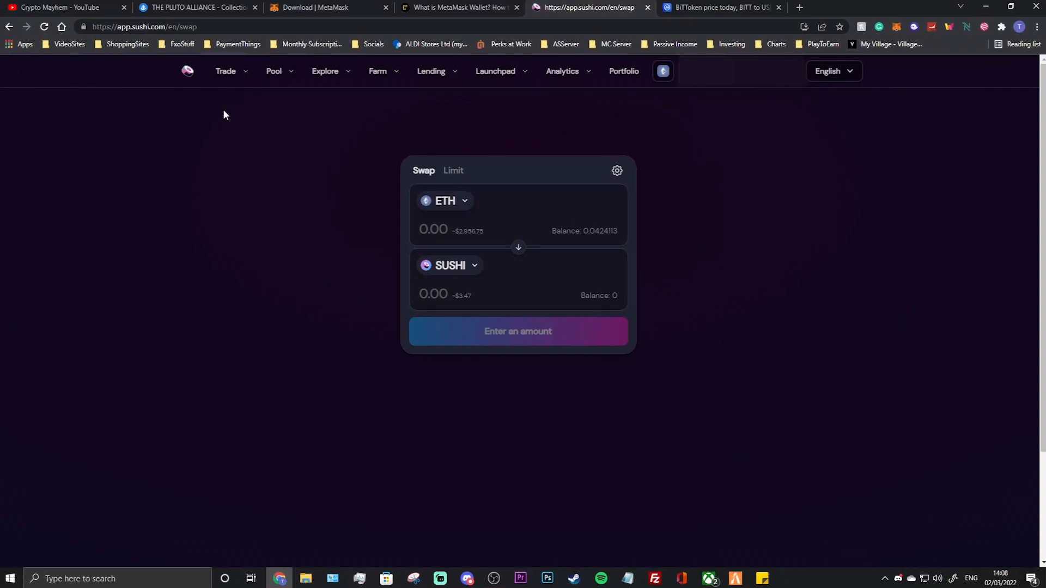
mouse_move(215, 130)
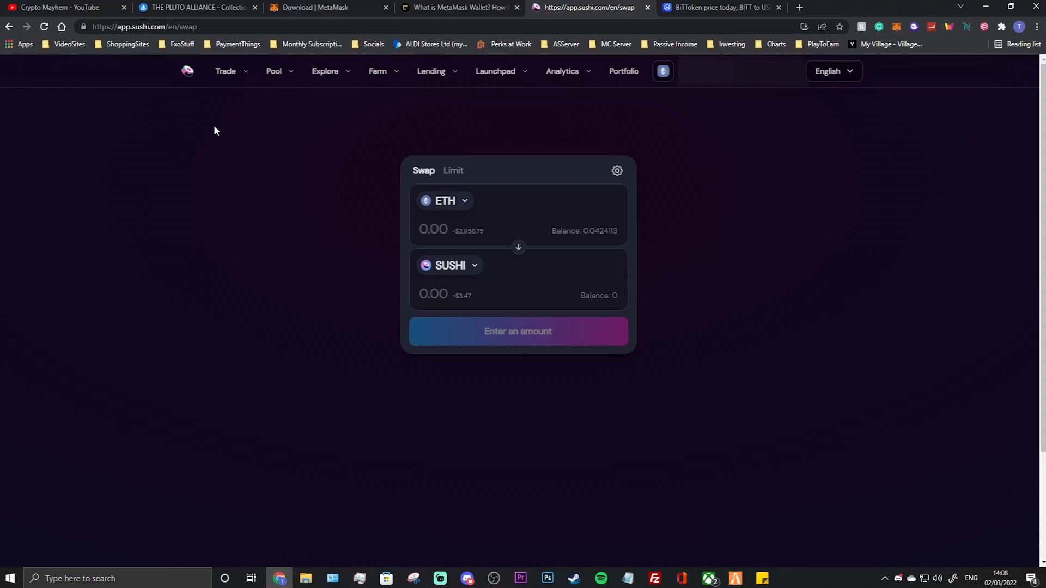
mouse_move(217, 130)
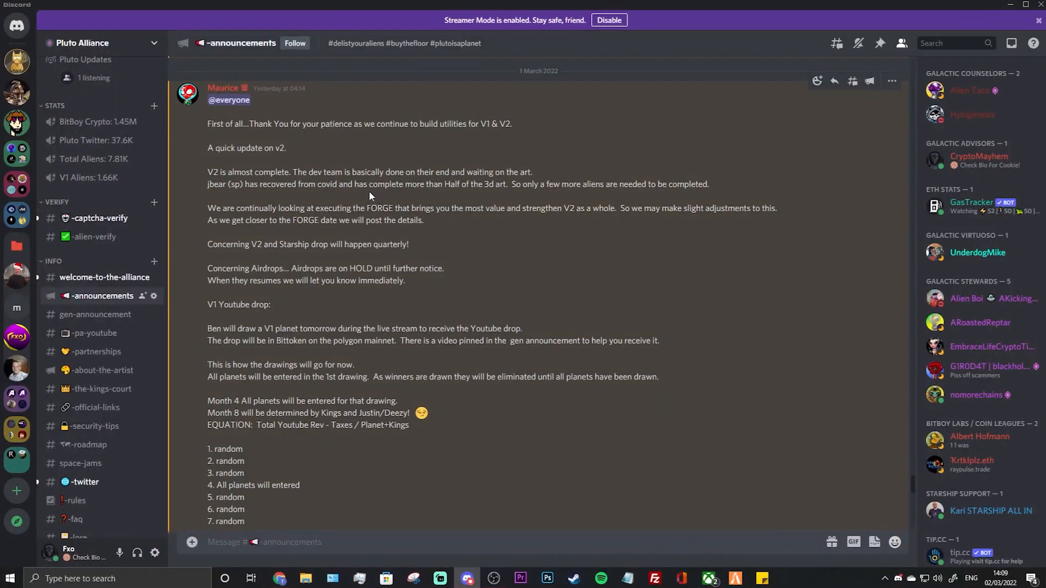
Scroll the Pluto Alliance announcement and highlight the first drawing rule, '1. random'.
scroll("down", 3)
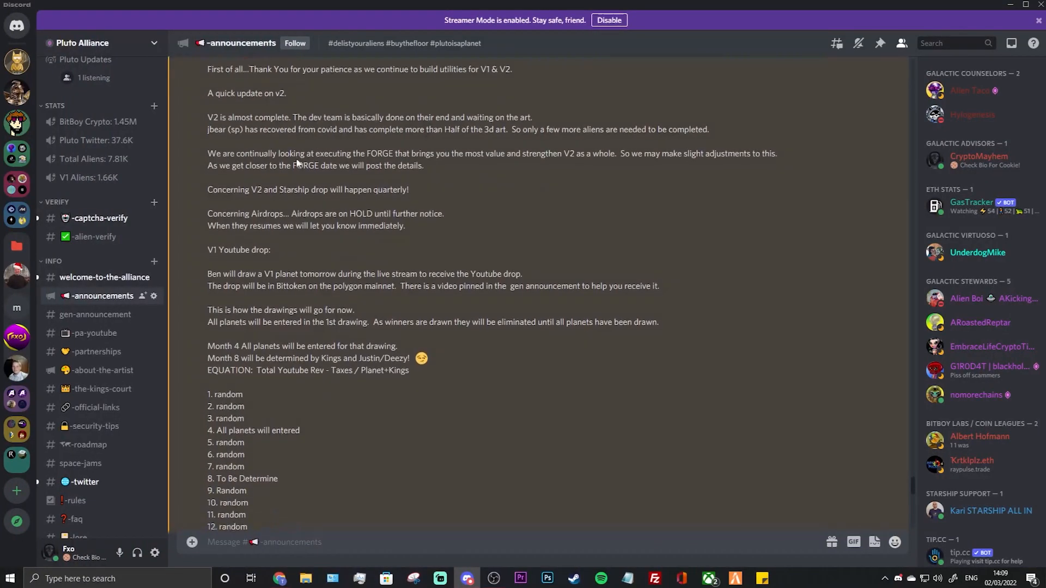
scroll("down", 3)
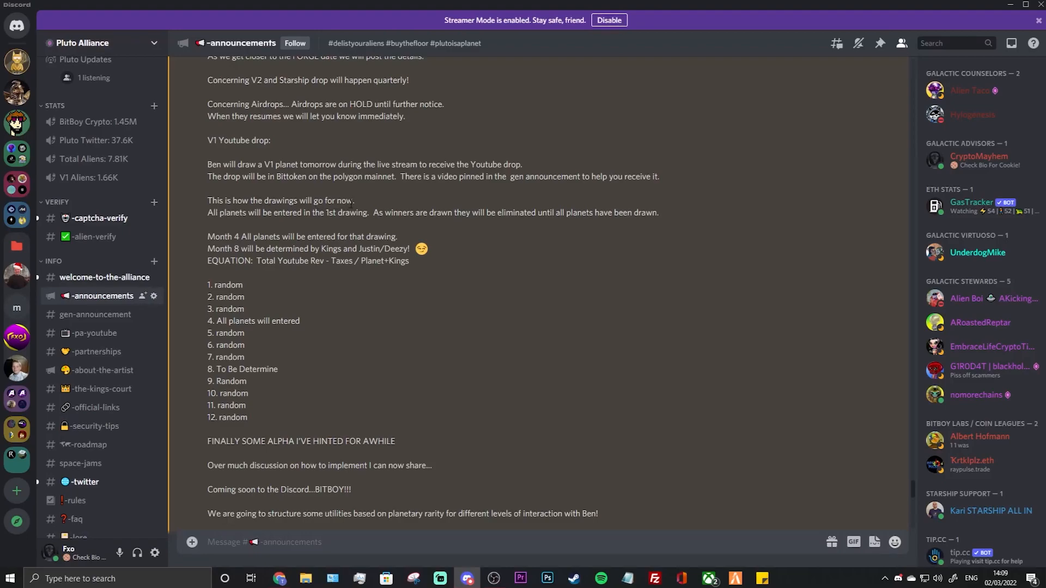
mouse_move(340, 223)
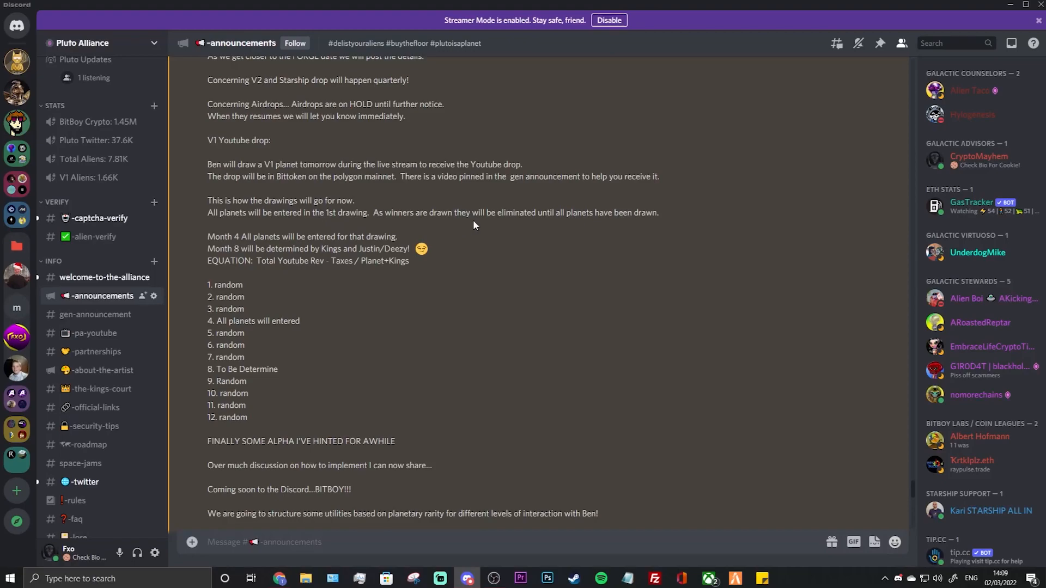
mouse_move(604, 226)
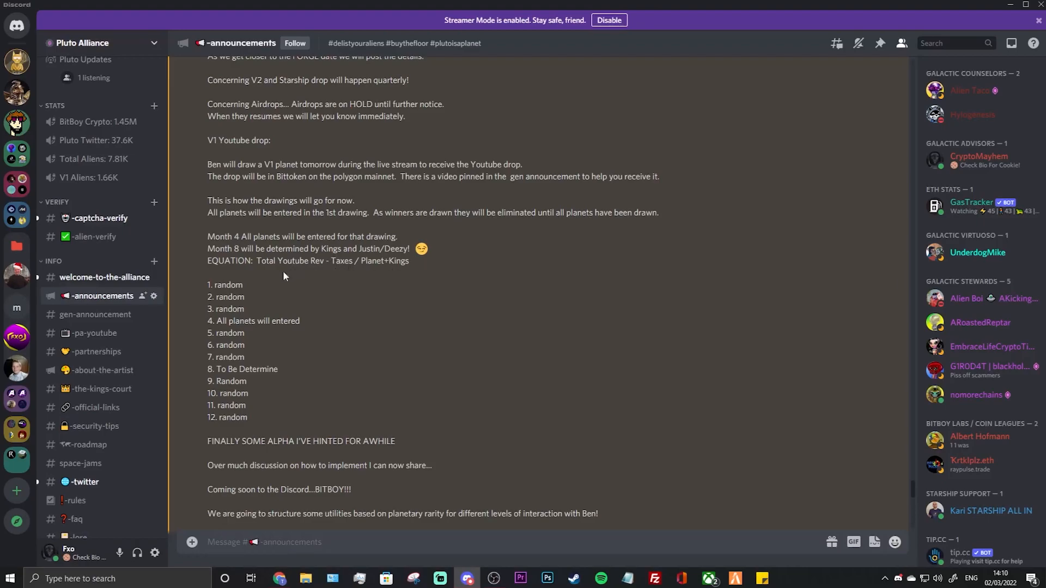
left_click_drag(208, 284, 249, 417)
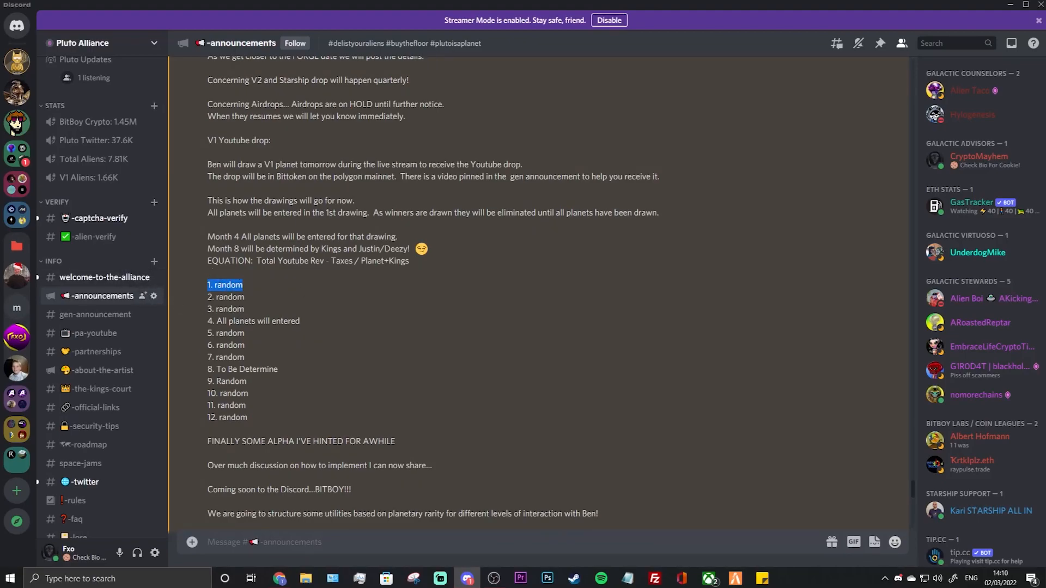
mouse_move(261, 289)
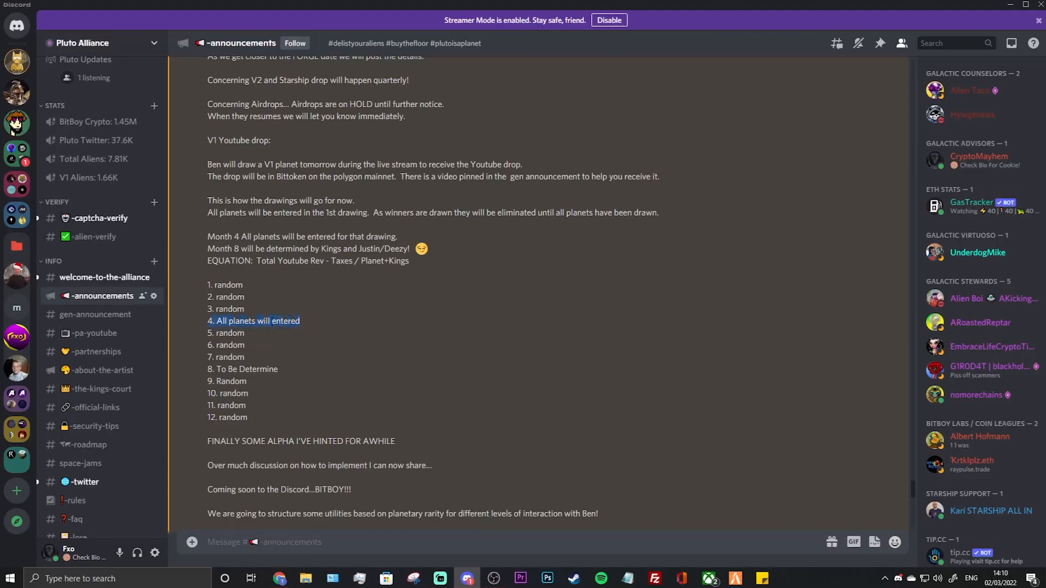
Clear the highlight and read down through the V1 YouTube drop schedule to the closing message.
left_click(419, 335)
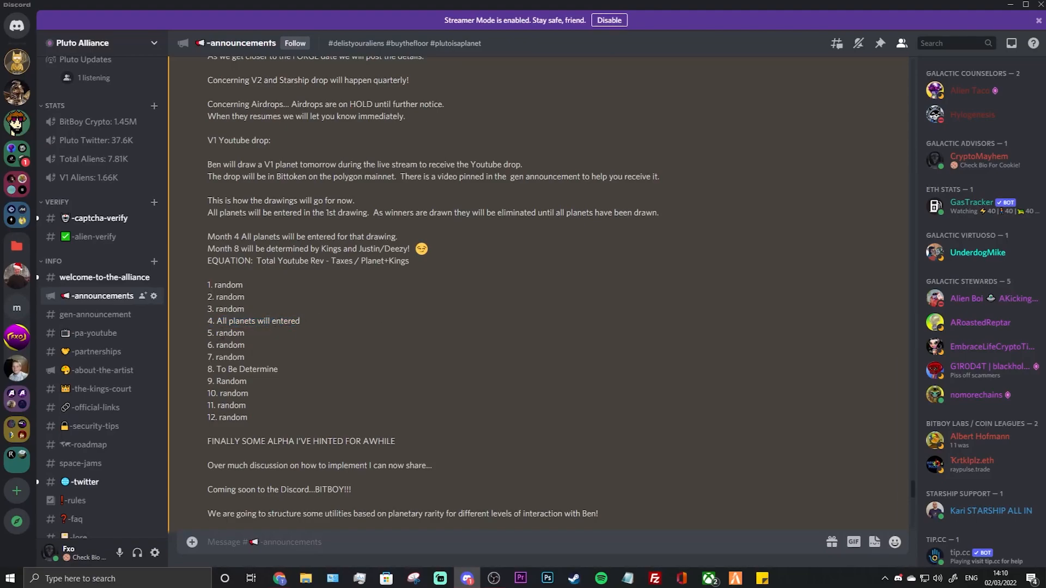
scroll("down", 3)
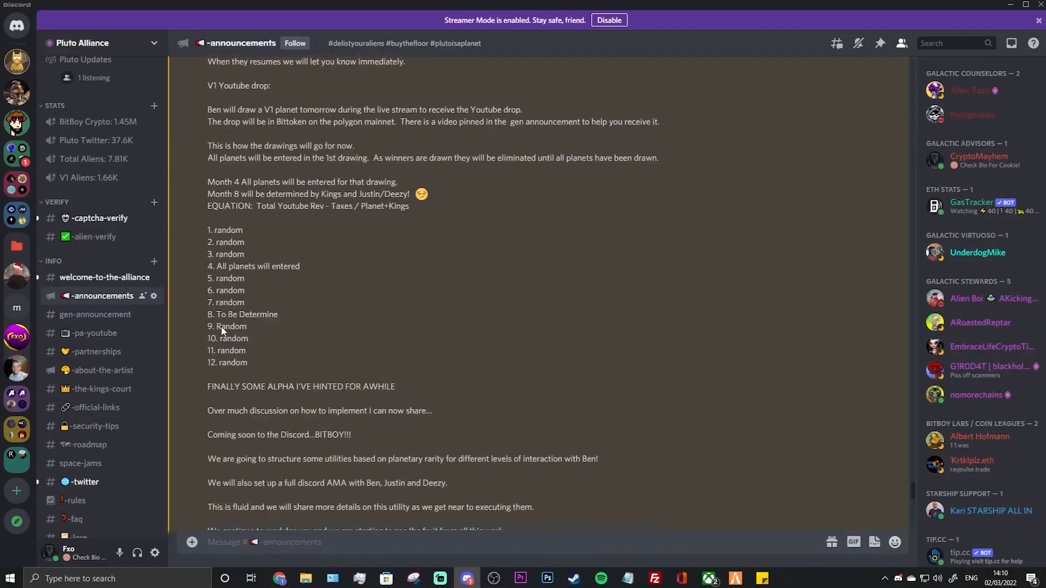
scroll("down", 3)
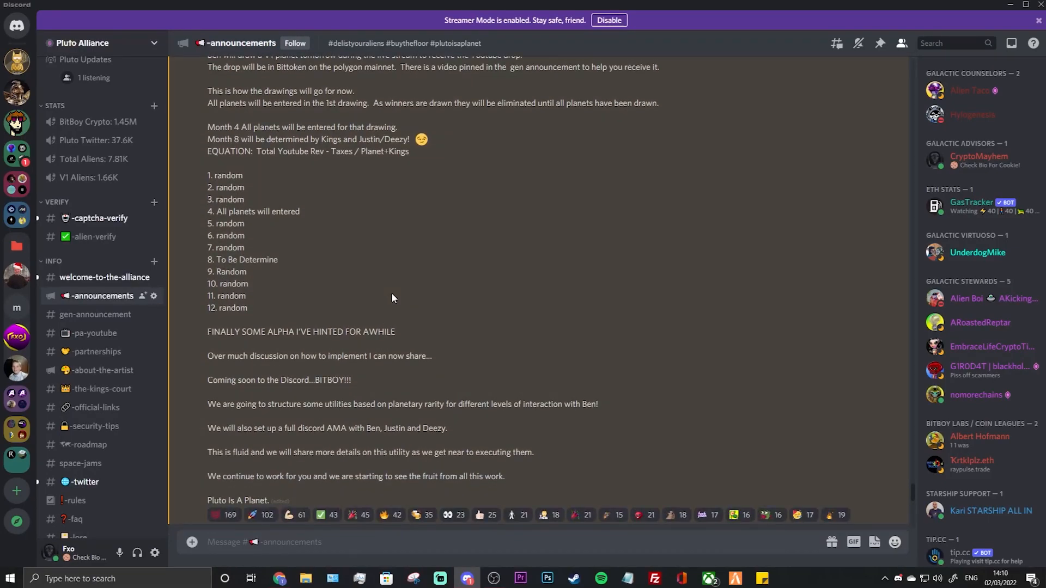